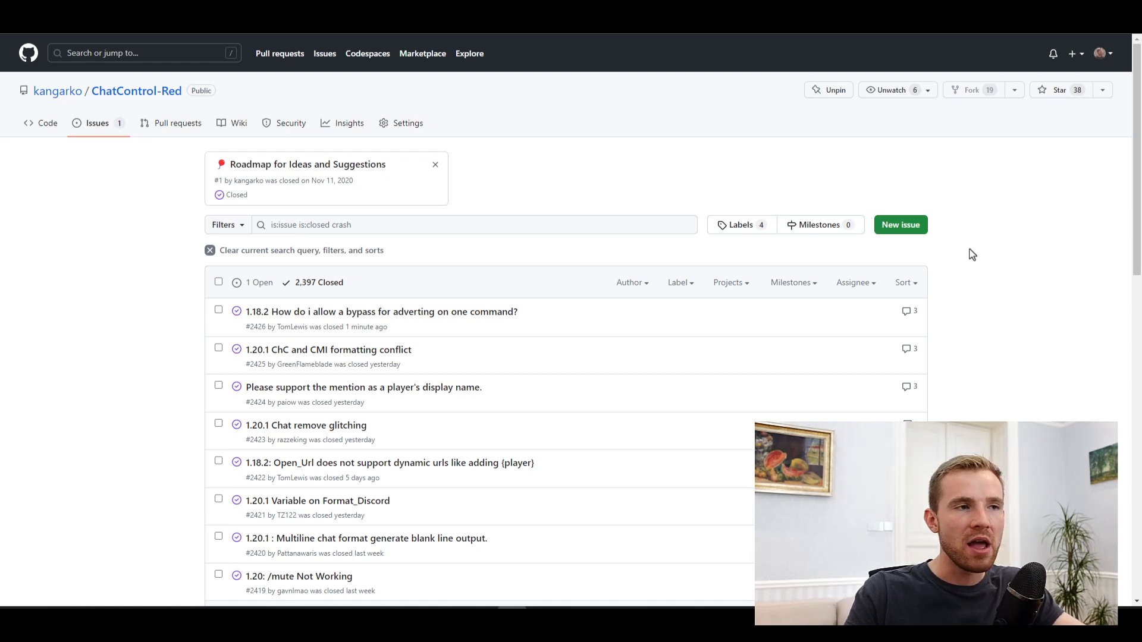
mouse_move(975, 257)
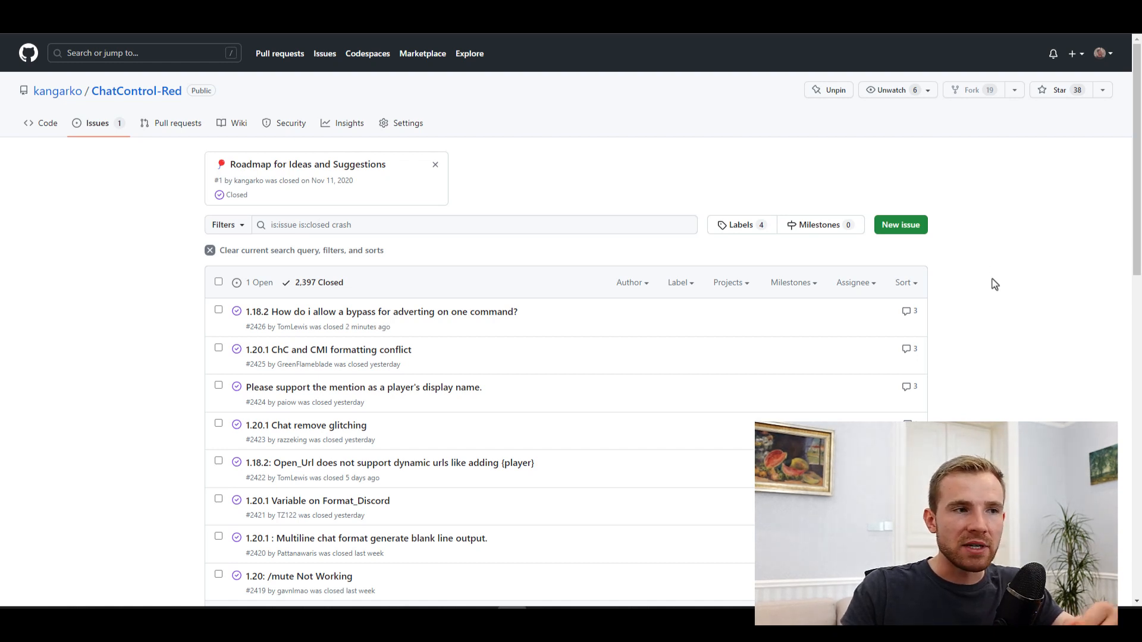
mouse_move(986, 293)
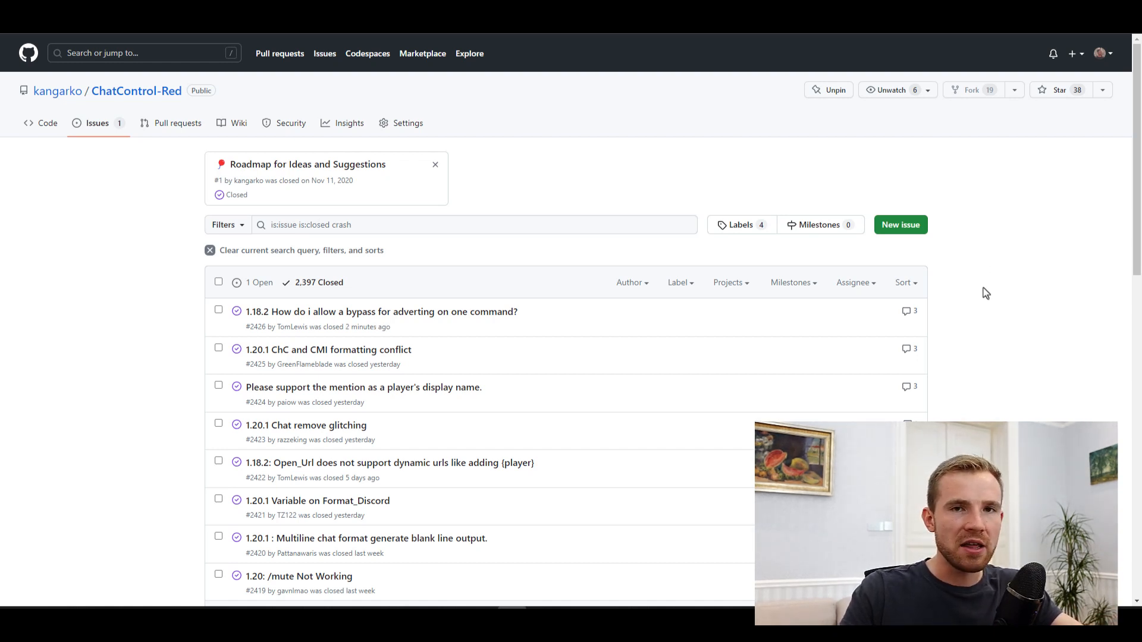
mouse_move(811, 295)
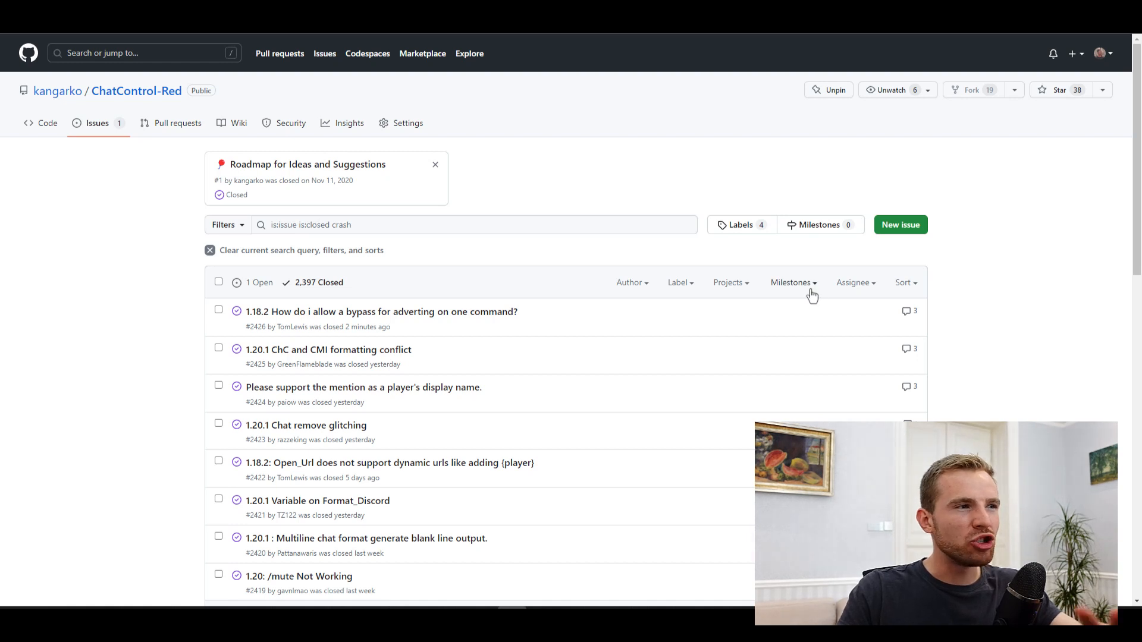
mouse_move(299, 289)
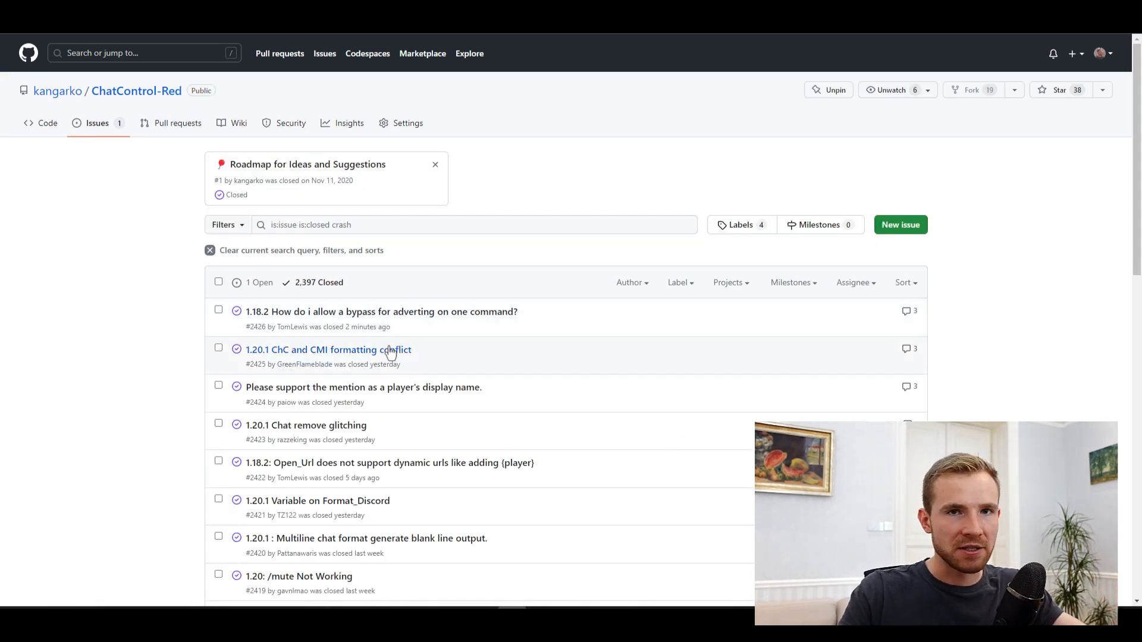
mouse_move(92, 298)
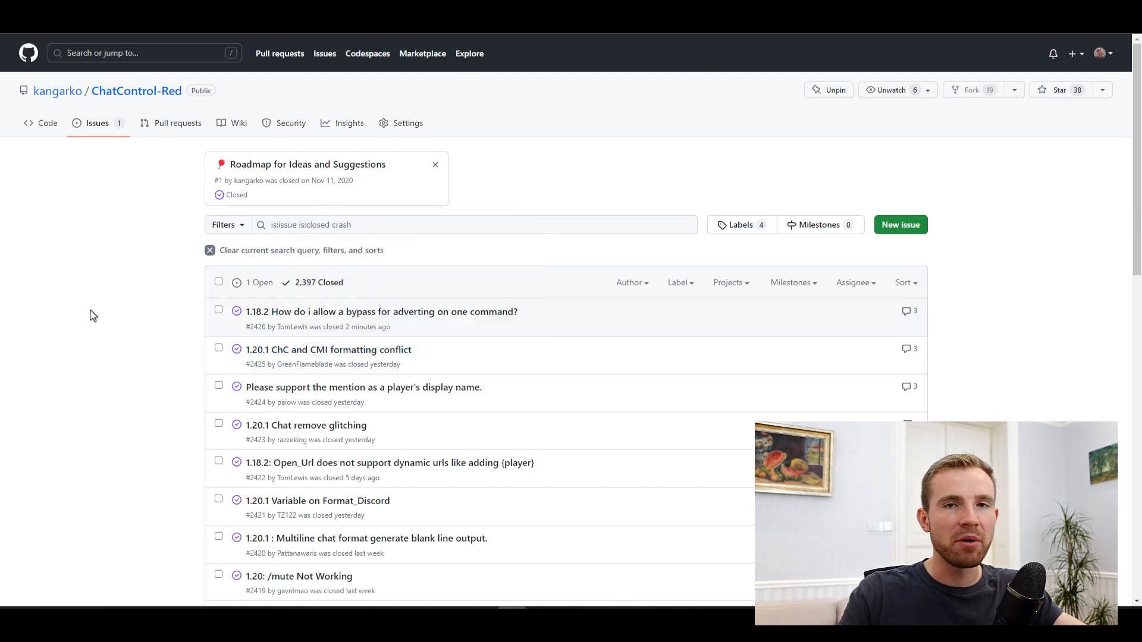
mouse_move(176, 297)
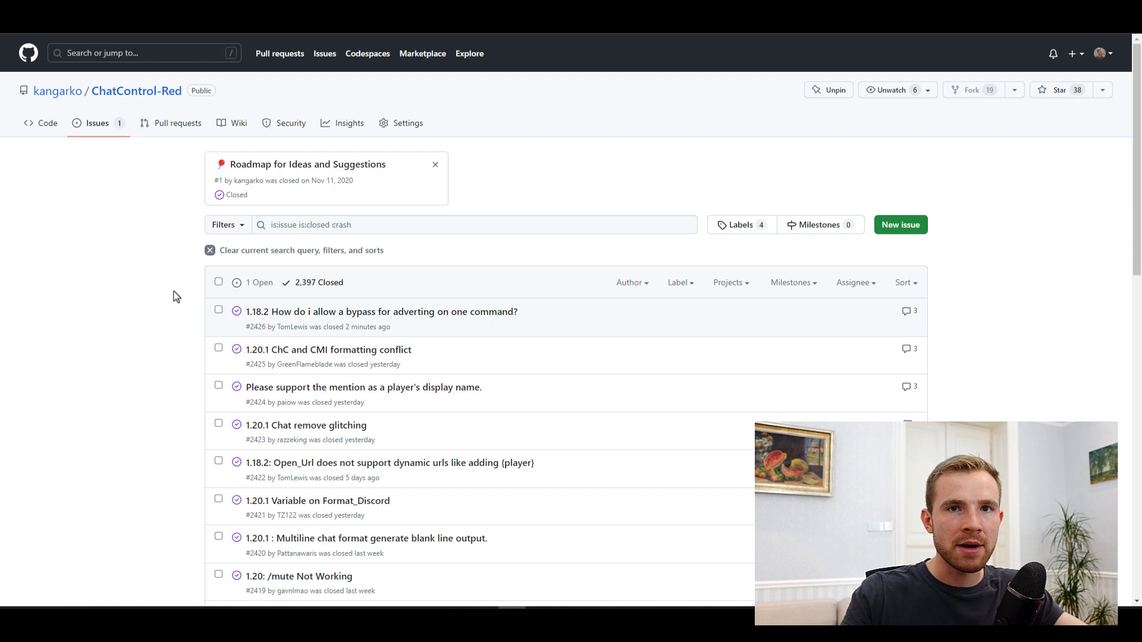
mouse_move(298, 199)
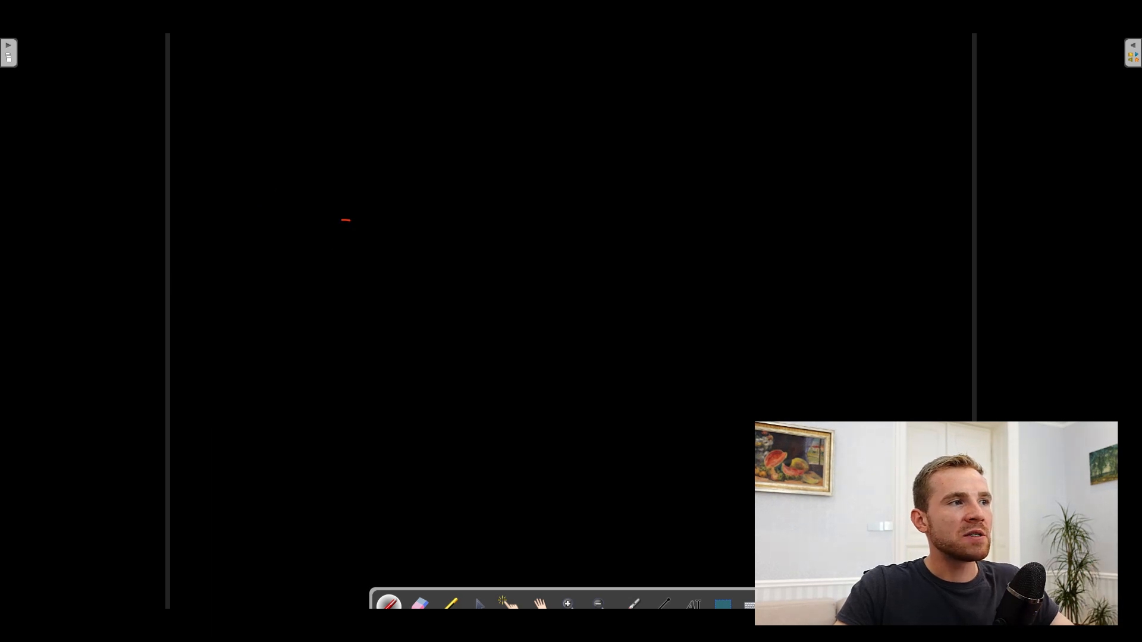
Draw a red circle and write 80% beside it on the blank board.
left_click_drag(349, 219, 364, 481)
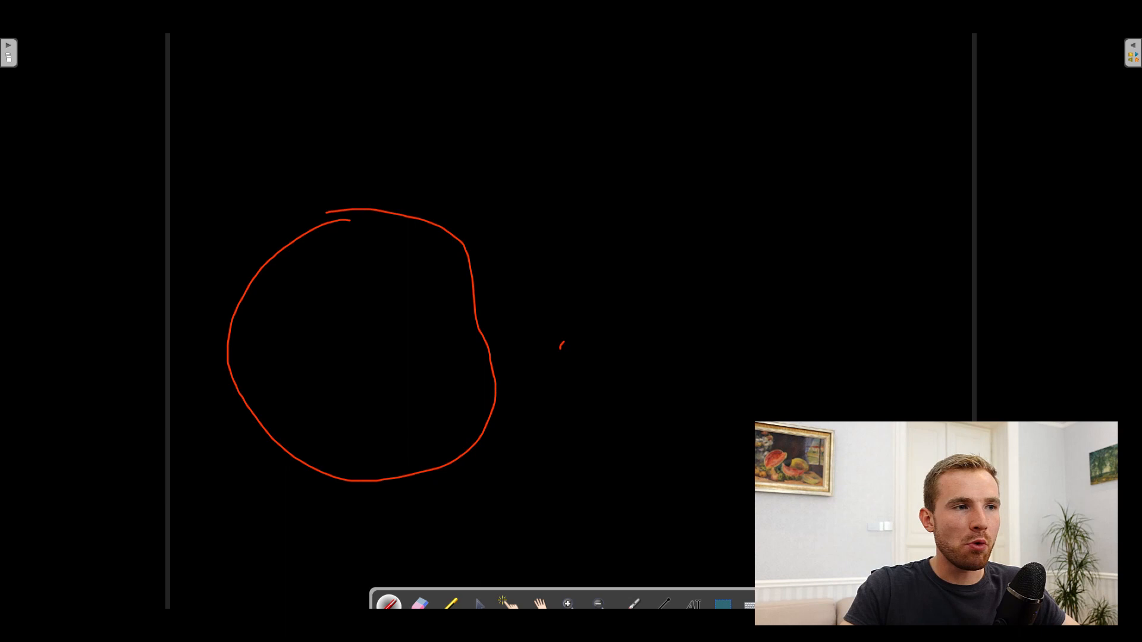
left_click_drag(557, 343, 645, 385)
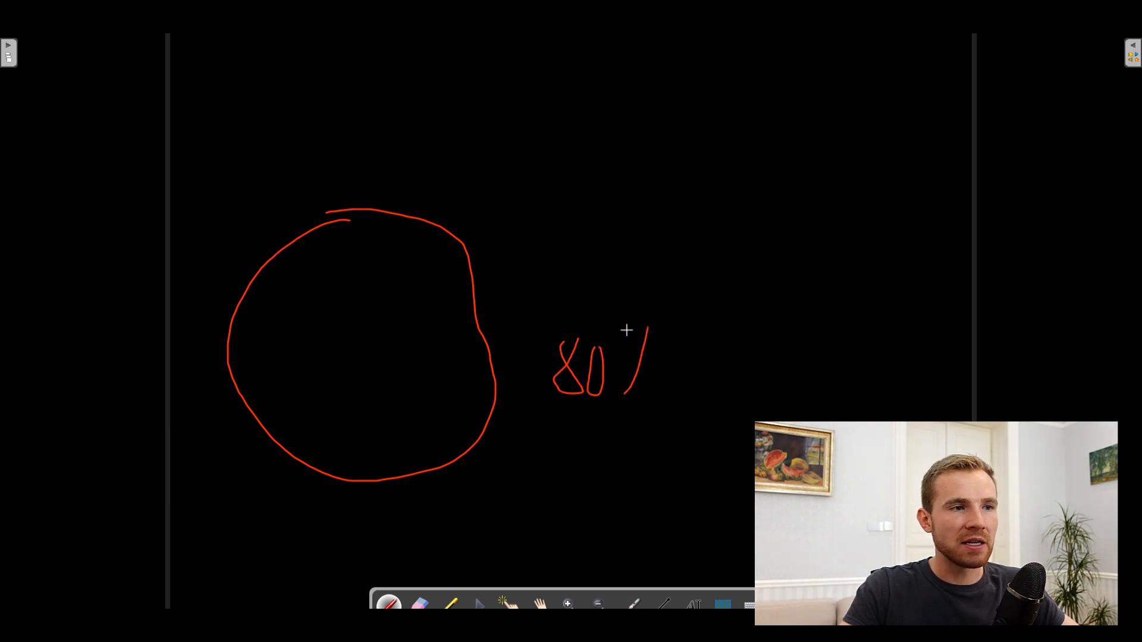
left_click_drag(335, 320, 379, 371)
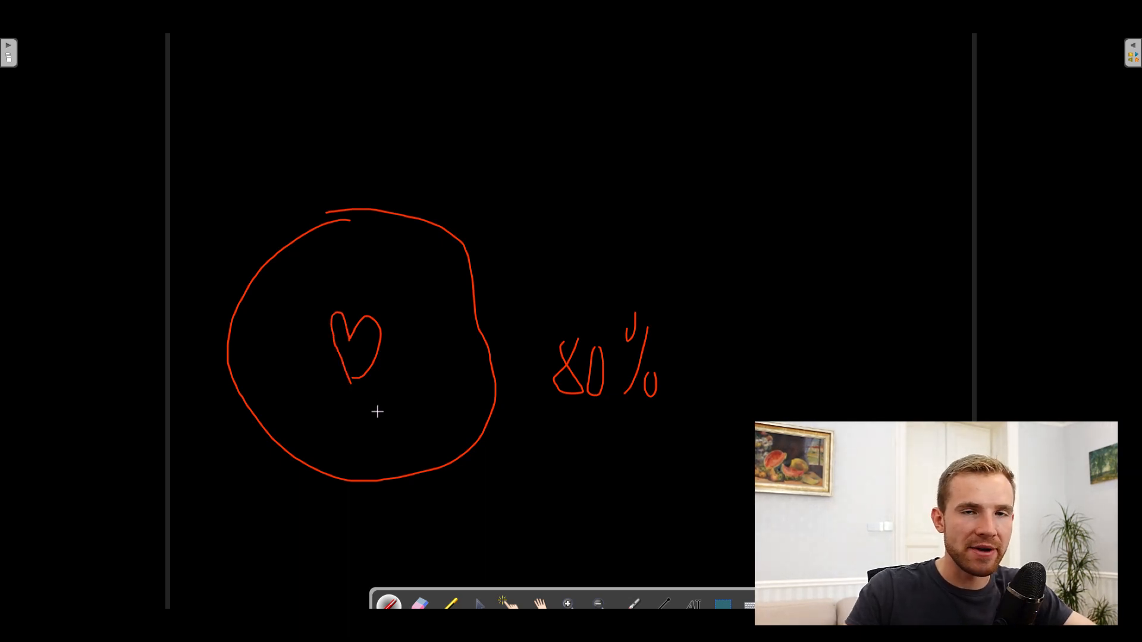
mouse_move(353, 407)
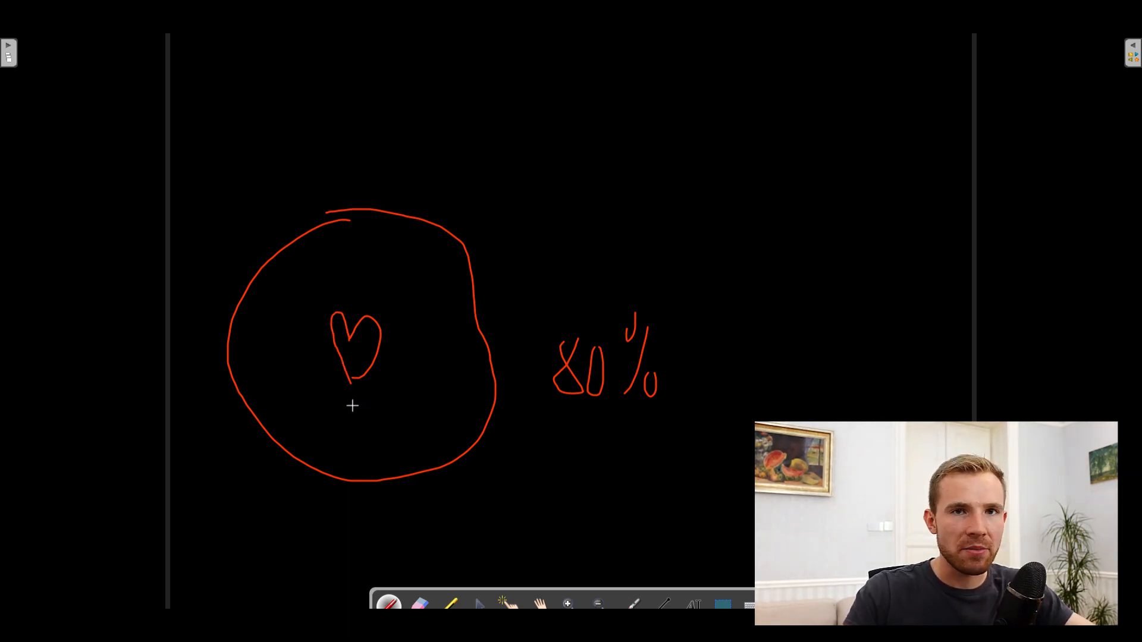
mouse_move(313, 227)
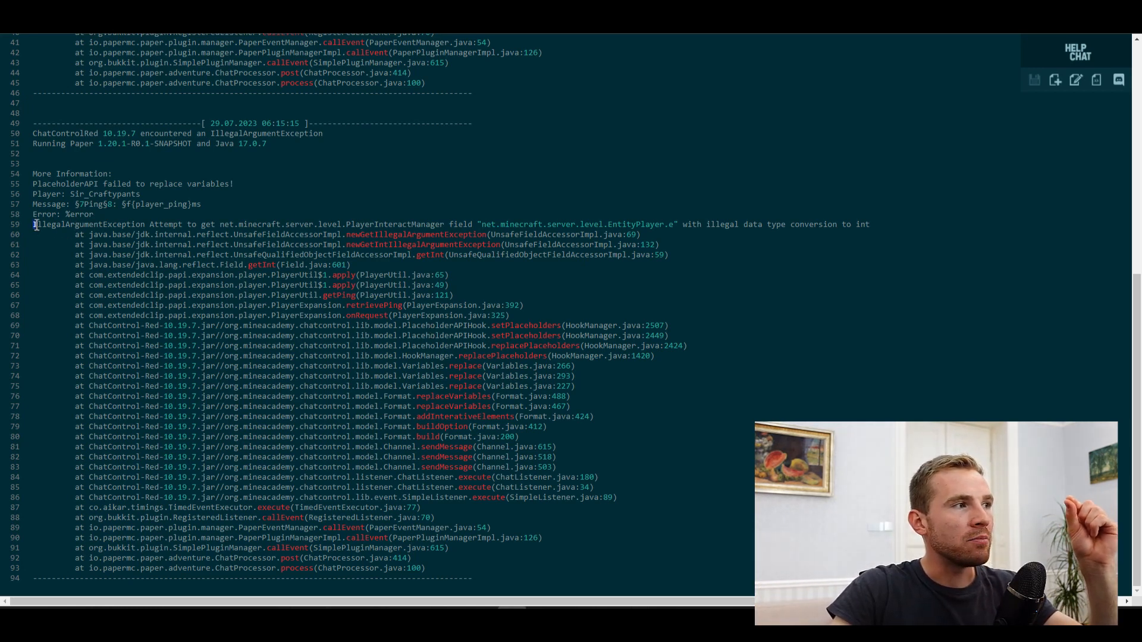
Highlight the IllegalArgumentException message on line 59 and java.base in the first stack frame.
double_click(85, 224)
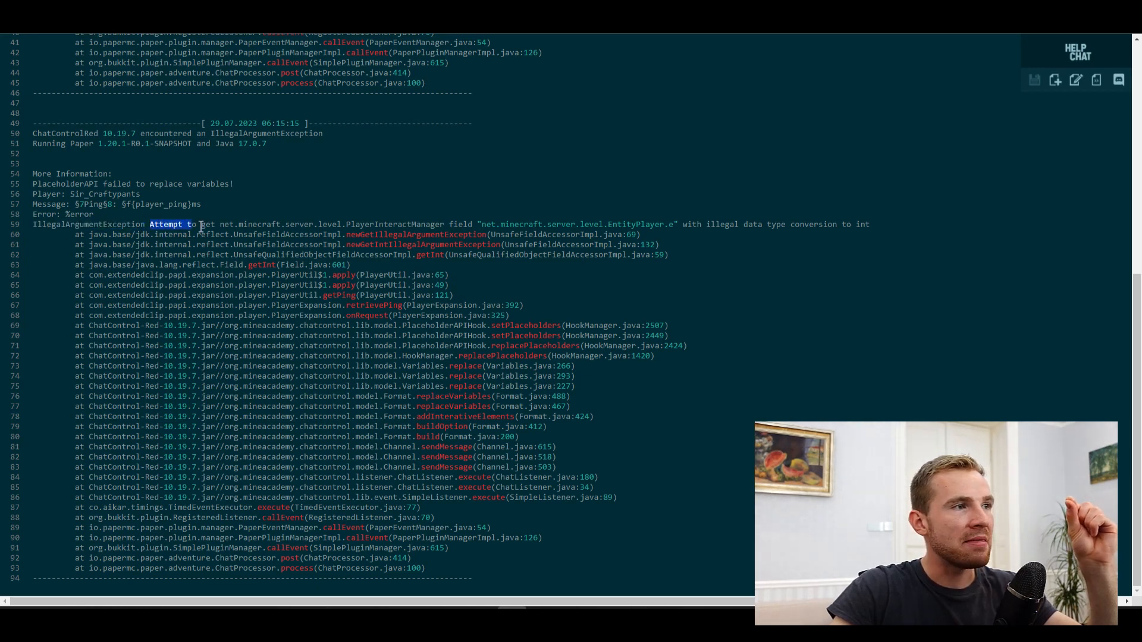
left_click_drag(196, 225, 375, 225)
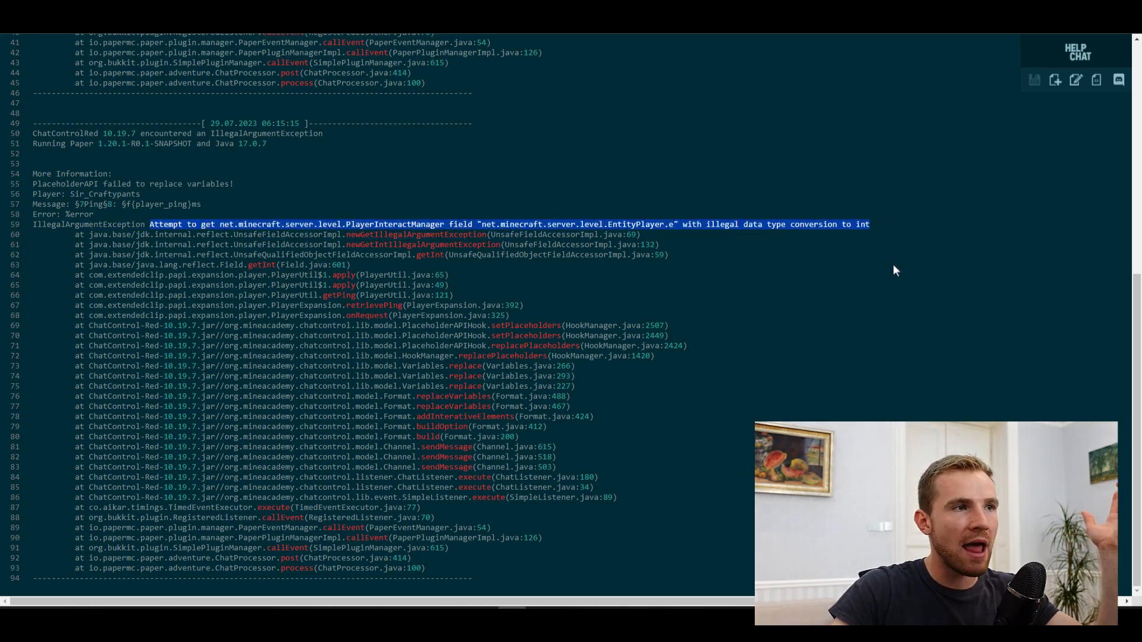
double_click(88, 224)
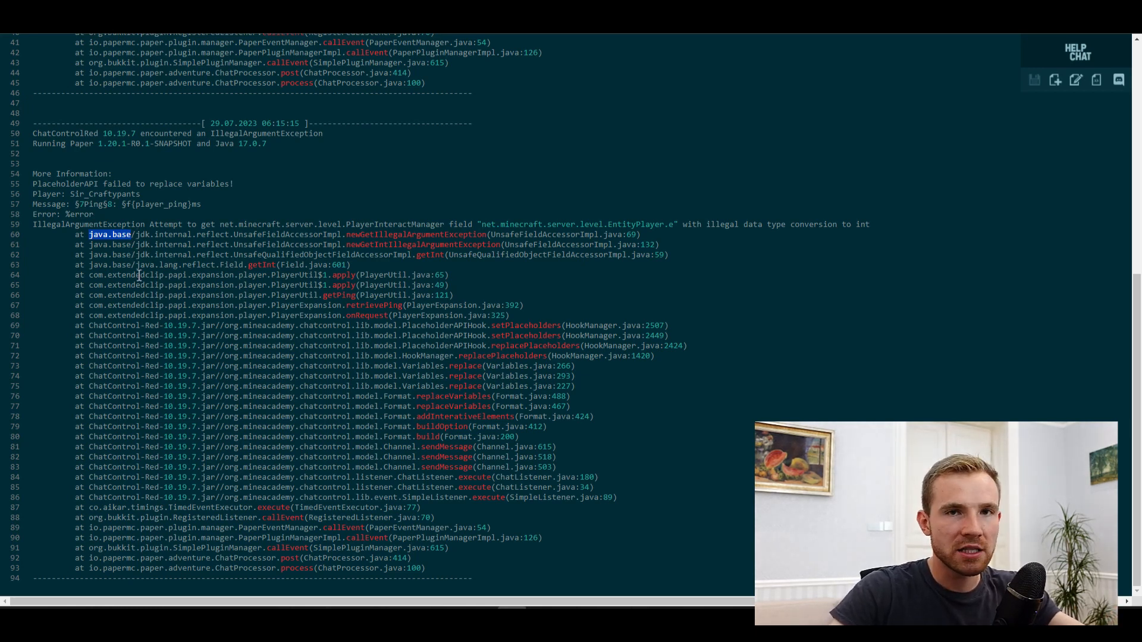
mouse_move(120, 245)
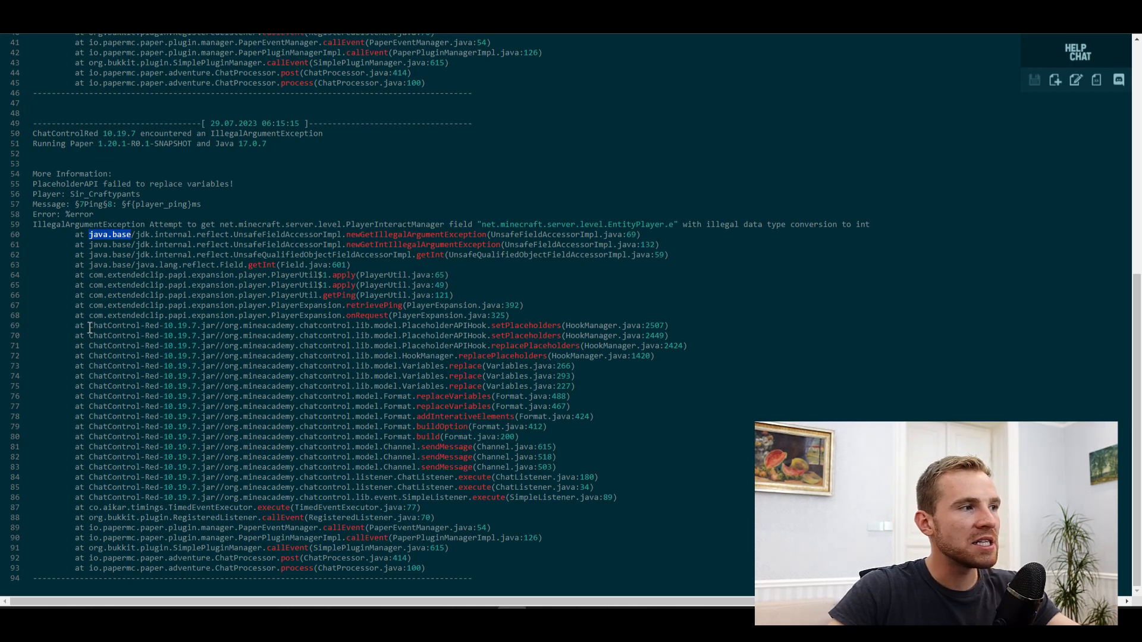
Highlight the ChatControl-Red jar name, the lib.model package and the extendedclip package in the trace.
double_click(143, 324)
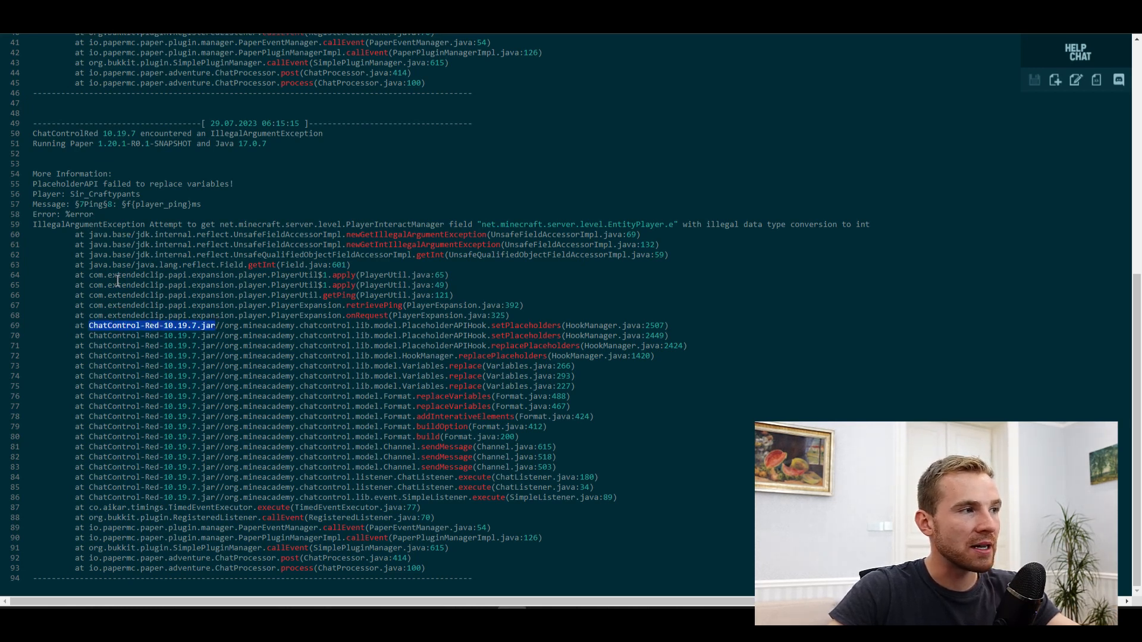
left_click_drag(110, 275, 328, 305)
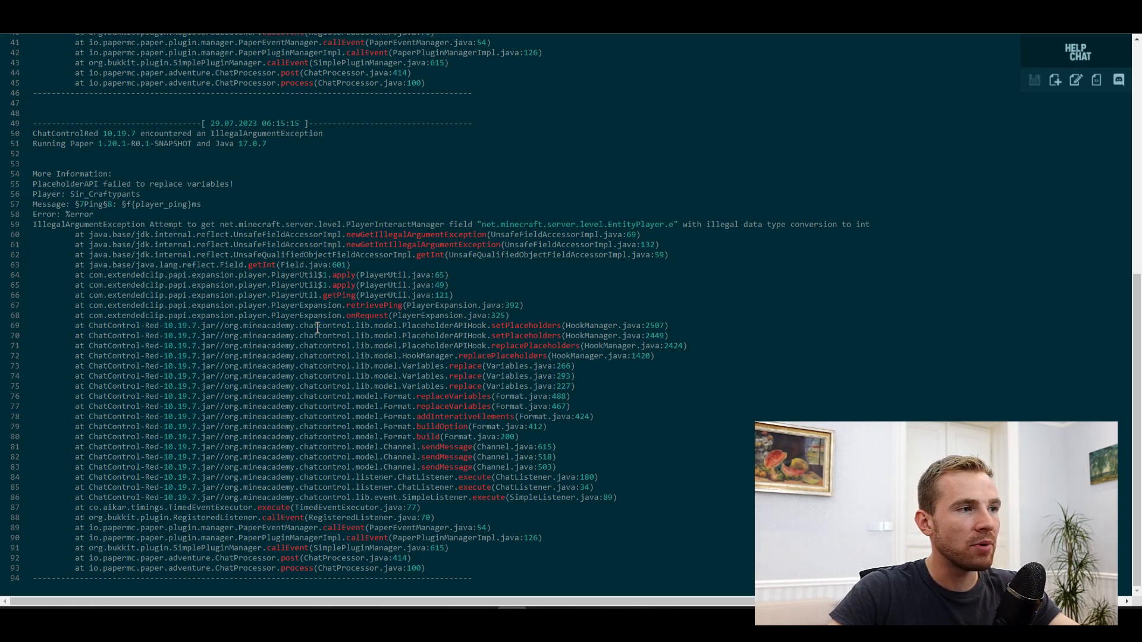
double_click(230, 324)
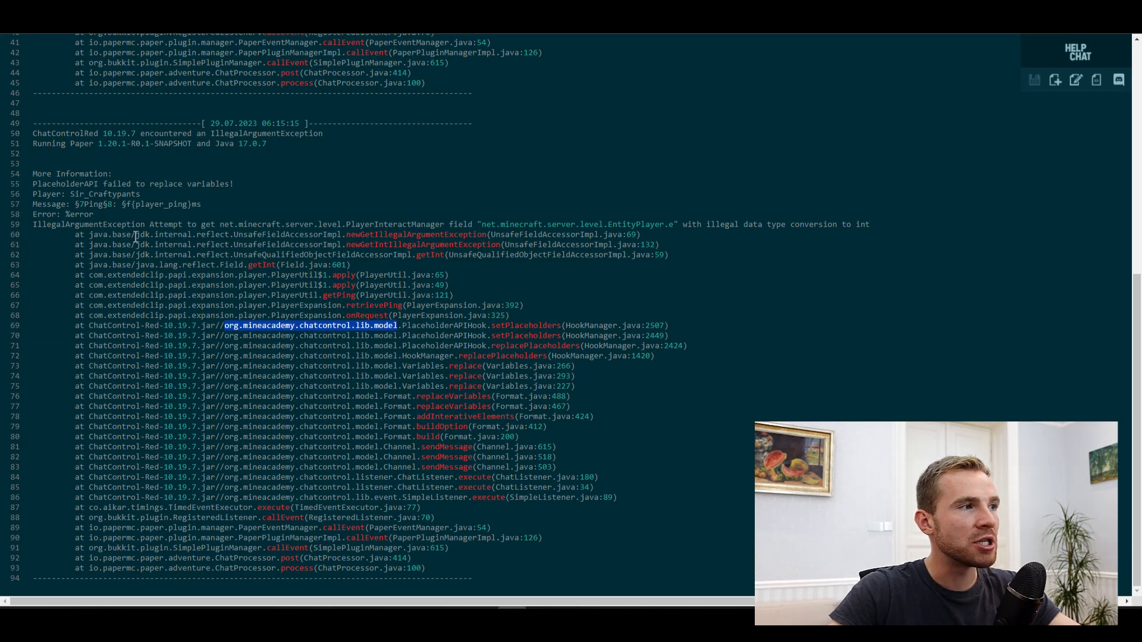
double_click(119, 275)
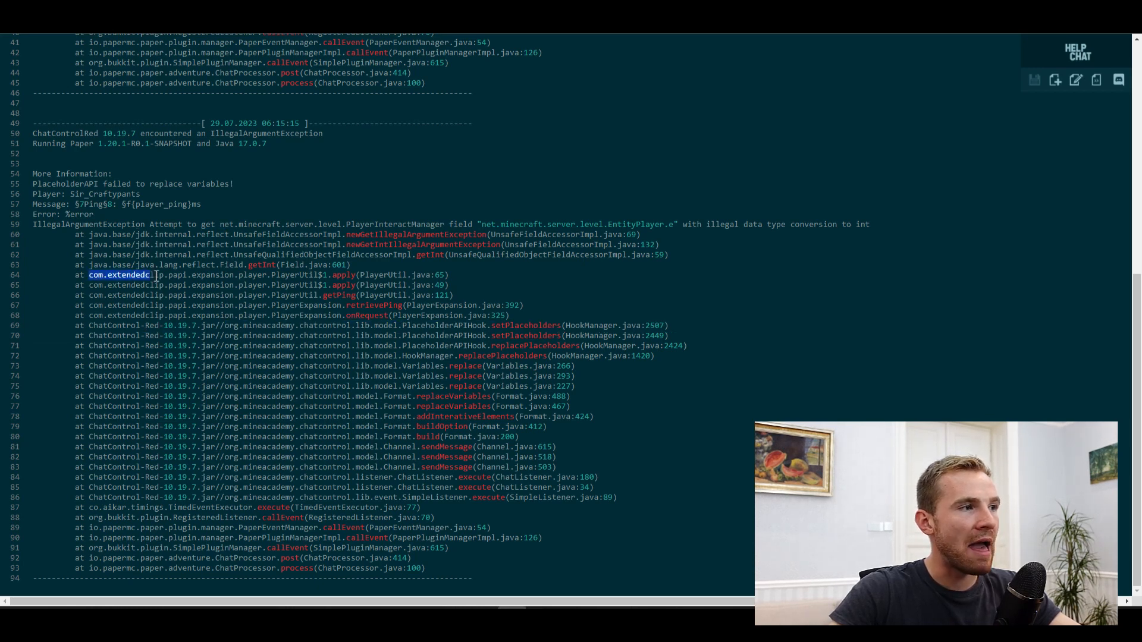
double_click(296, 275)
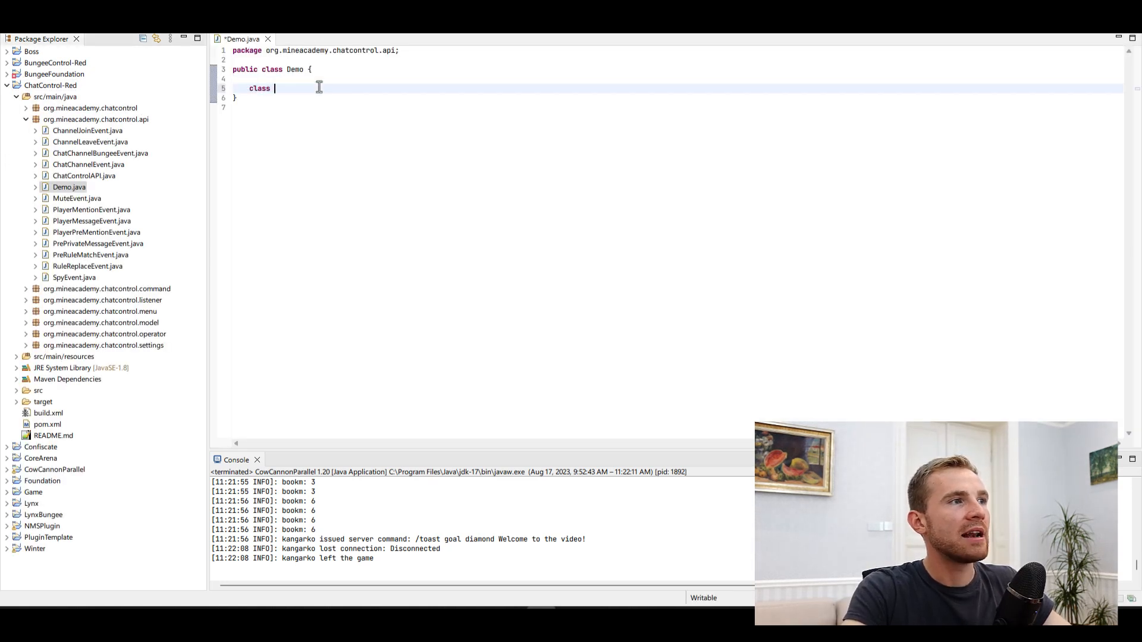
Name the inner class DemoTwo and open its body inside Demo.
type("DemoTwo {")
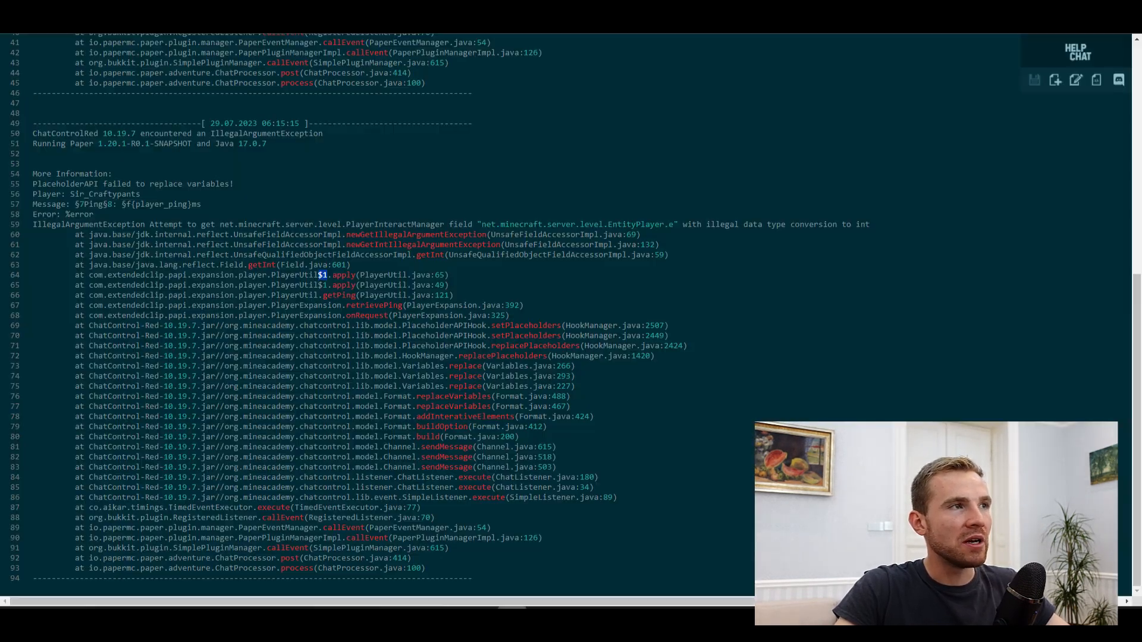
double_click(295, 275)
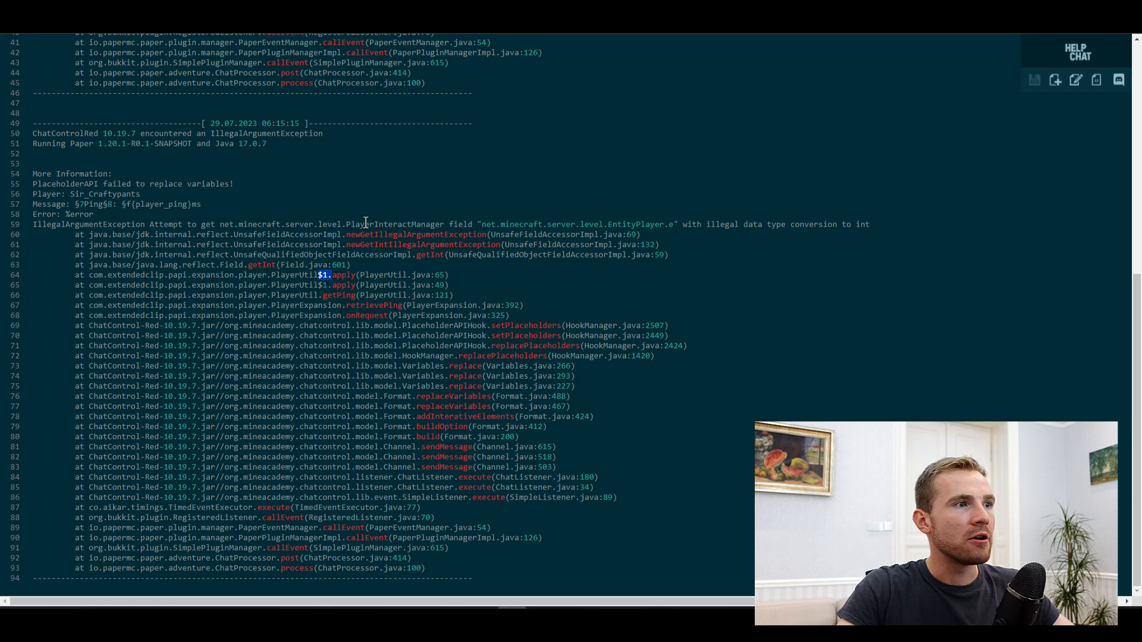
mouse_move(73, 237)
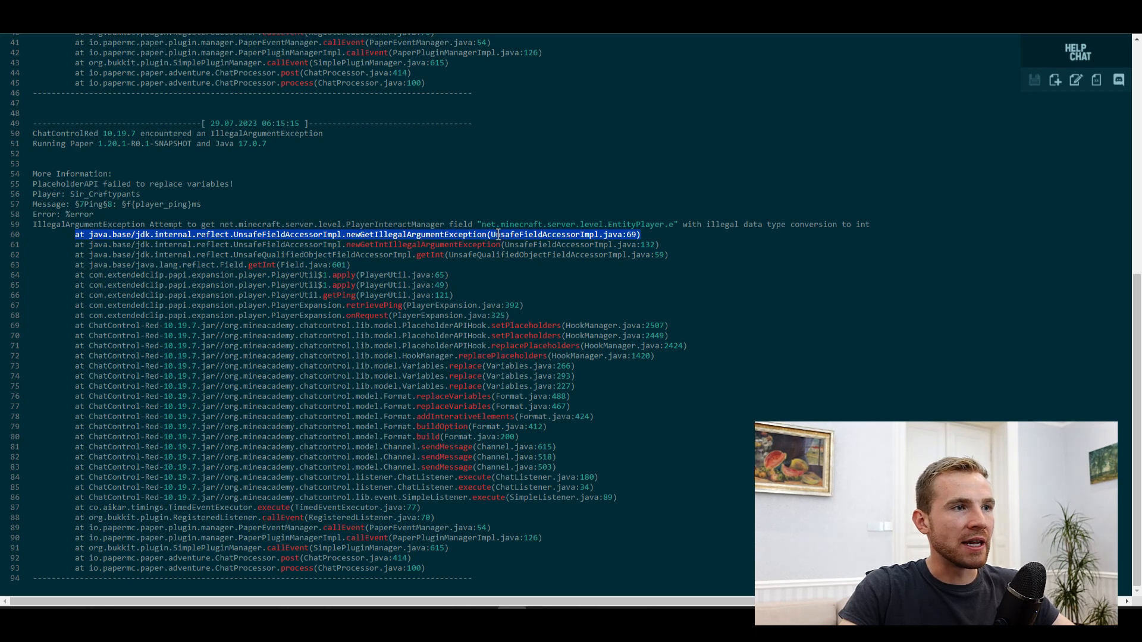
double_click(548, 234)
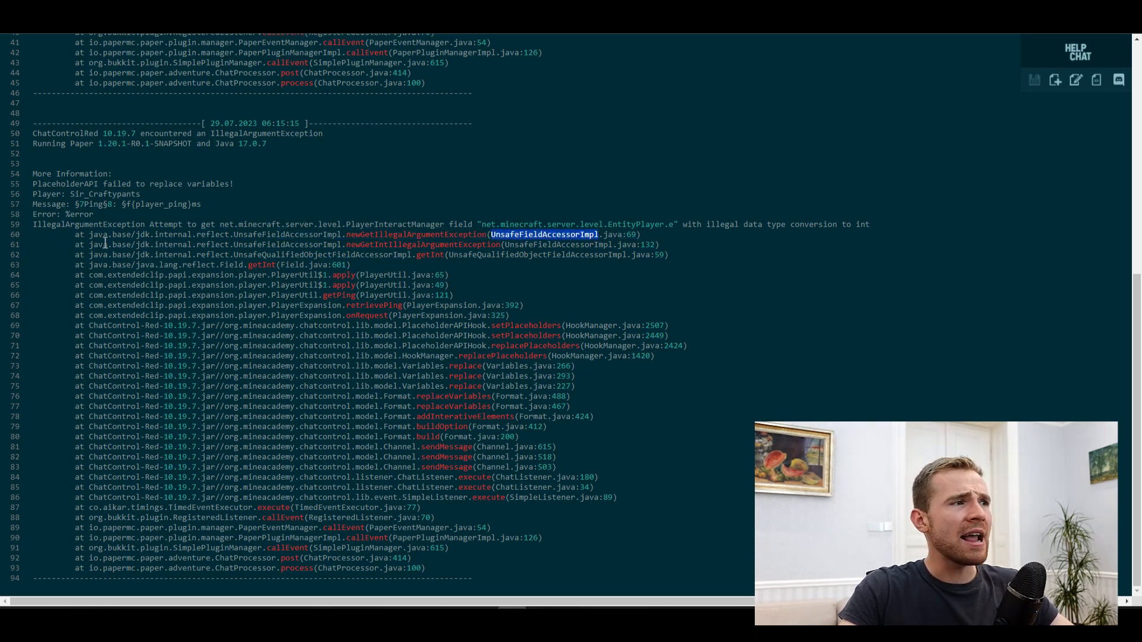
double_click(104, 254)
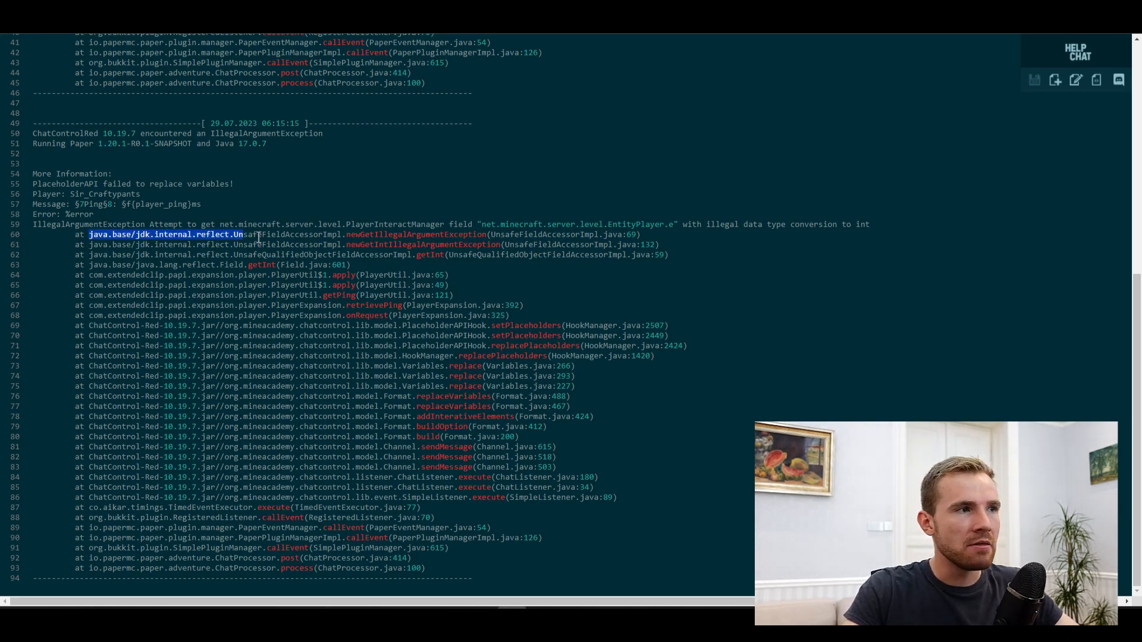
left_click_drag(247, 235, 655, 234)
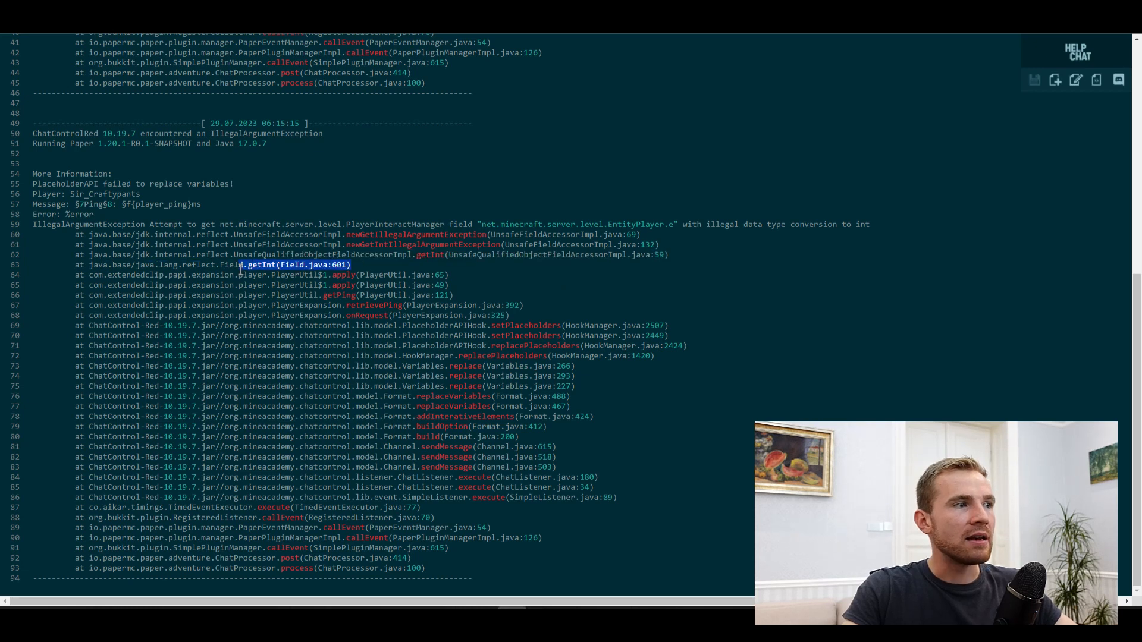
double_click(233, 264)
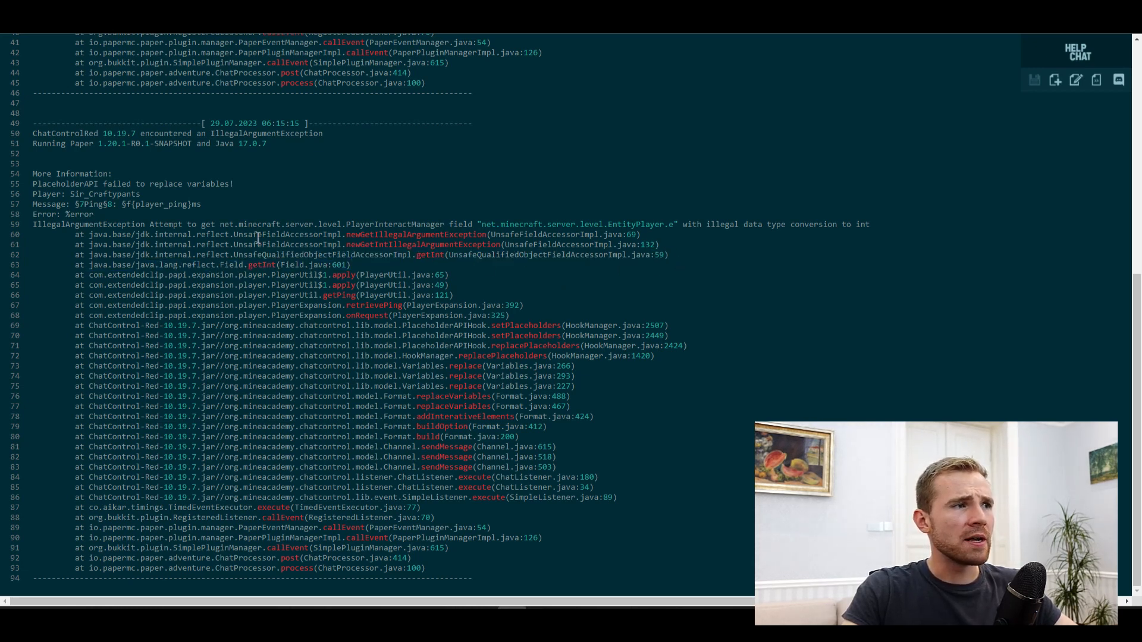
left_click_drag(254, 235, 261, 275)
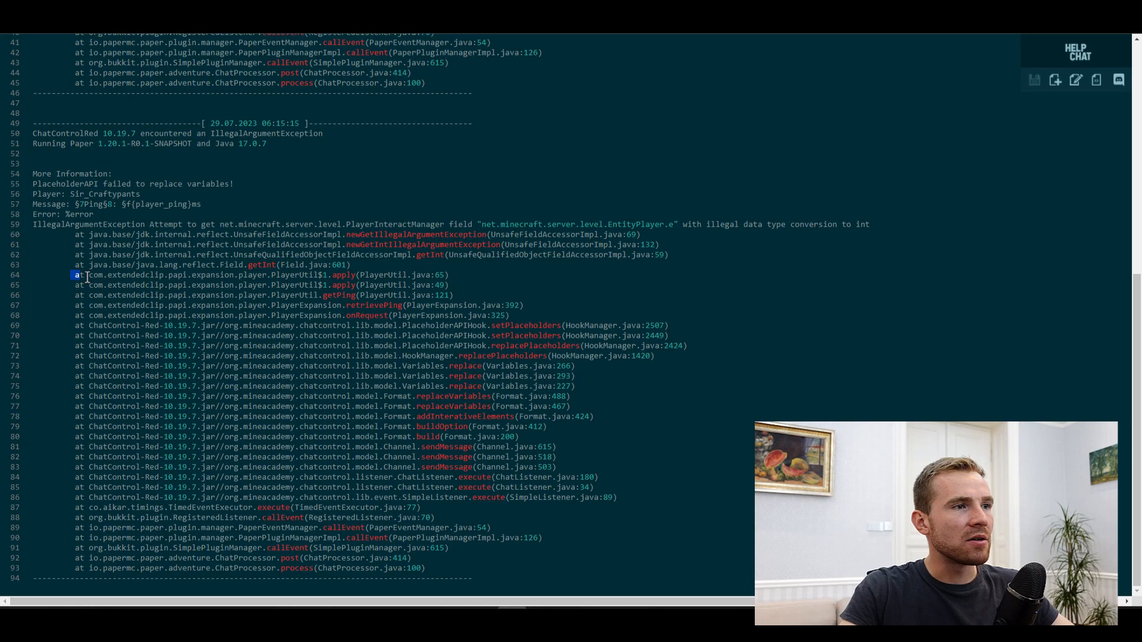
left_click_drag(83, 275, 342, 314)
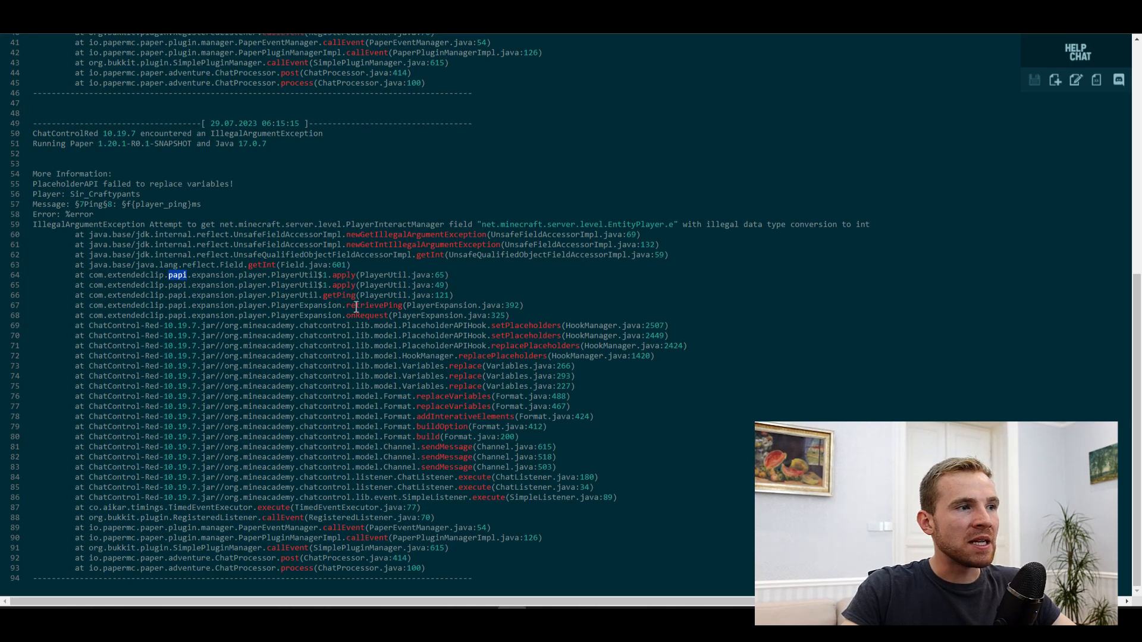
double_click(426, 316)
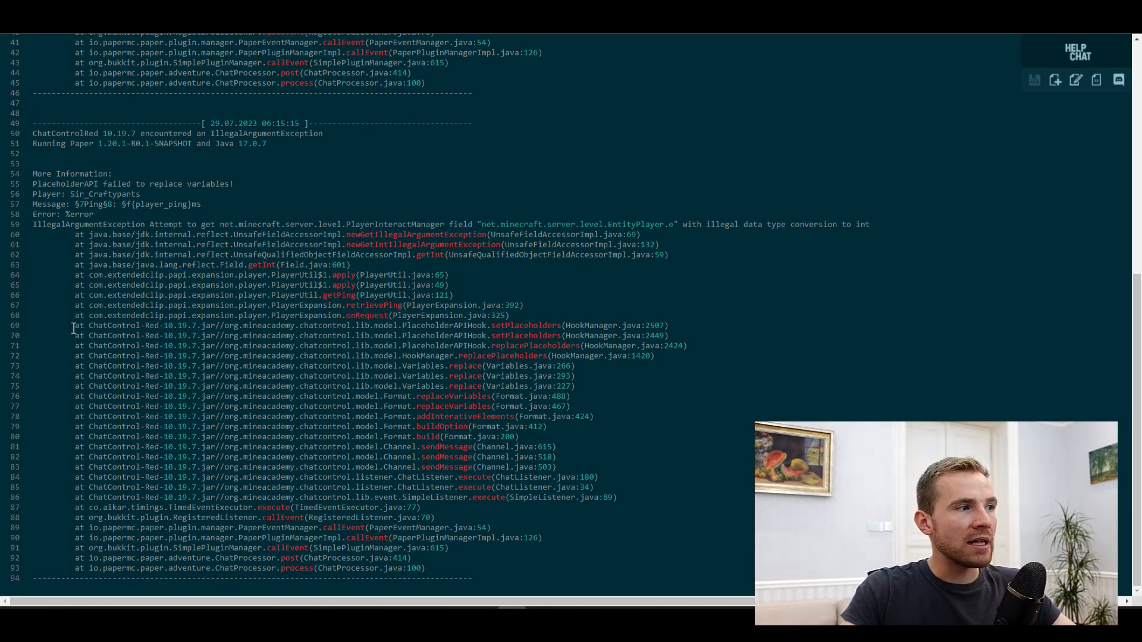
left_click_drag(71, 325, 617, 498)
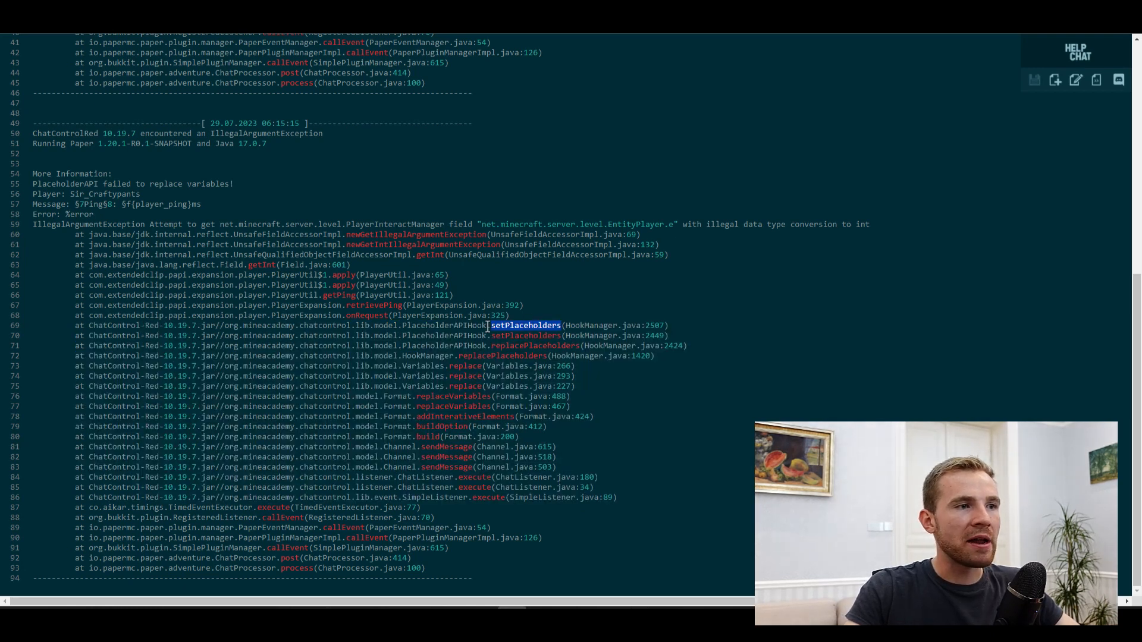
double_click(591, 325)
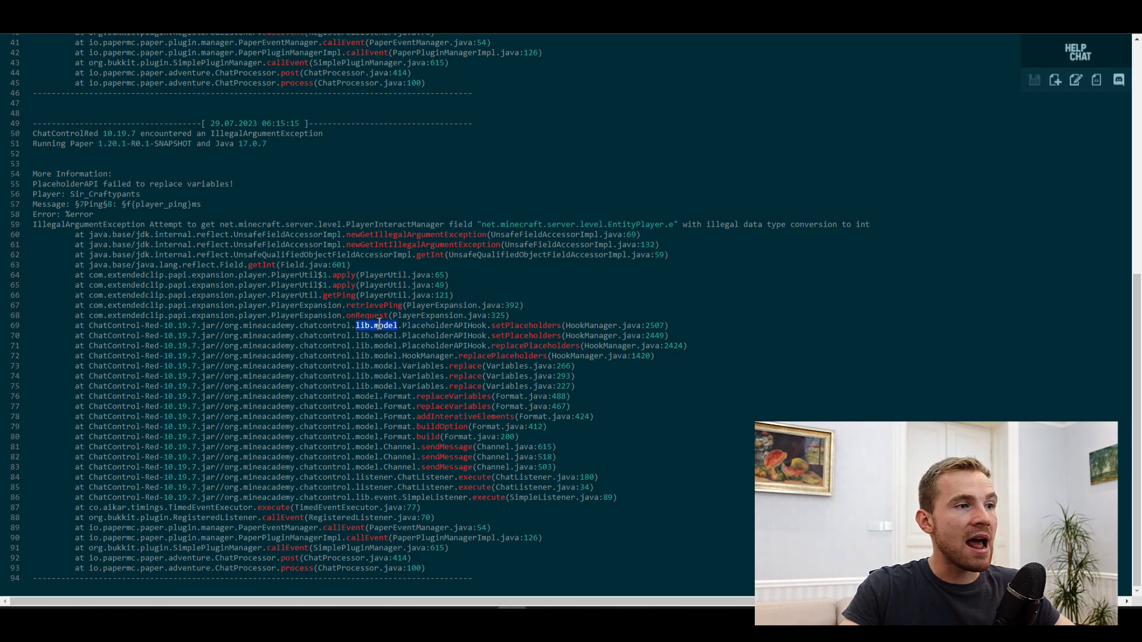
double_click(591, 325)
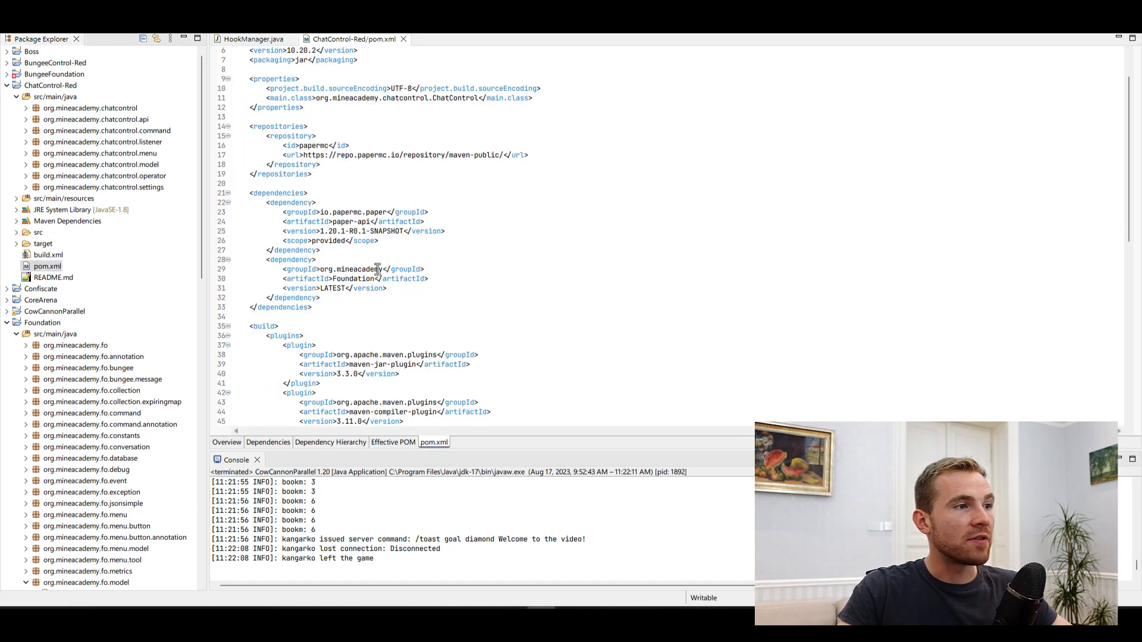
Mark the Foundation dependency, then bring the maven-shade-plugin relocations into view.
left_click_drag(266, 260, 320, 298)
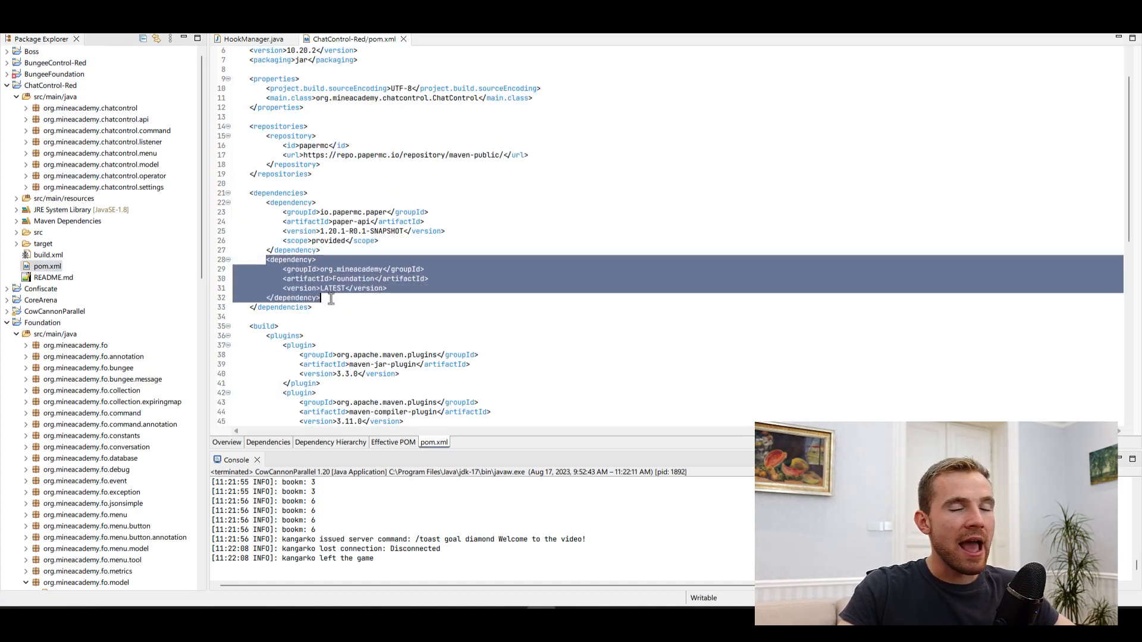
scroll("down", 3)
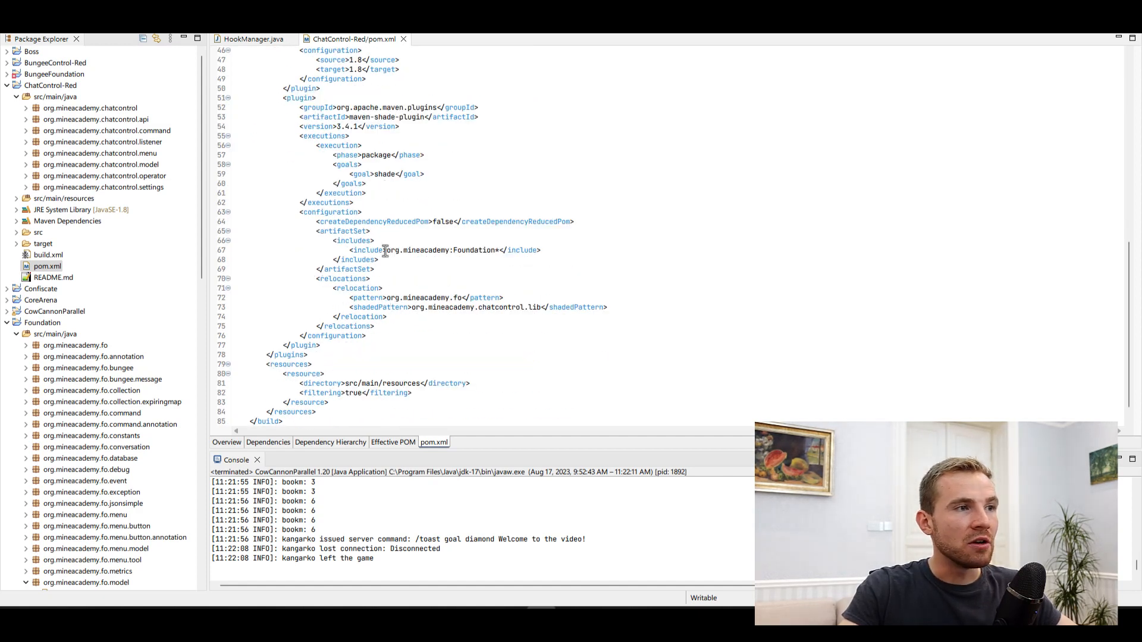
mouse_move(383, 231)
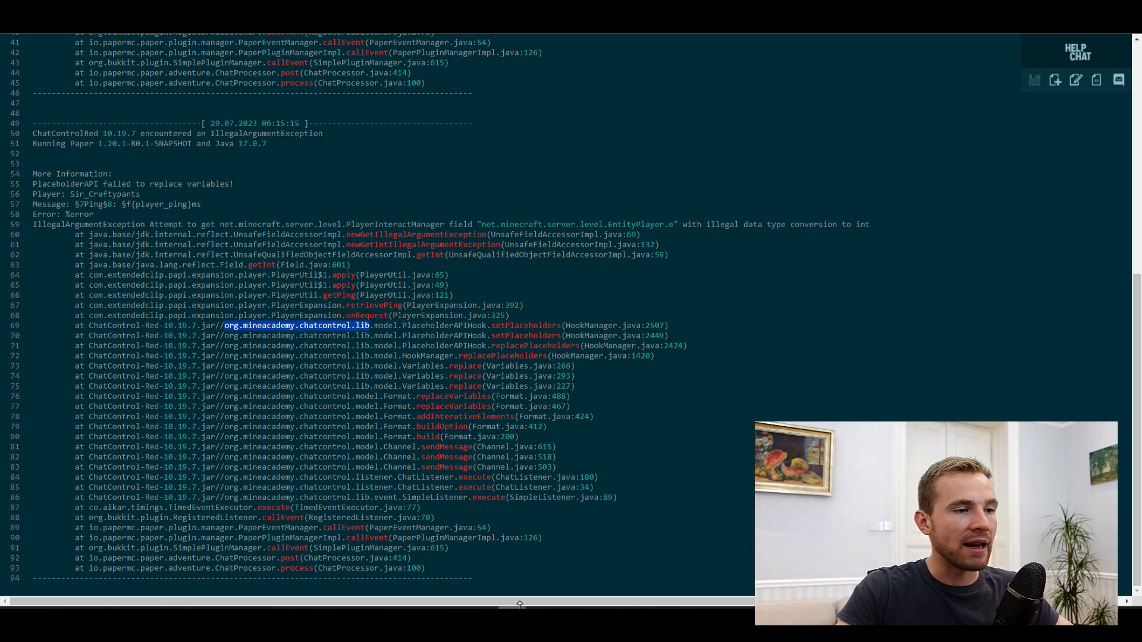
double_click(591, 325)
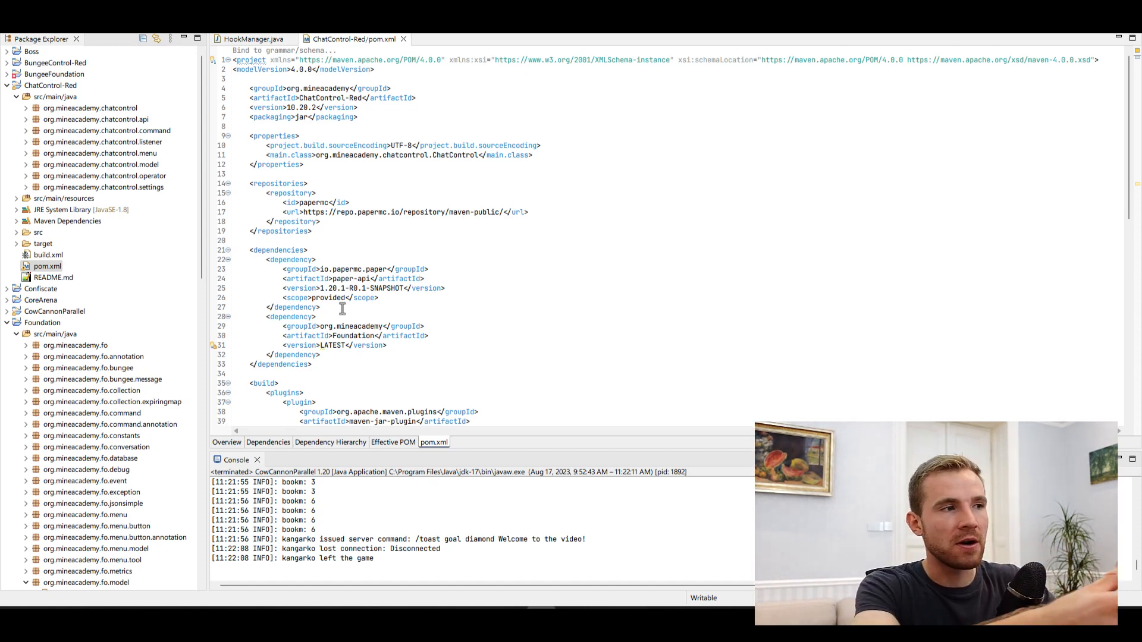
Switch to HookManager.java showing replacePlaceholders and its PlaceholderAPI error catch.
left_click(249, 38)
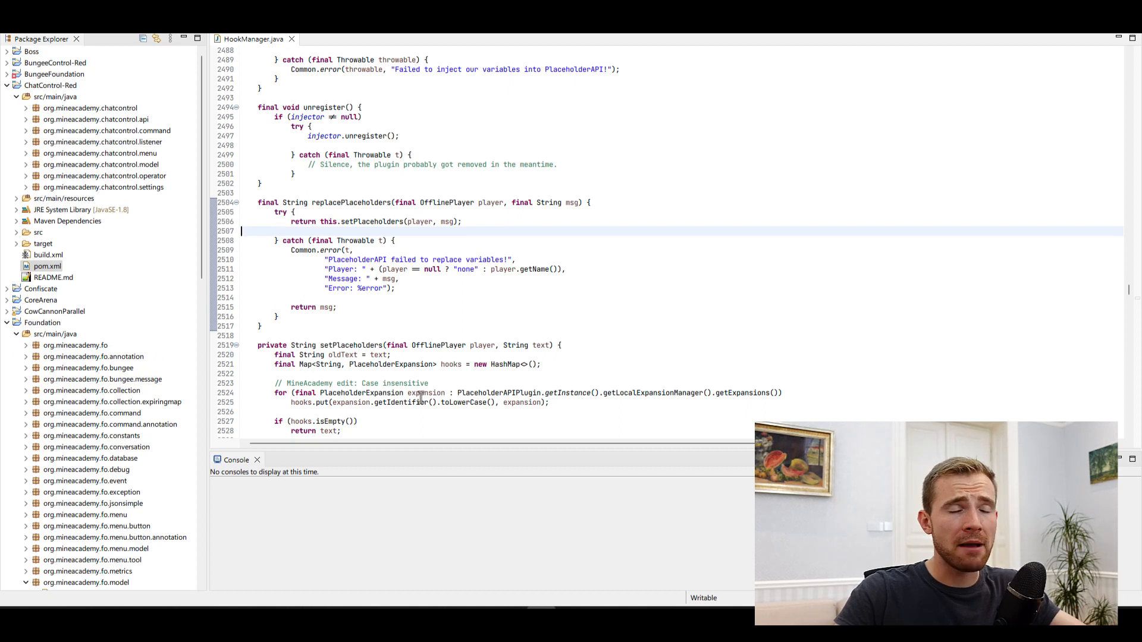
mouse_move(561, 477)
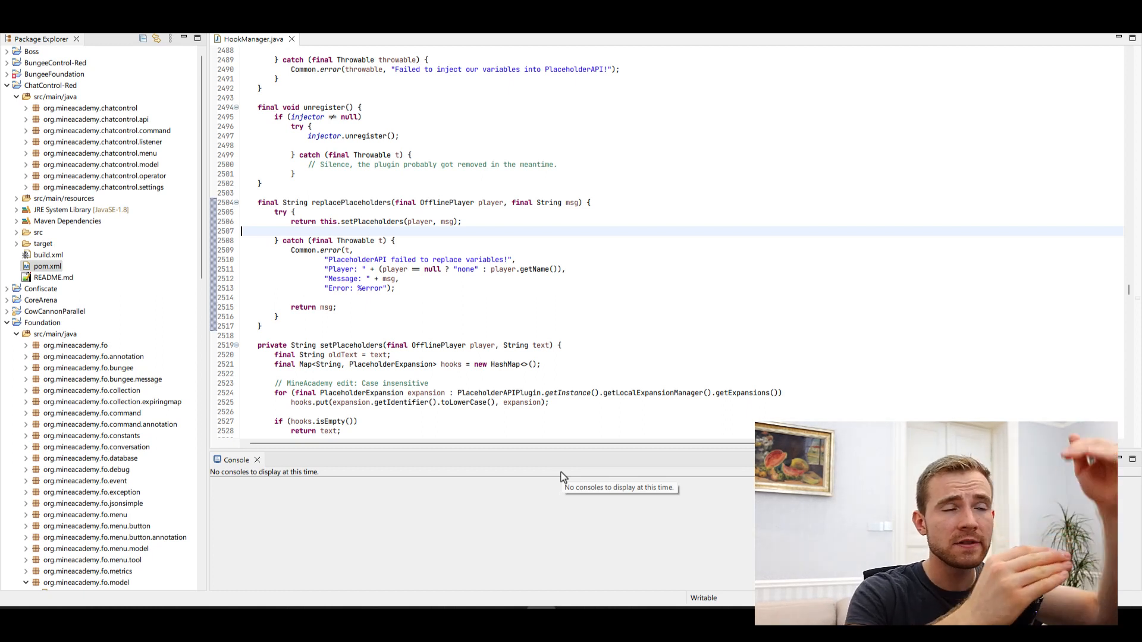
mouse_move(543, 559)
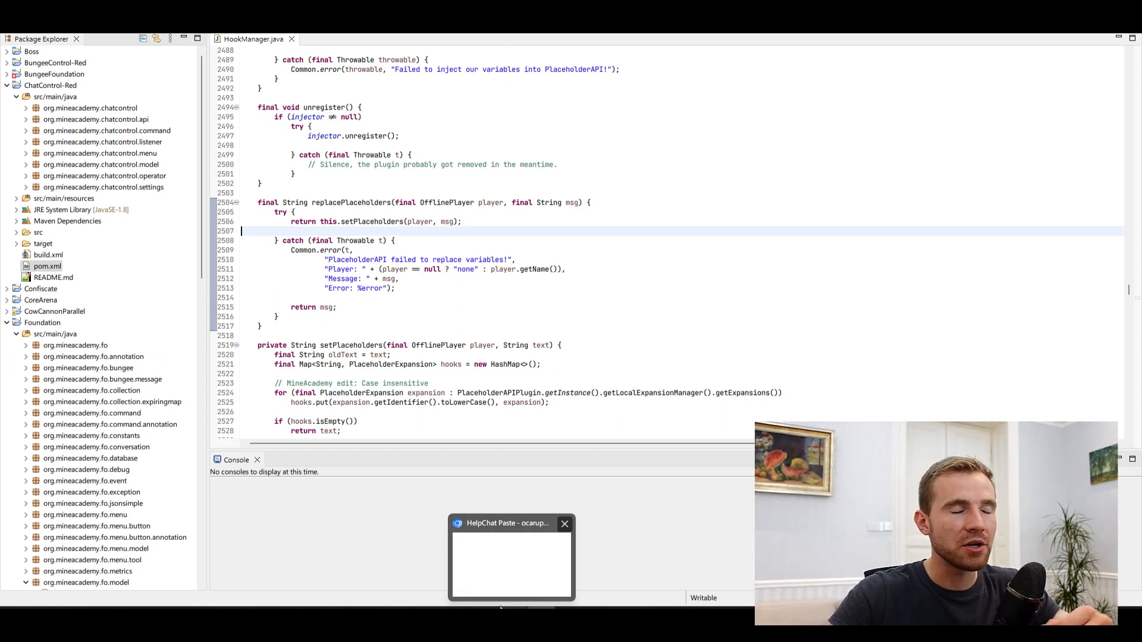
mouse_move(529, 566)
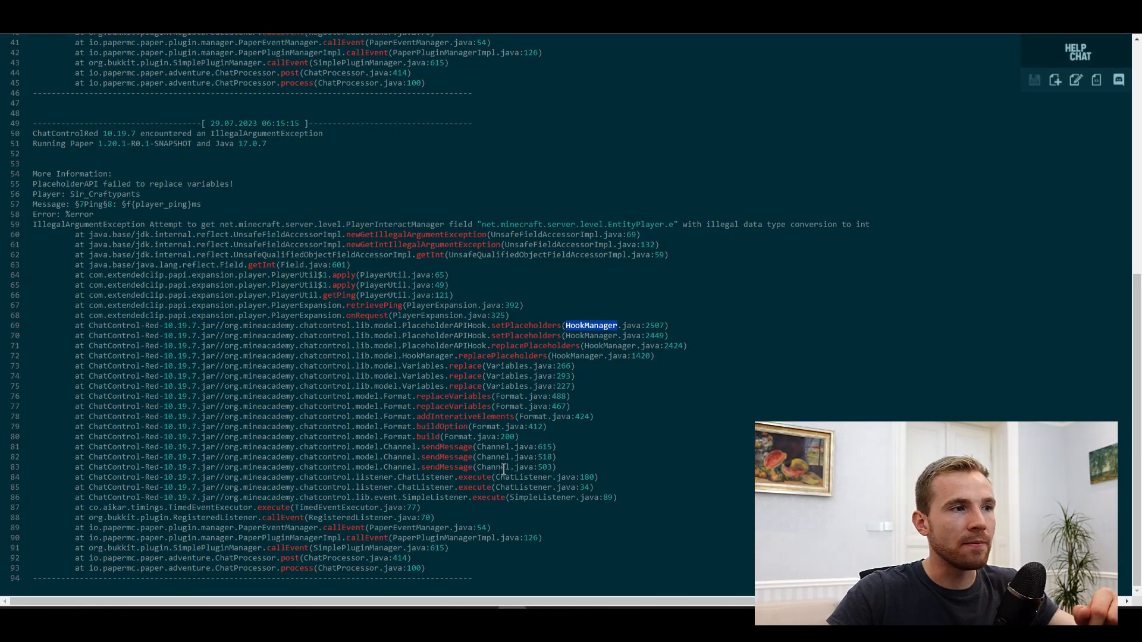
double_click(363, 315)
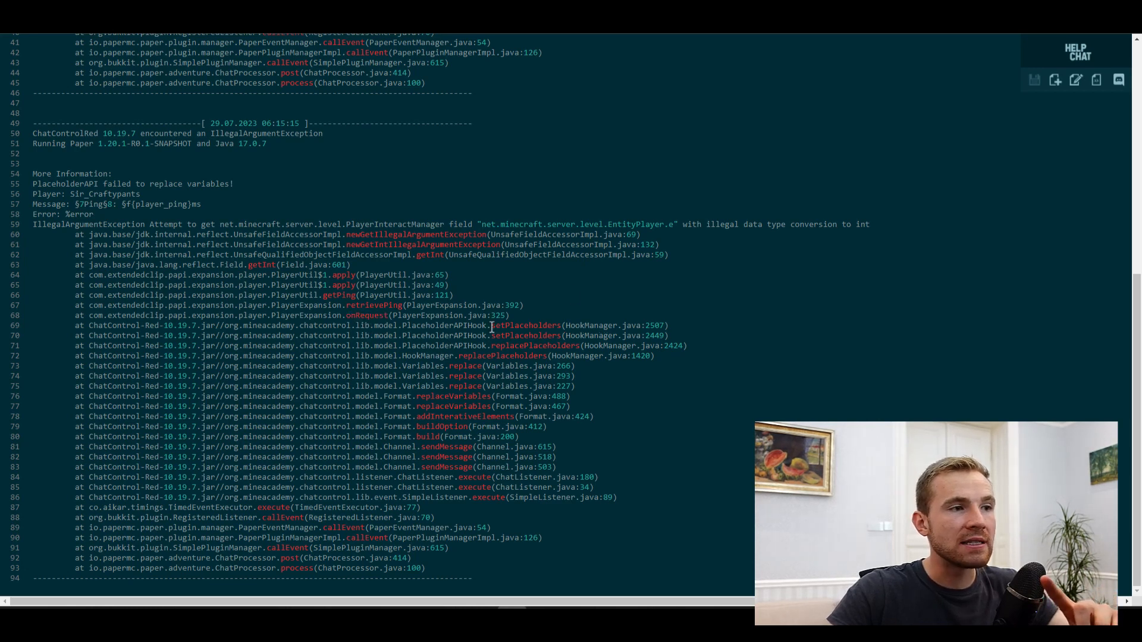
double_click(525, 325)
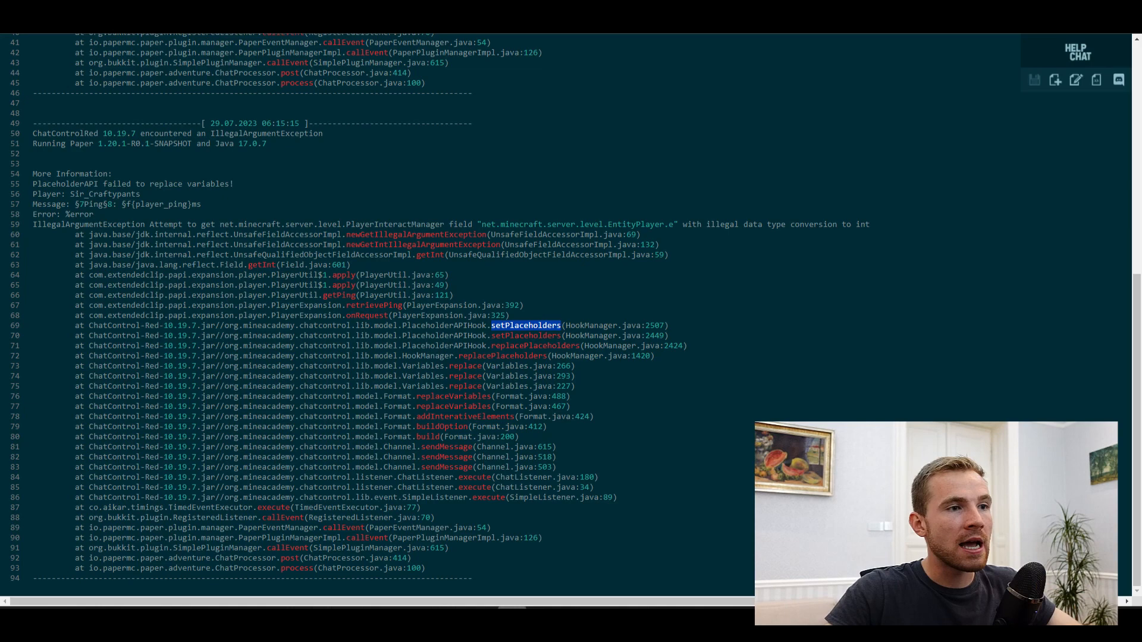
left_click(525, 324)
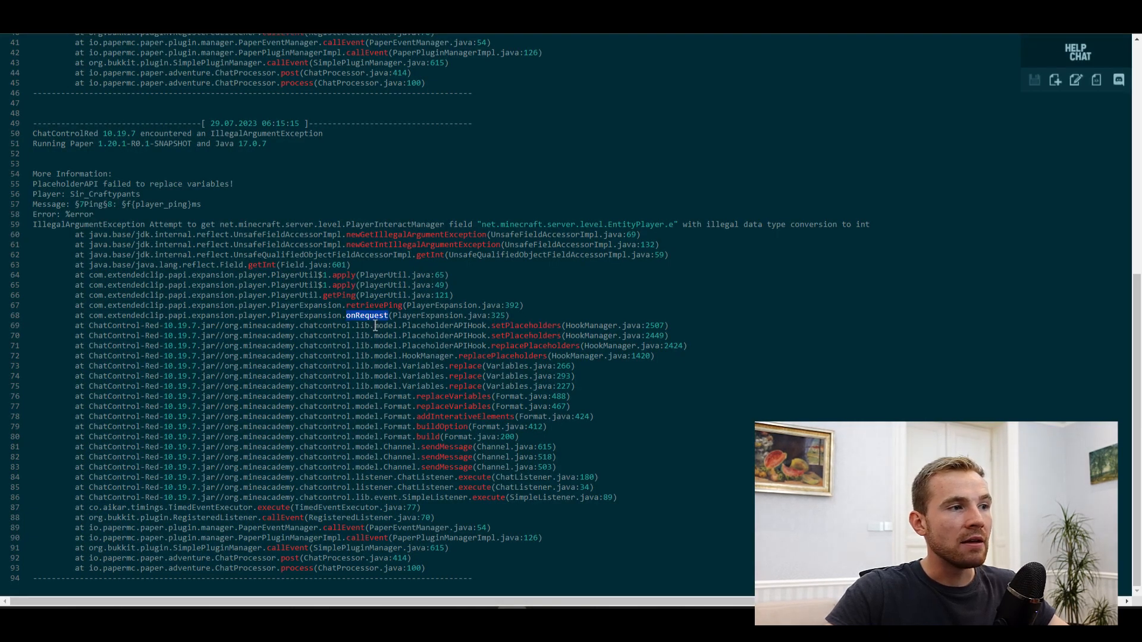
mouse_move(490, 335)
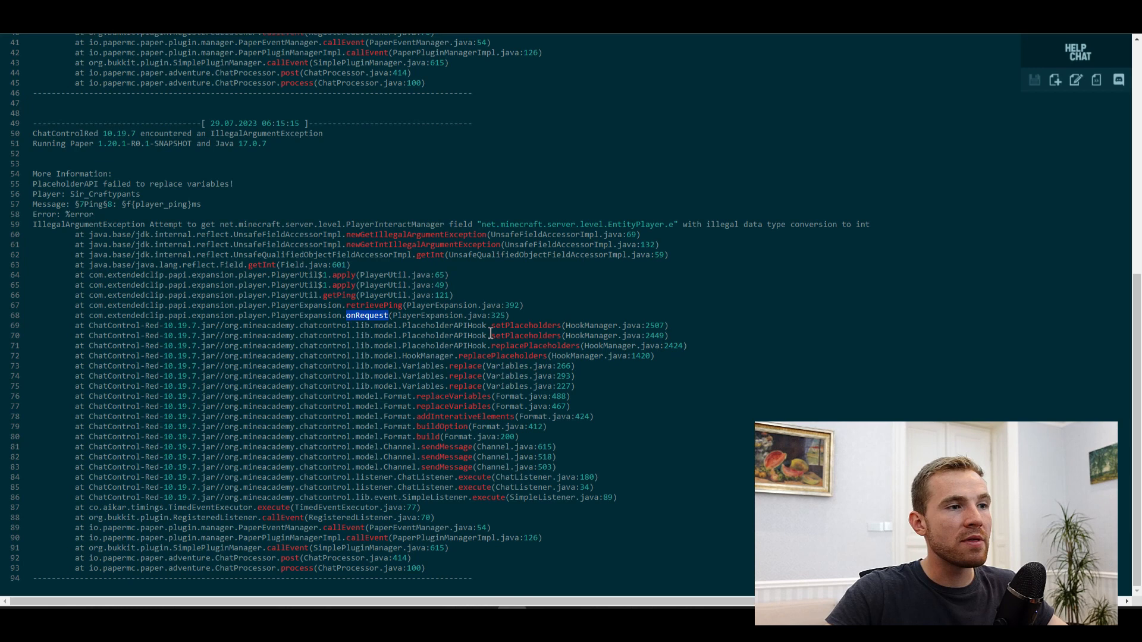
double_click(526, 325)
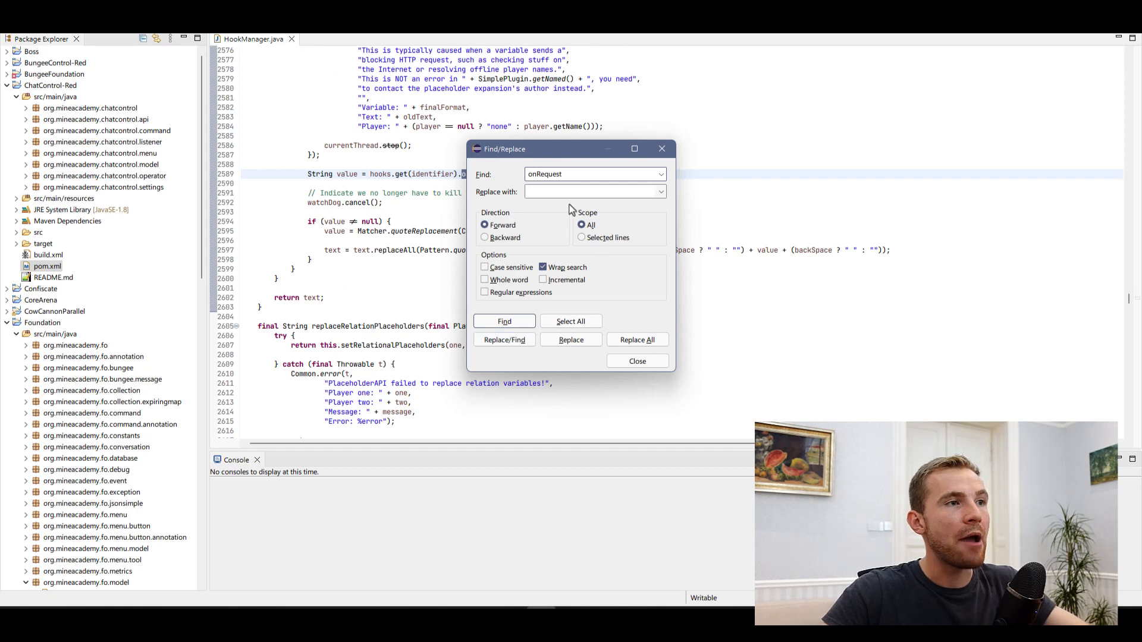
Find onRequest in HookManager and bring line 2589 into view.
left_click(504, 321)
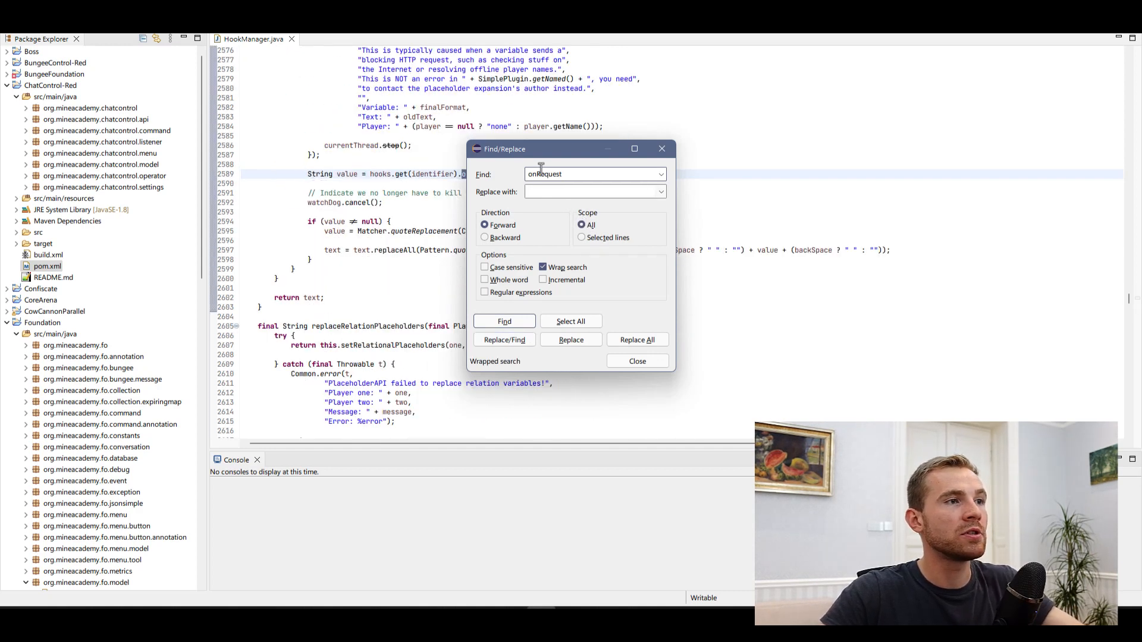
left_click(636, 362)
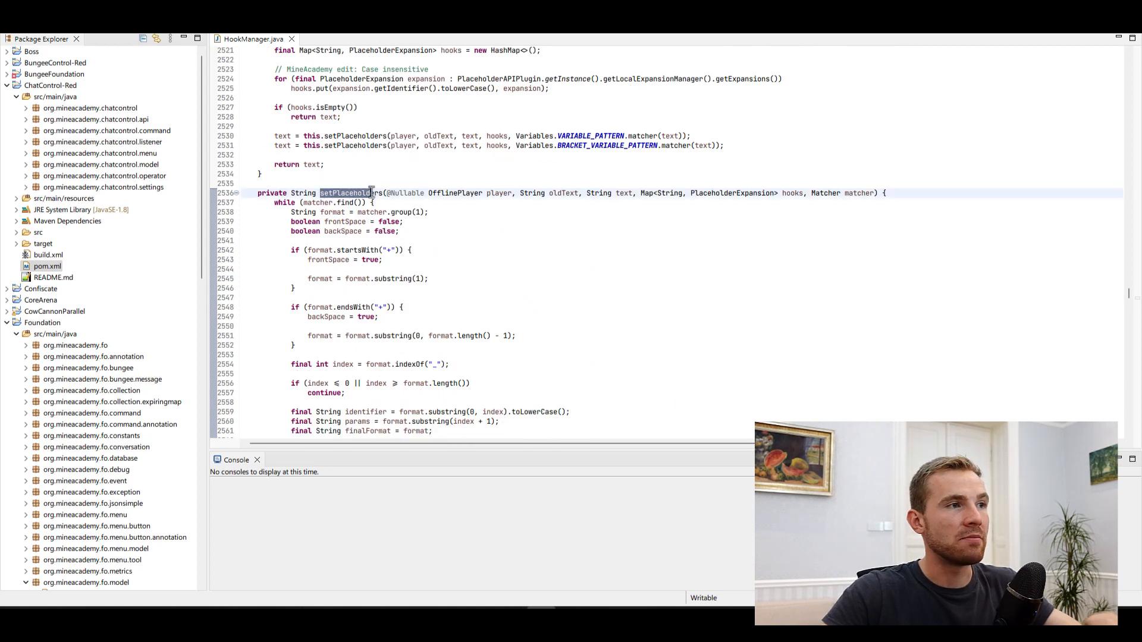
scroll("down", 3)
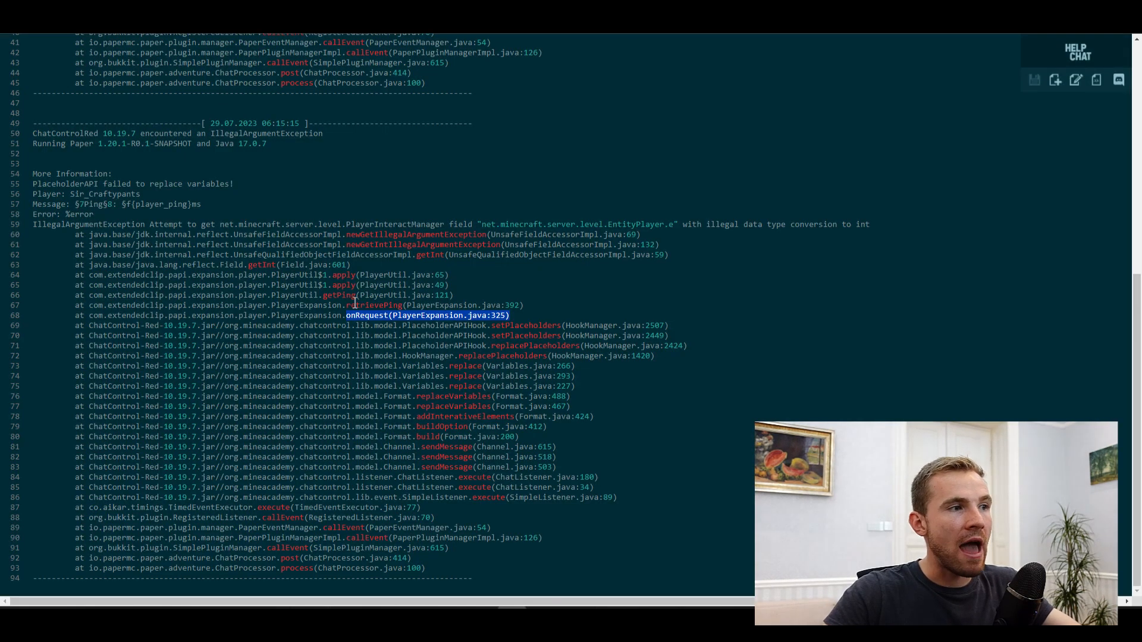
Mark the extendedclip expansion frames in the trace and highlight the onRequest call.
left_click_drag(113, 275, 511, 314)
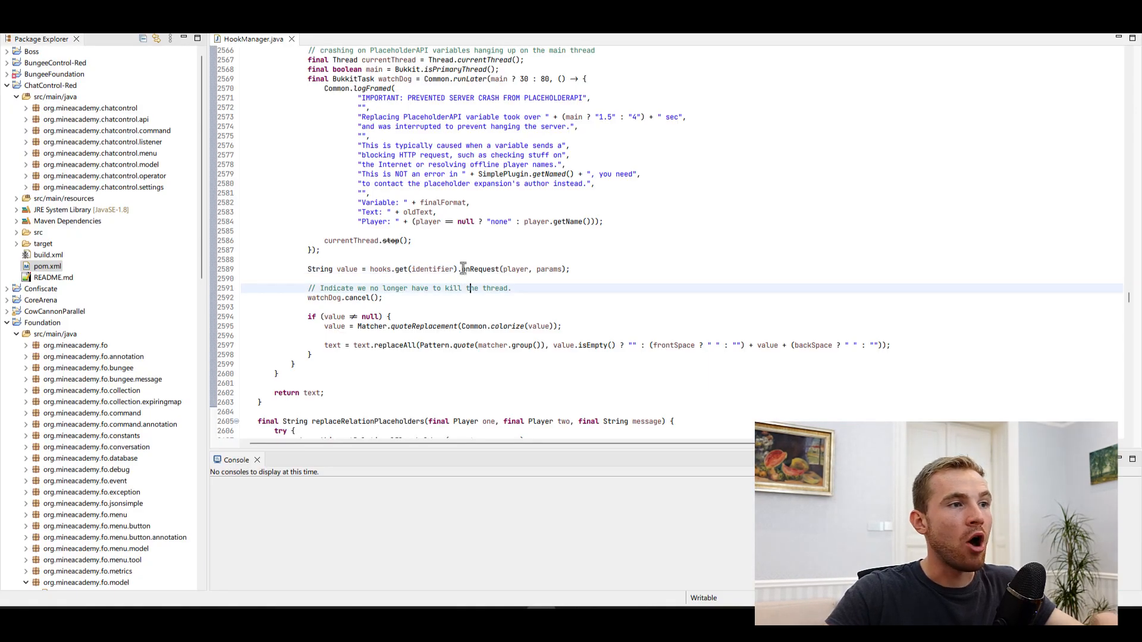
double_click(481, 269)
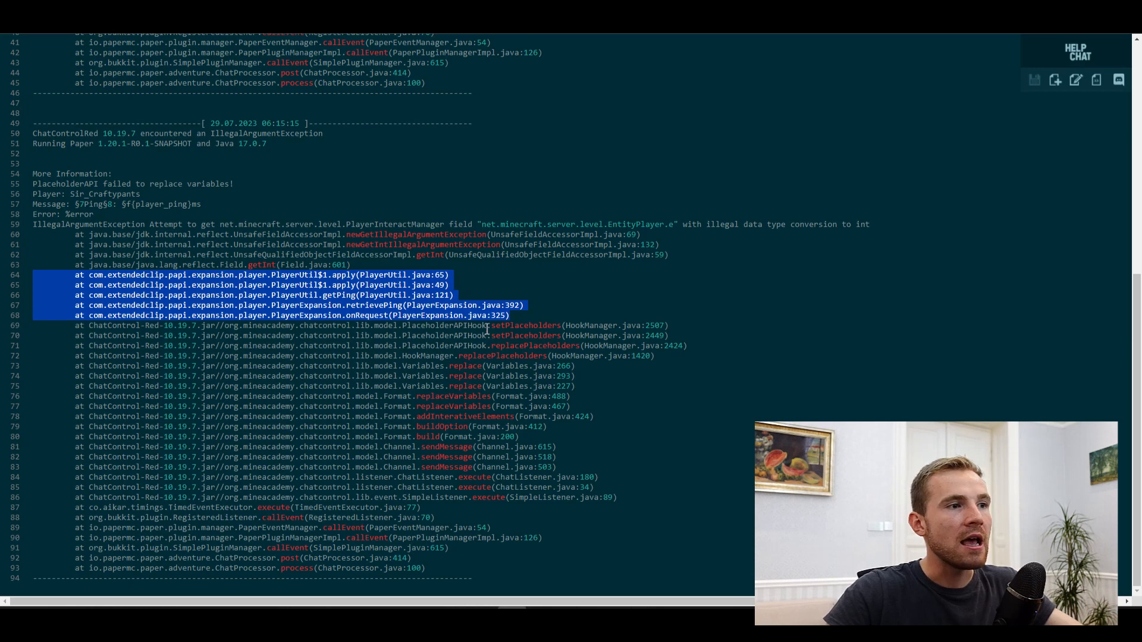
mouse_move(519, 324)
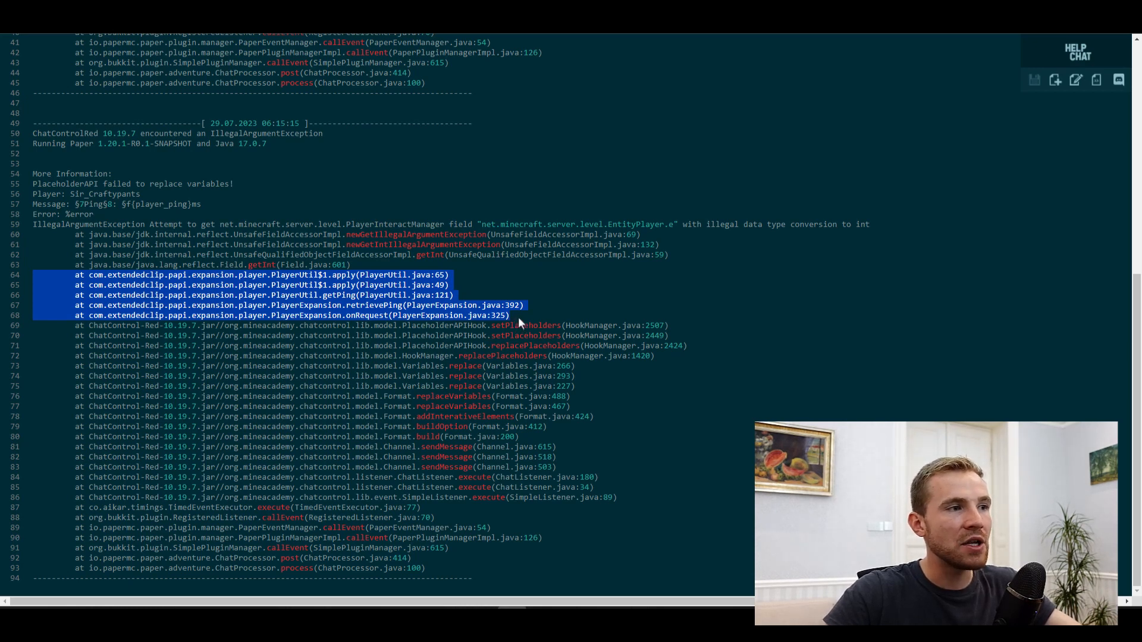
left_click(257, 310)
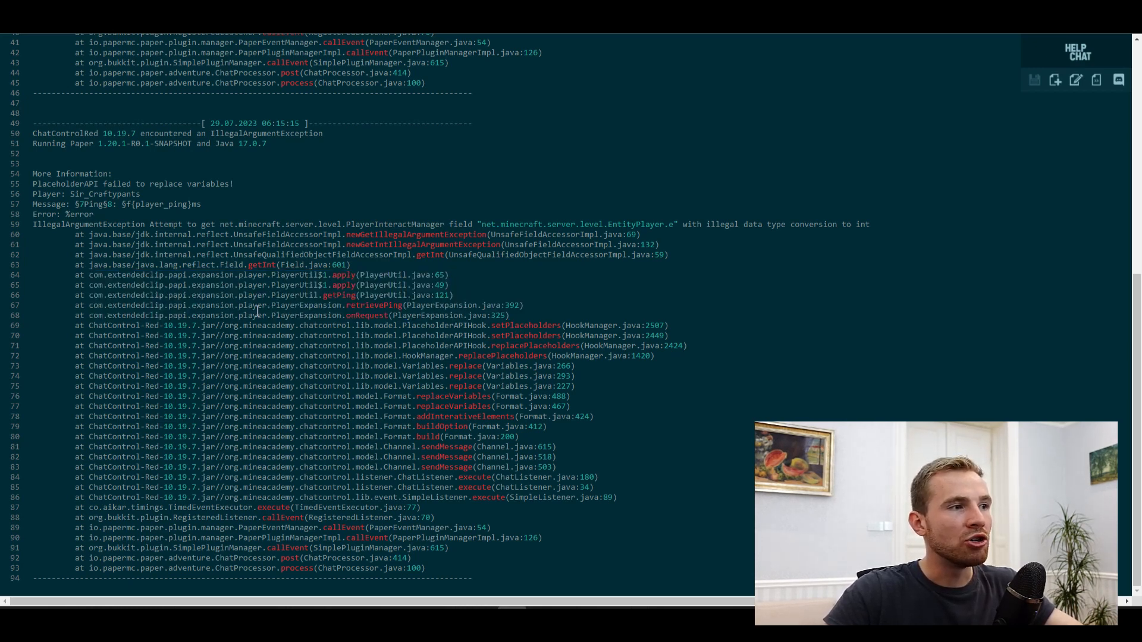
double_click(306, 305)
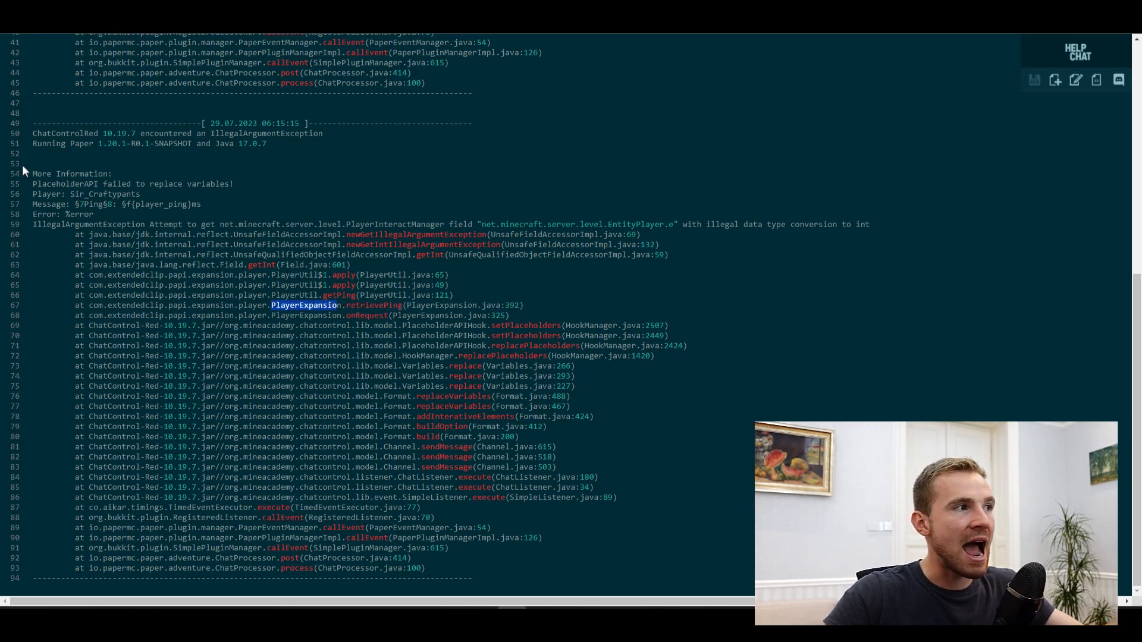
left_click_drag(33, 123, 472, 578)
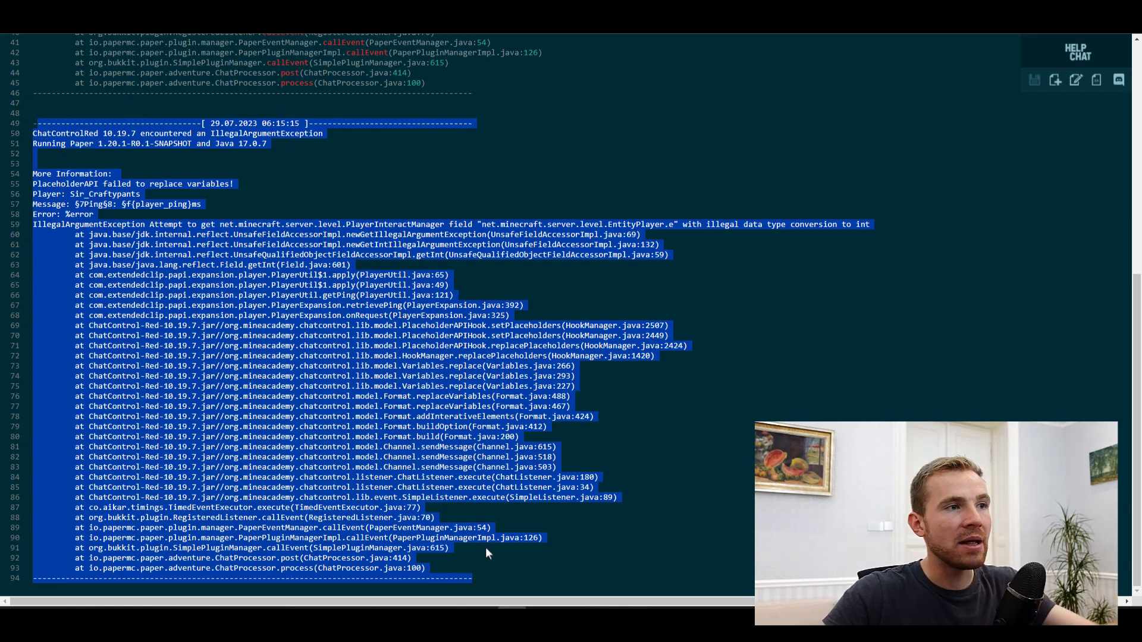
mouse_move(386, 326)
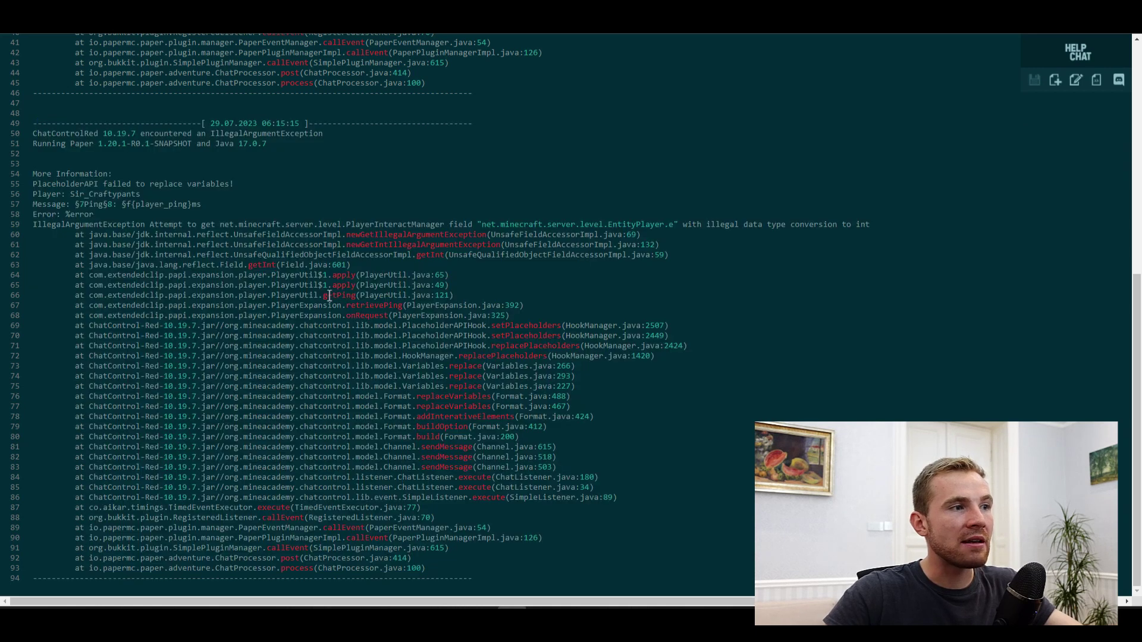
double_click(340, 295)
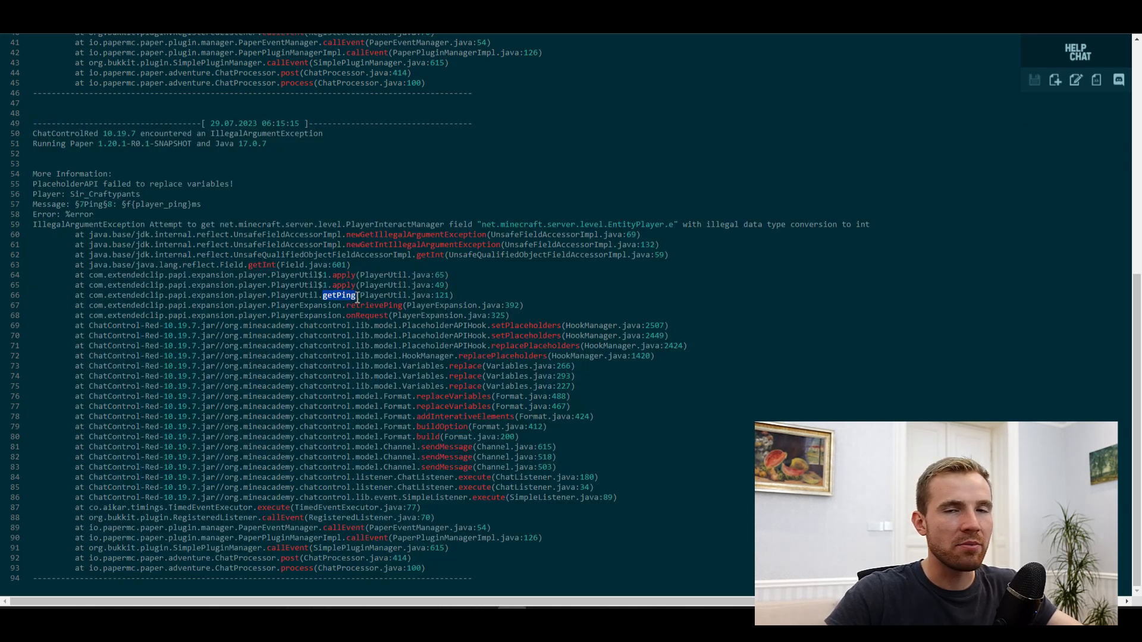
mouse_move(275, 318)
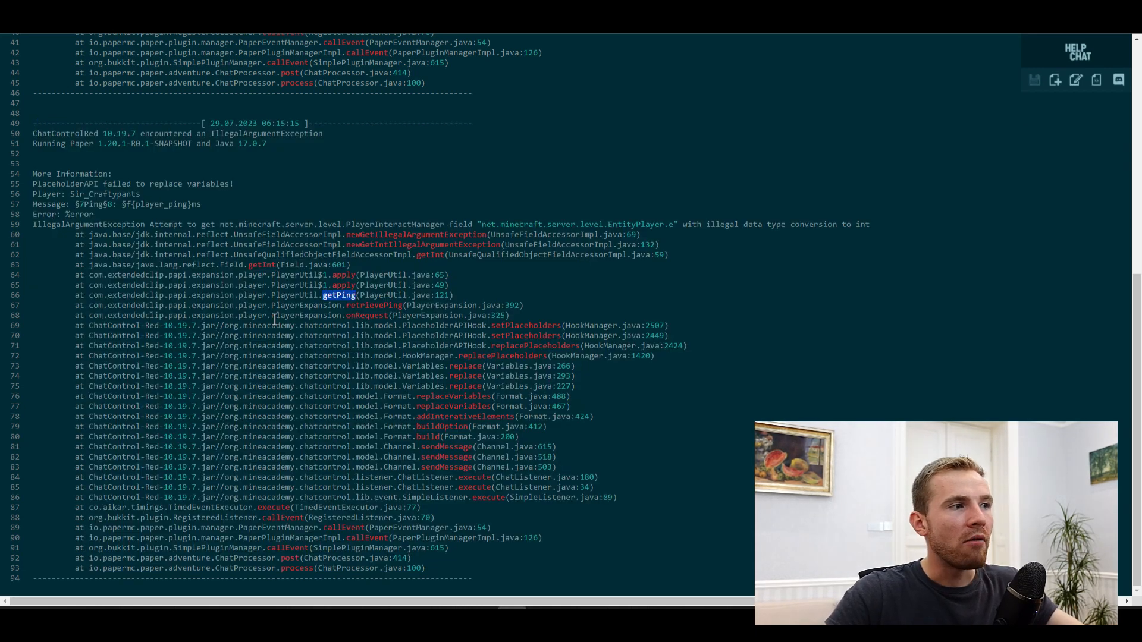
left_click_drag(277, 315, 508, 316)
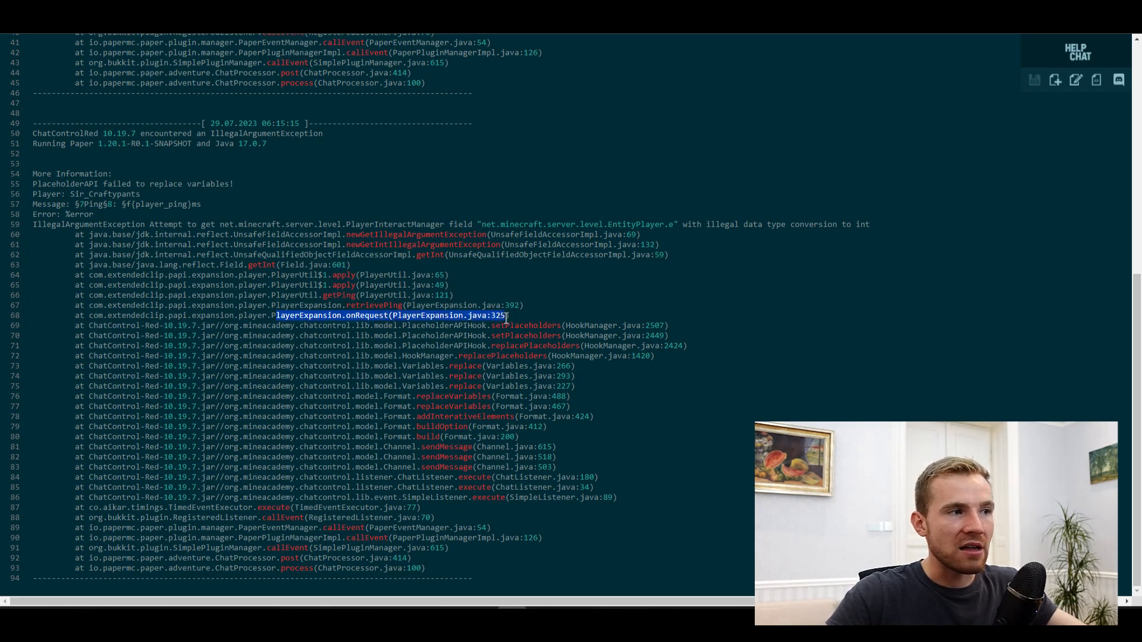
double_click(287, 315)
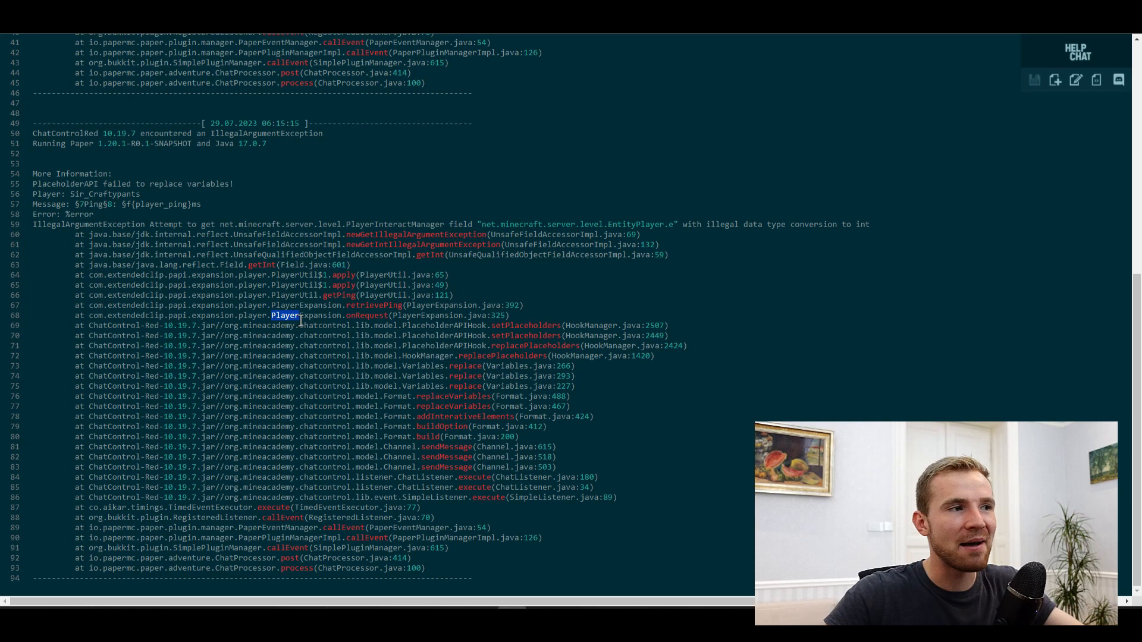
double_click(372, 305)
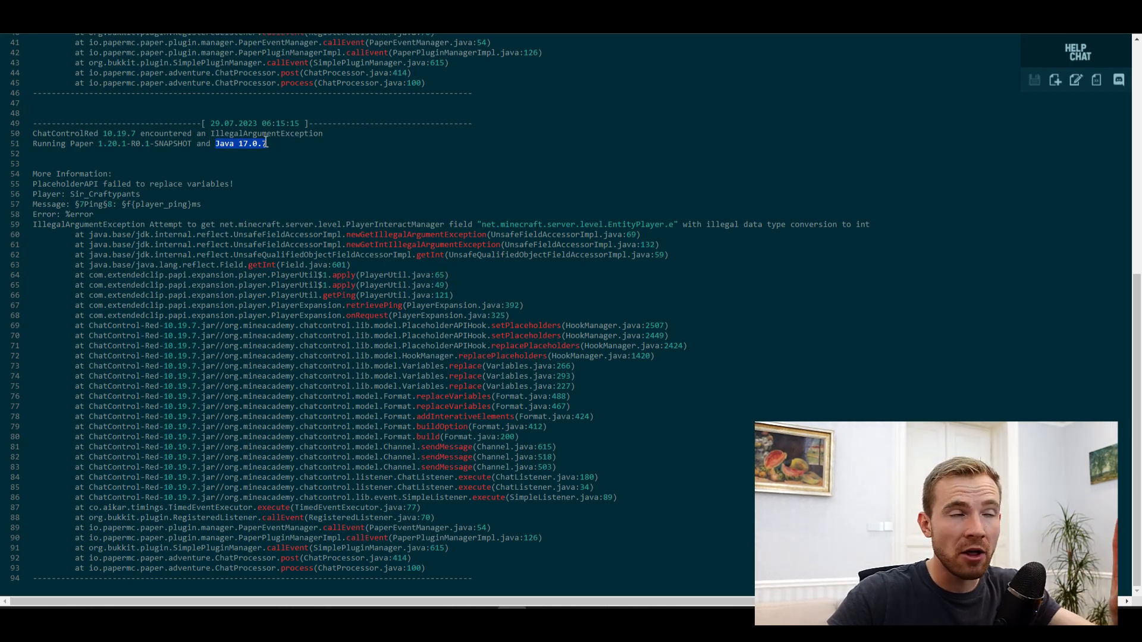
mouse_move(258, 161)
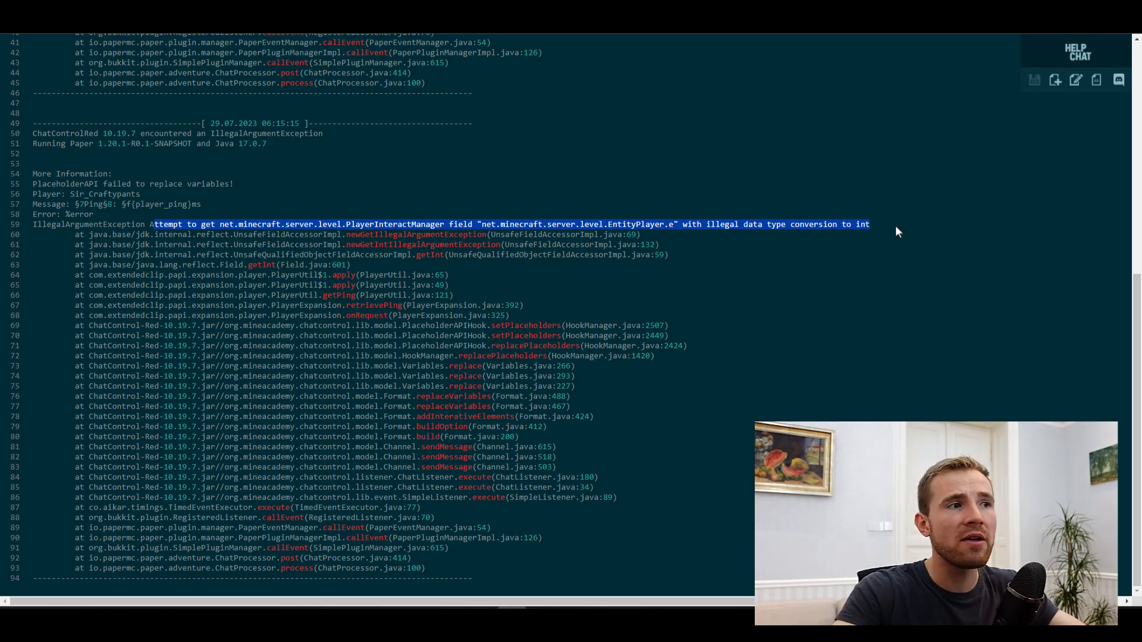
mouse_move(509, 304)
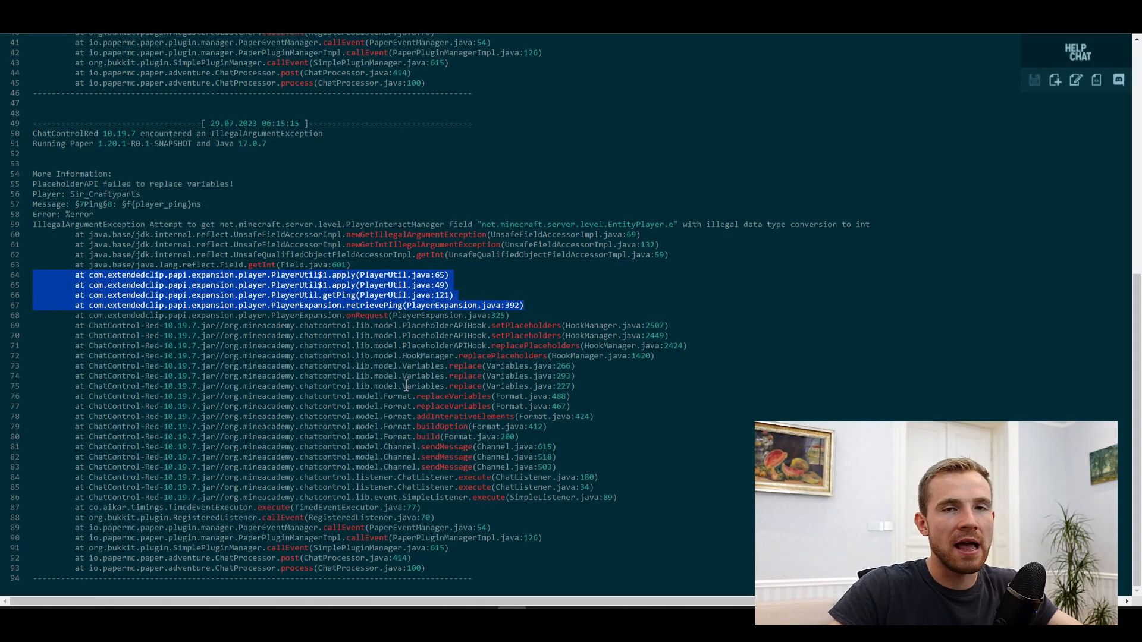
mouse_move(530, 279)
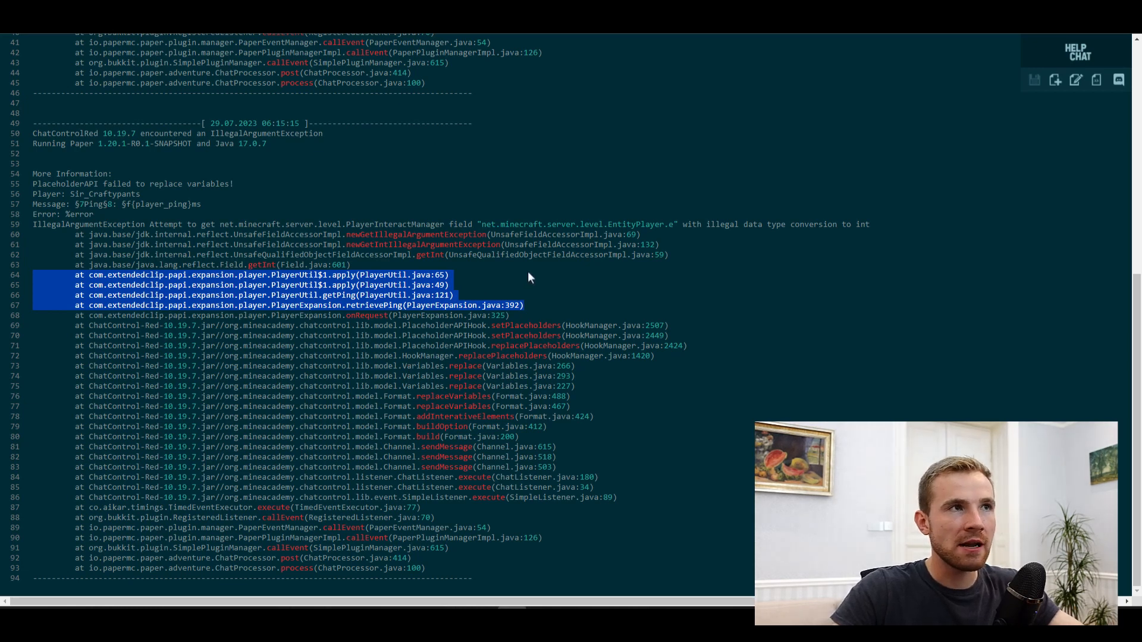
mouse_move(590, 598)
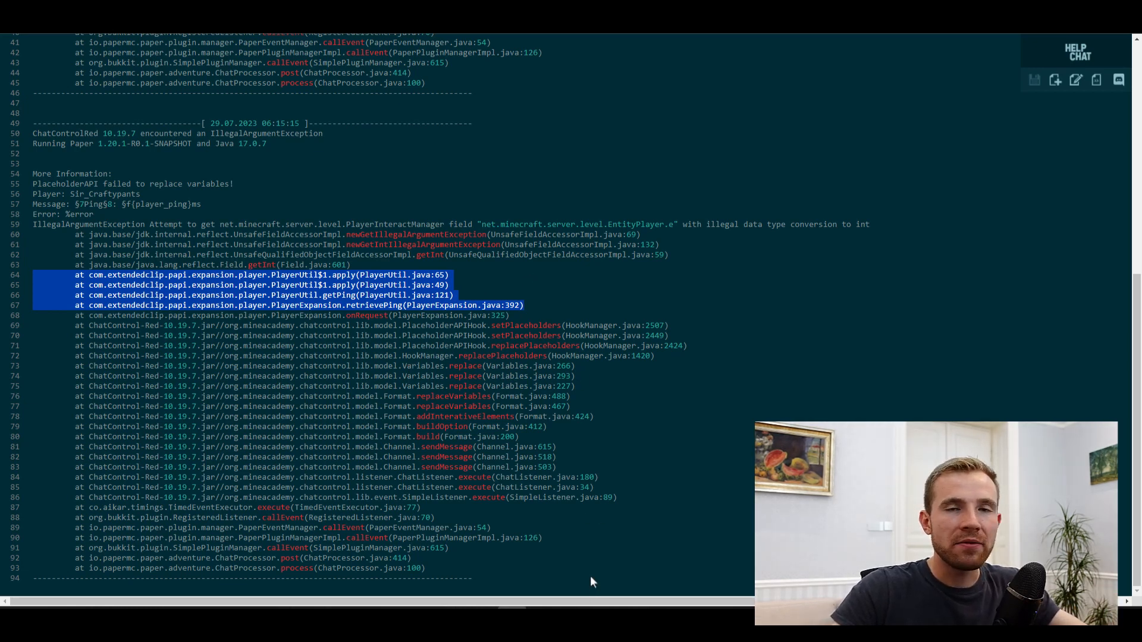
mouse_move(598, 596)
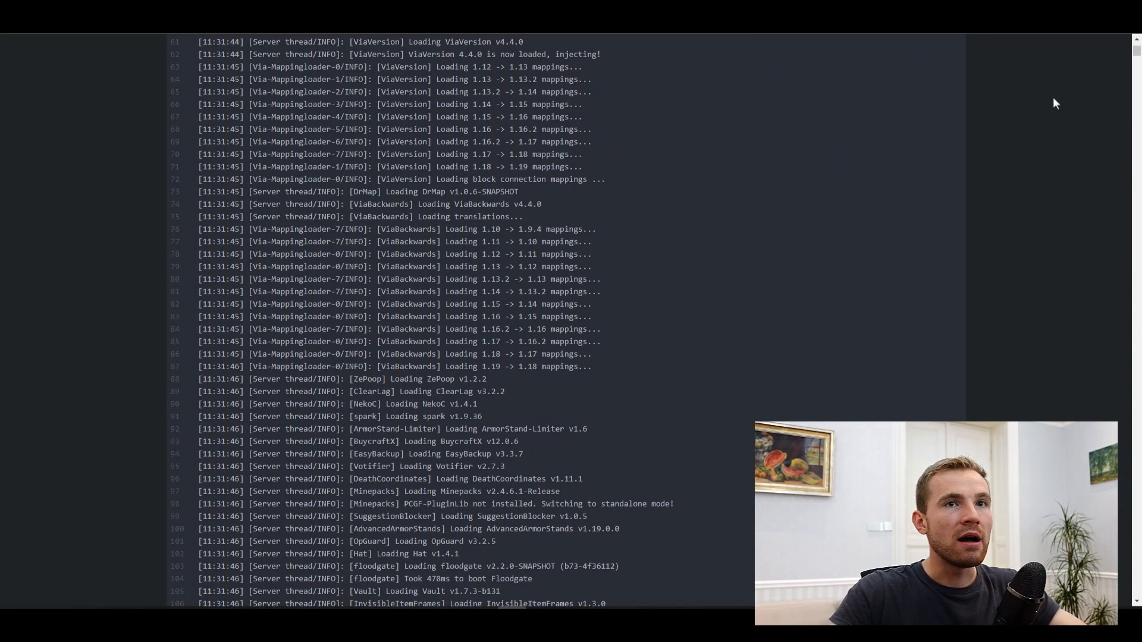
Highlight the DO NOT REPORT THIS TO PURPUR warning, then search for 'The server has not responded'.
scroll("up", 3)
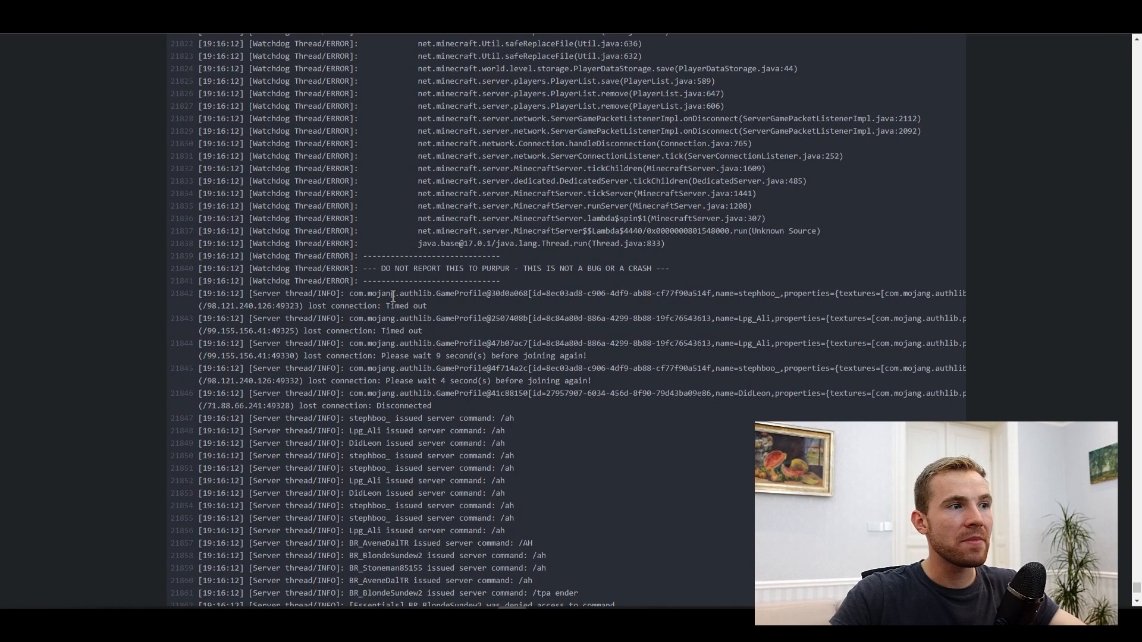
left_click_drag(380, 268, 508, 268)
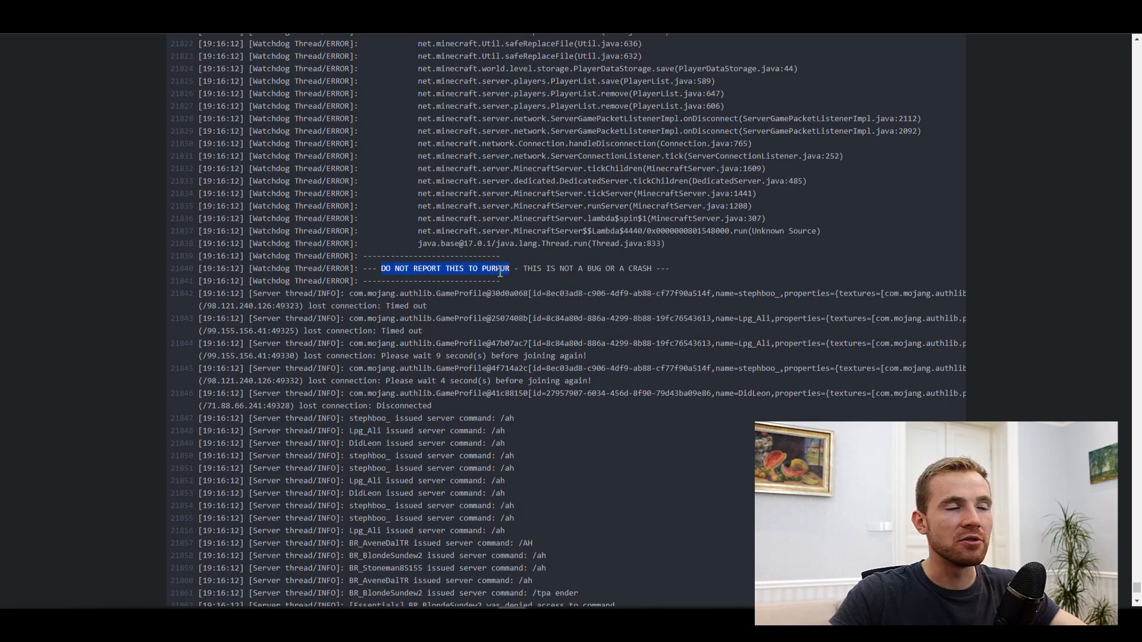
scroll("up", 3)
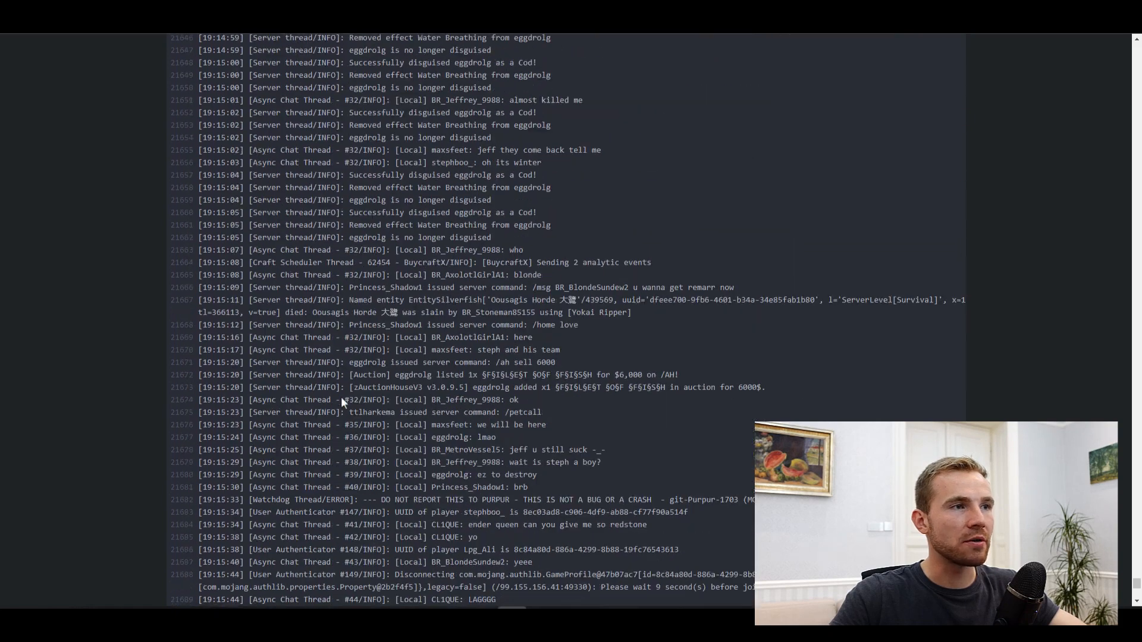
scroll("down", 3)
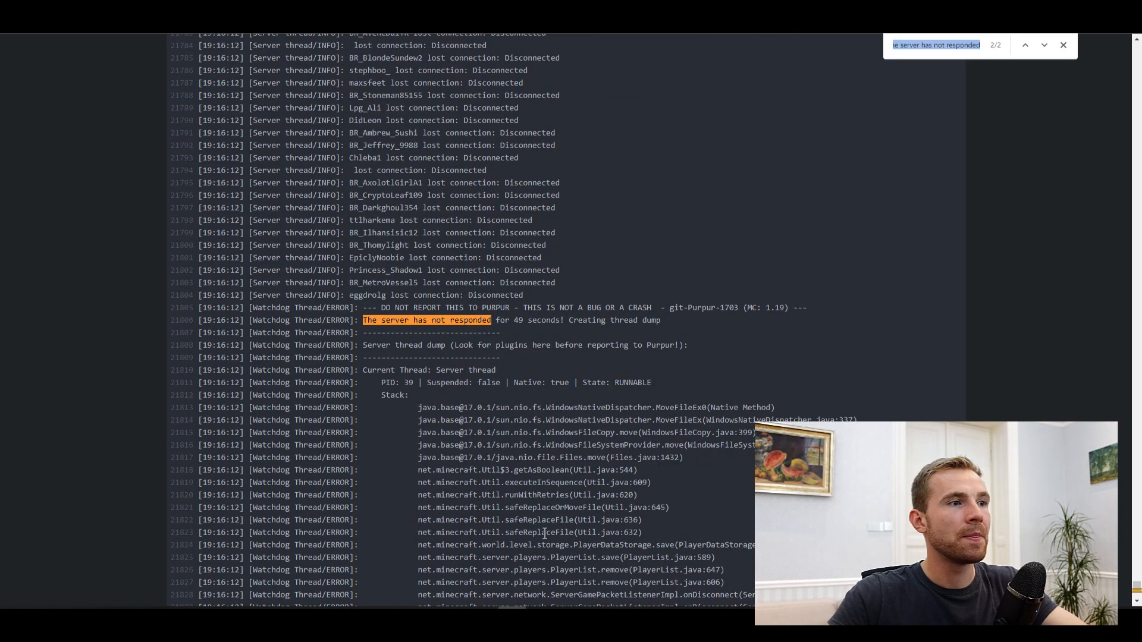
left_click(1026, 45)
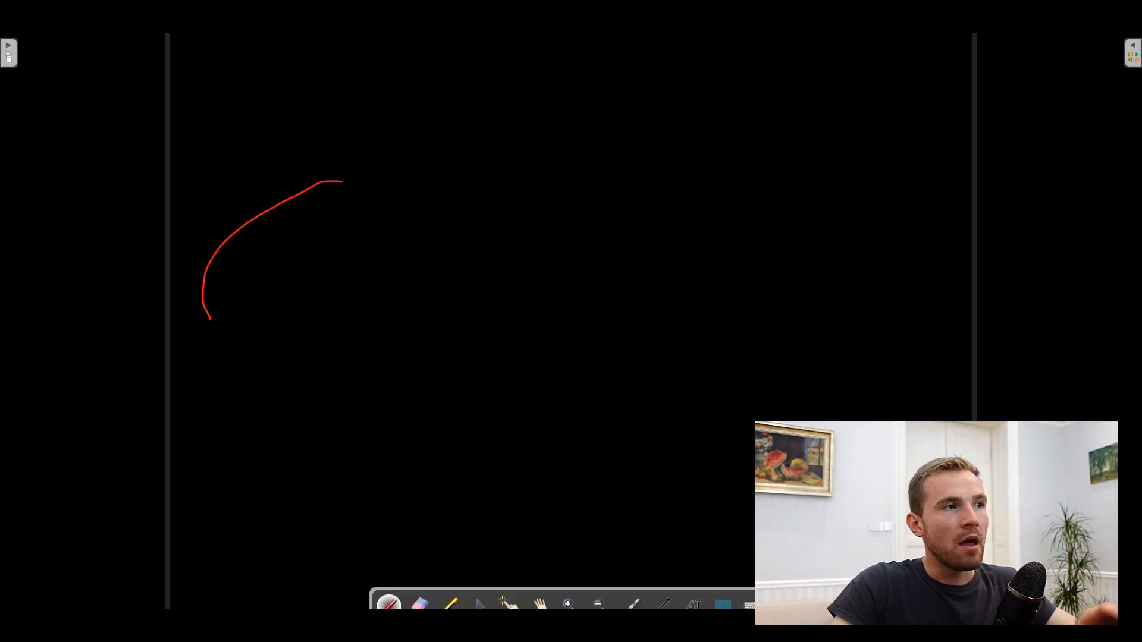
Sketch a red curved line on the annotation canvas.
left_click_drag(340, 181, 678, 350)
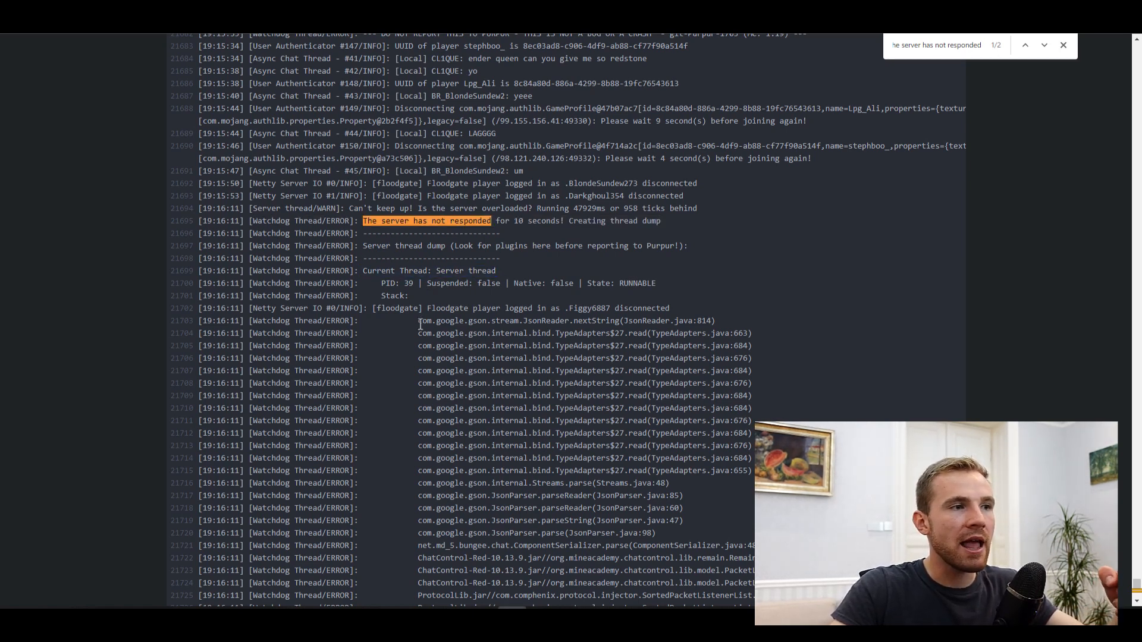
left_click_drag(419, 320, 551, 333)
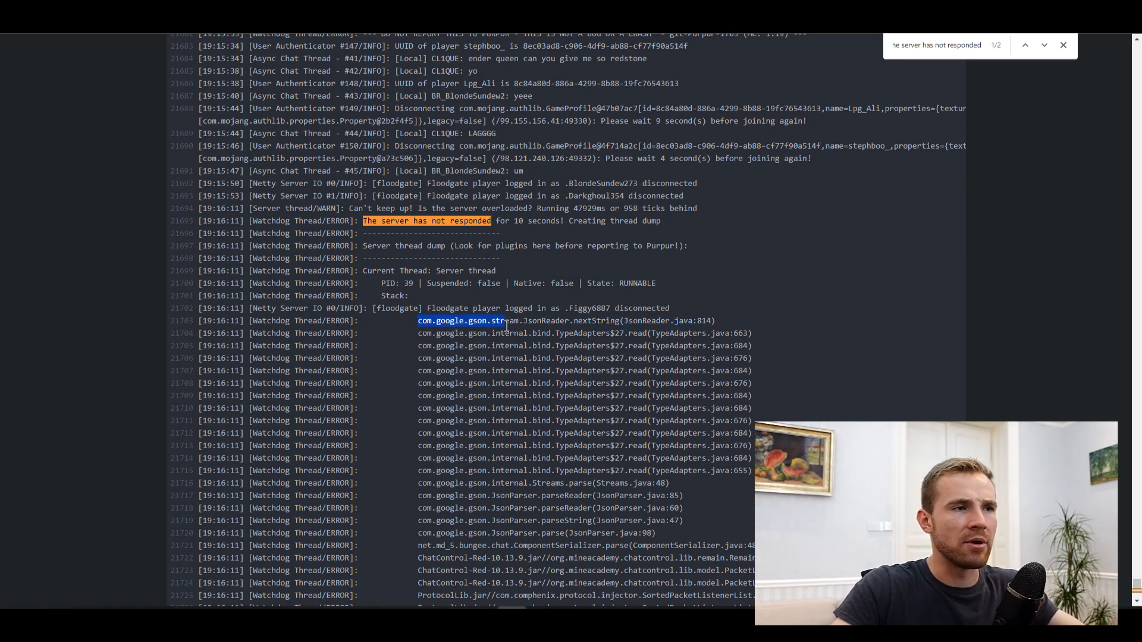
left_click_drag(504, 320, 534, 546)
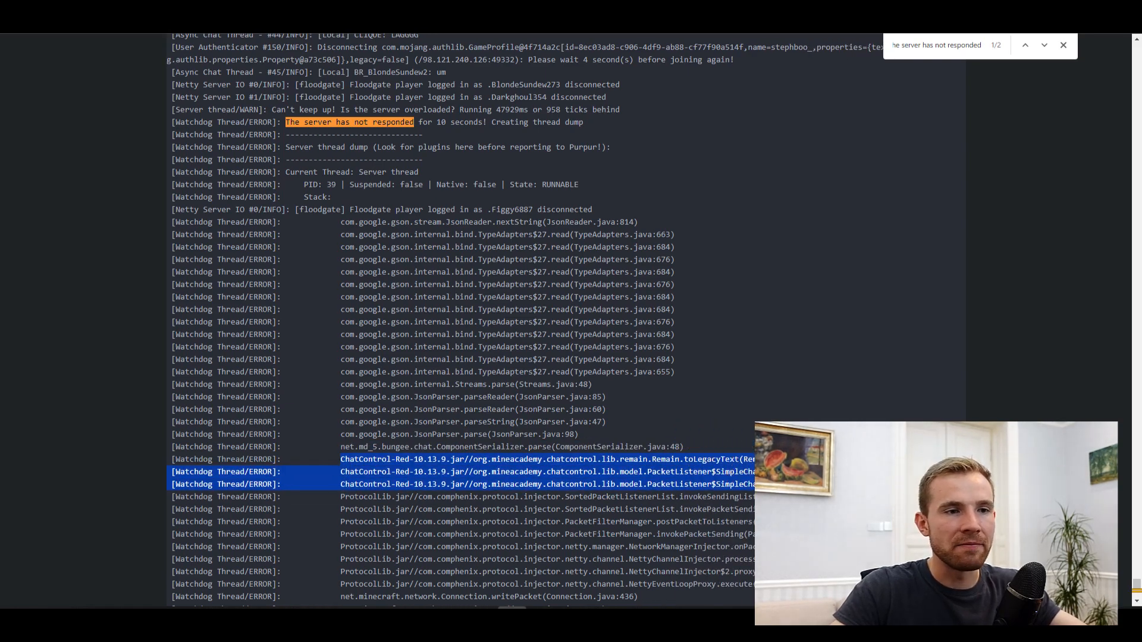
scroll("down", 3)
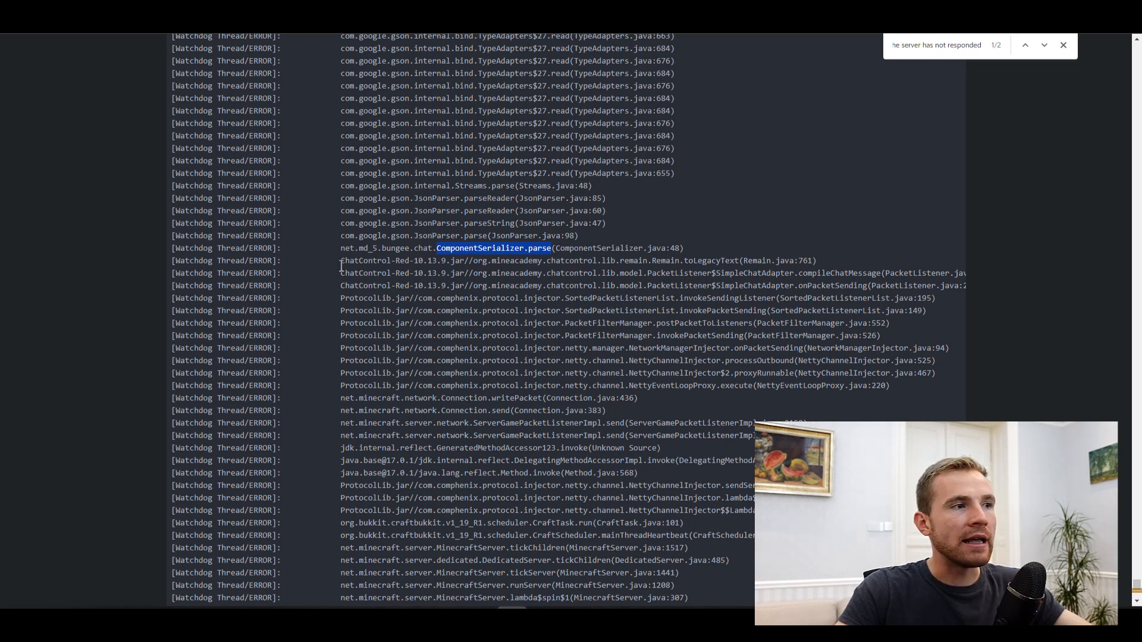
left_click_drag(340, 261, 354, 372)
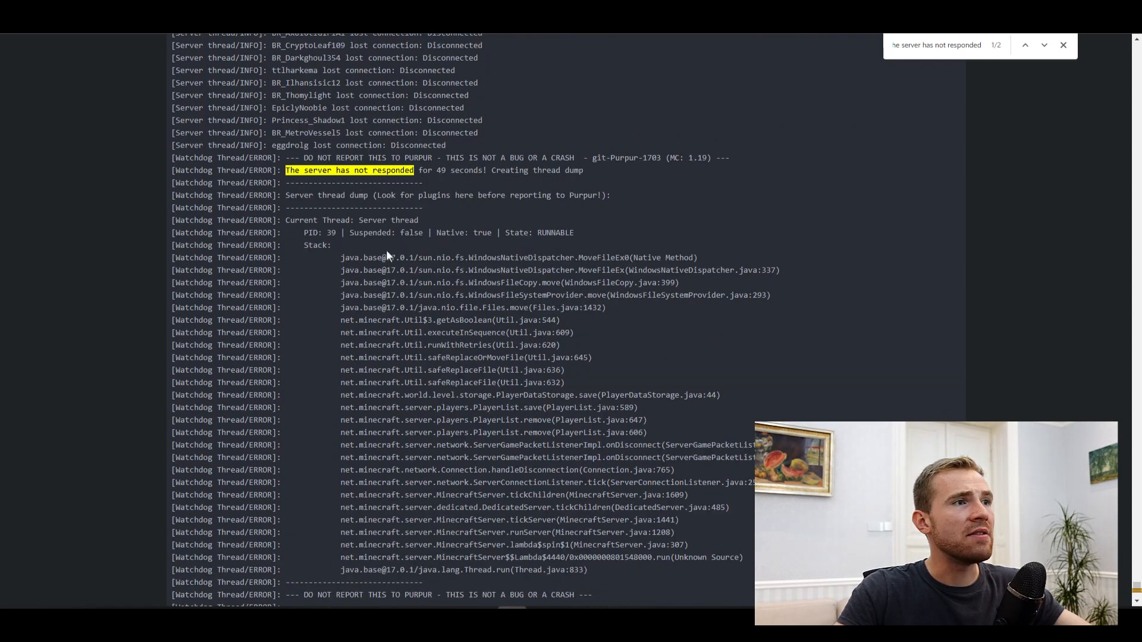
mouse_move(357, 252)
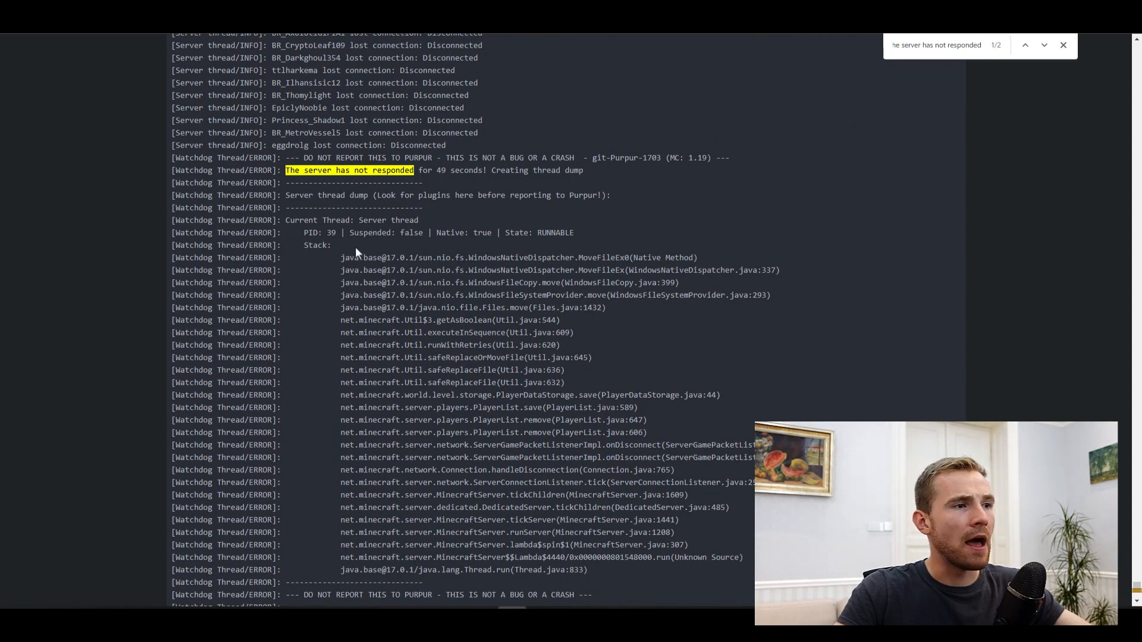
scroll("down", 3)
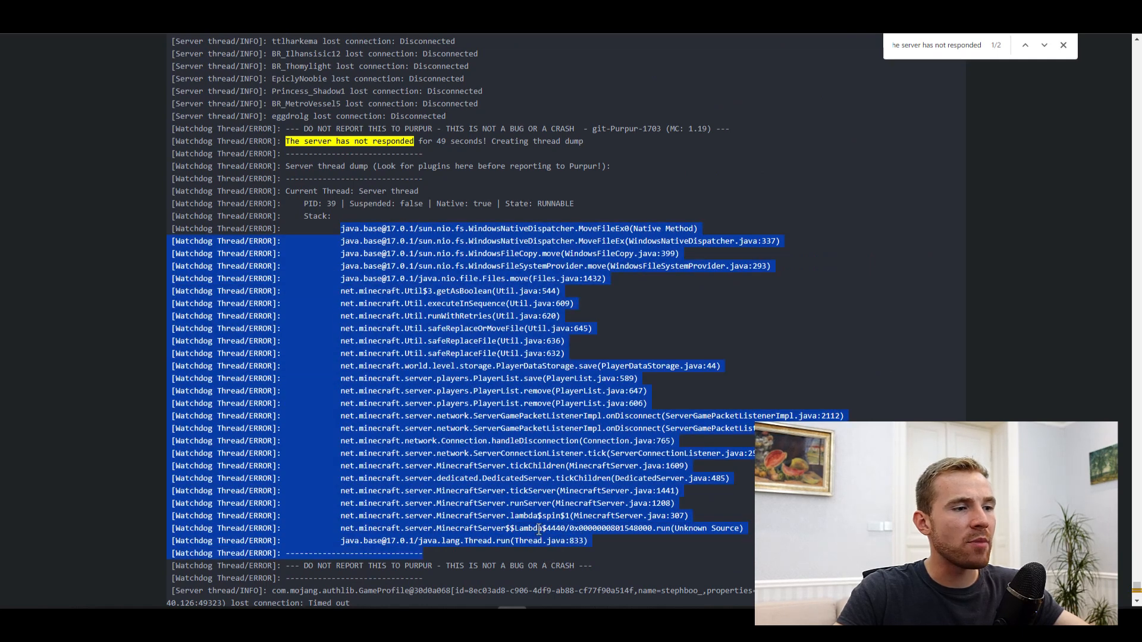
scroll("down", 3)
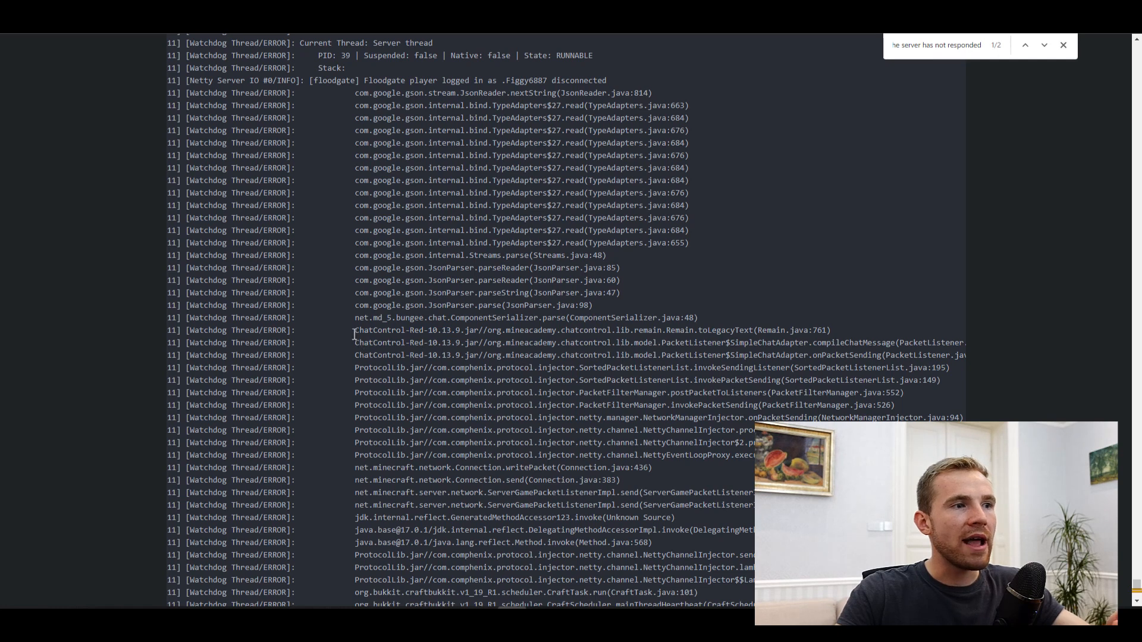
Select the three ChatControl-Red frames from Remain.toLegacyText to PacketListener.onPacketSending.
left_click_drag(355, 329, 858, 354)
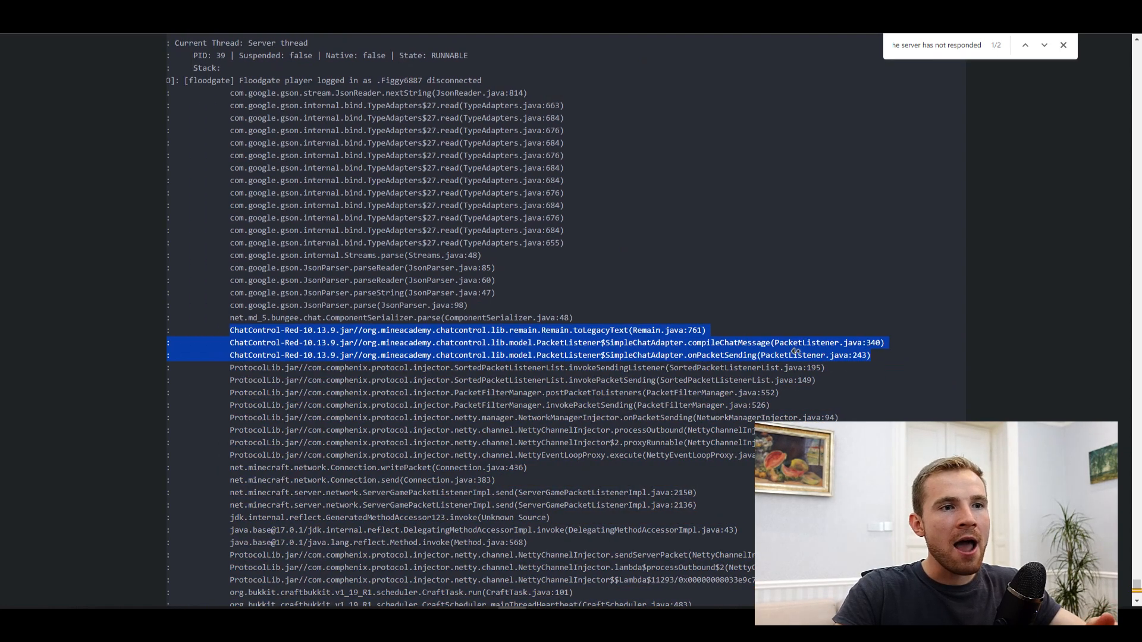
mouse_move(804, 380)
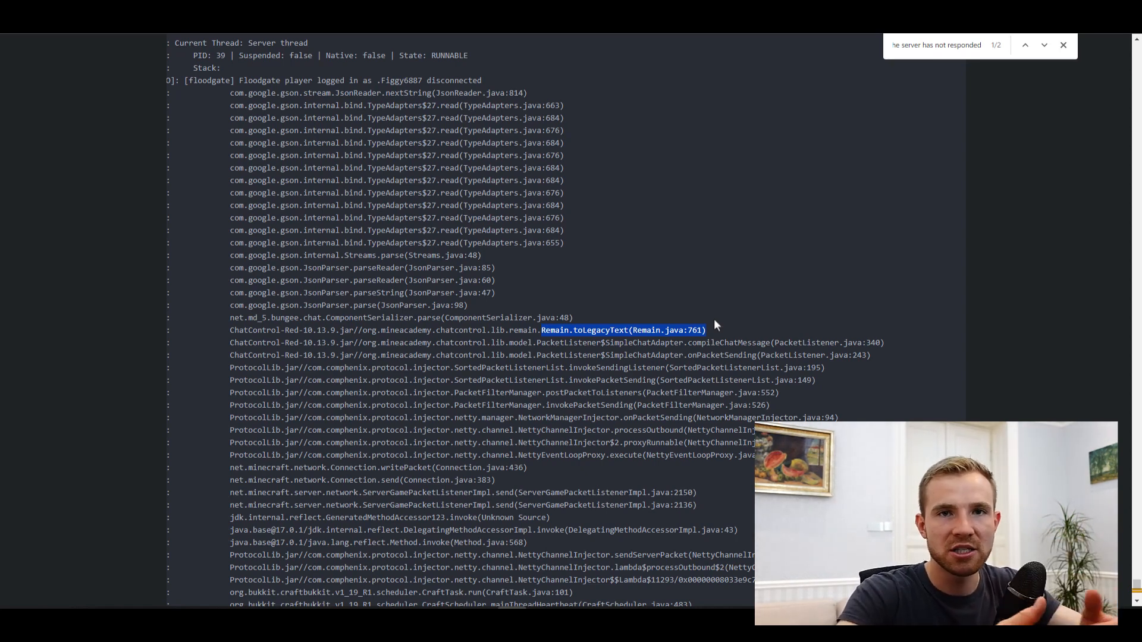
mouse_move(706, 329)
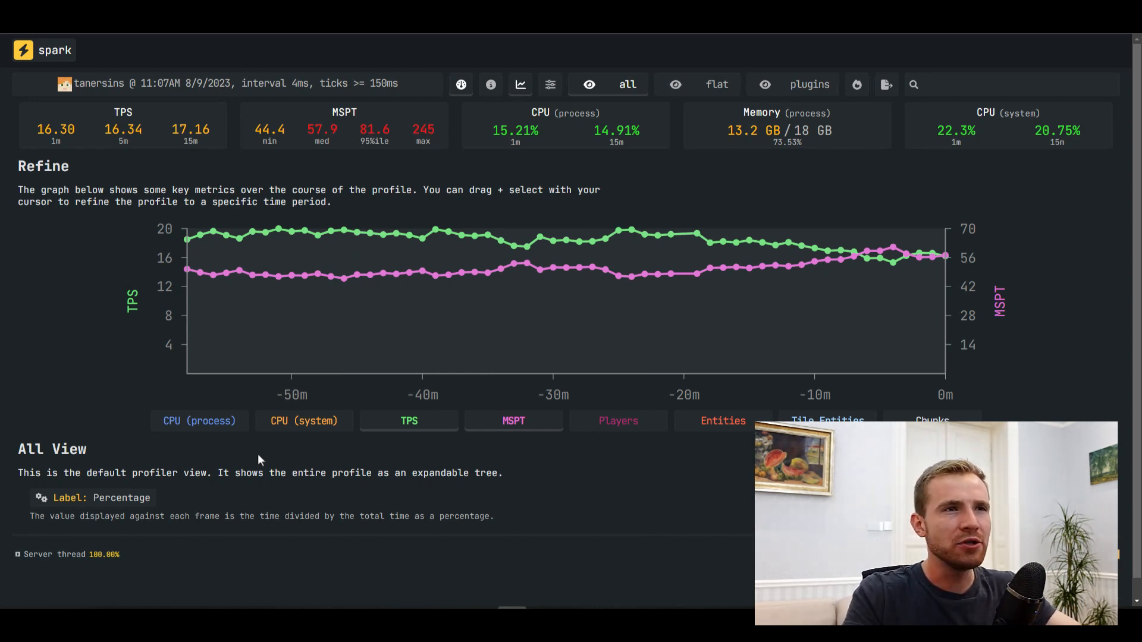
mouse_move(489, 457)
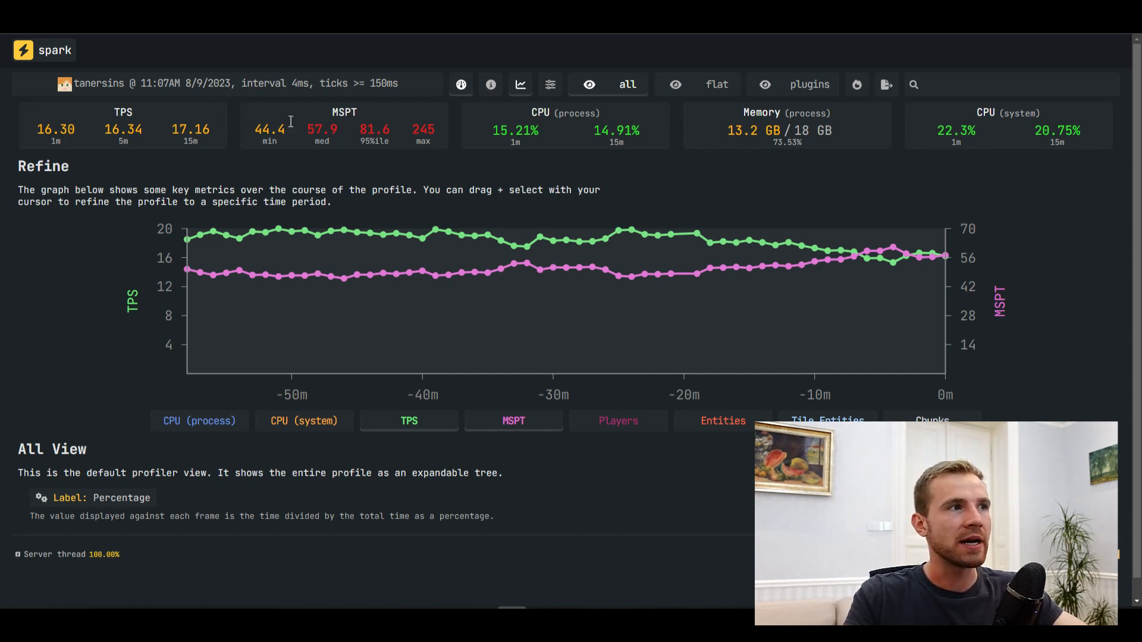
Mark the 44.4 minimum MSPT value and switch the report to its per-plugin view.
double_click(269, 128)
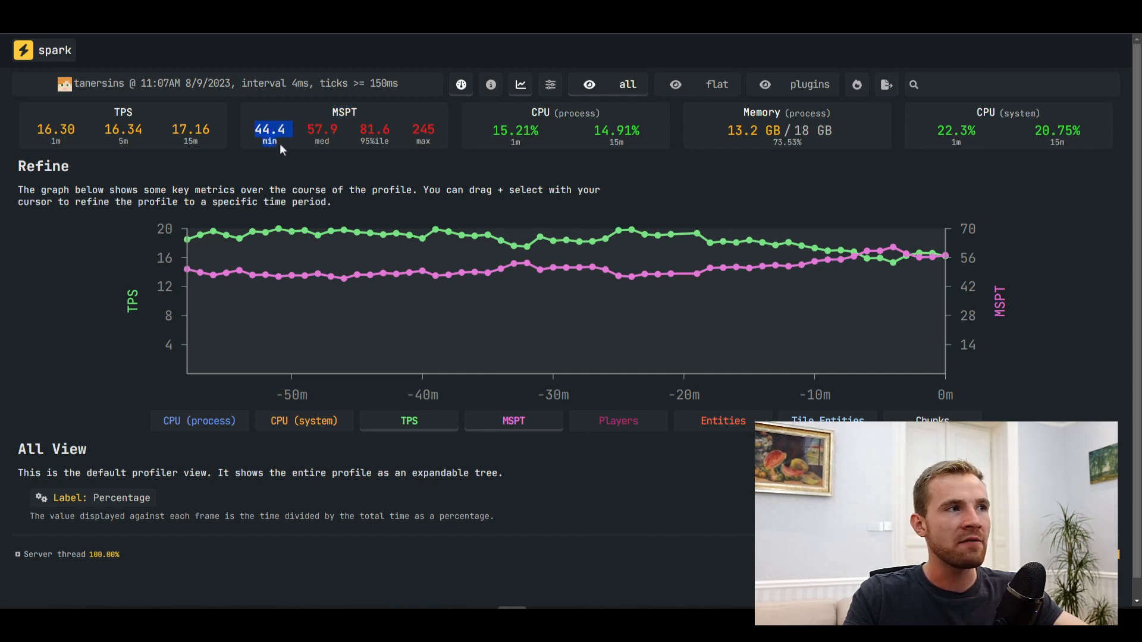
mouse_move(278, 143)
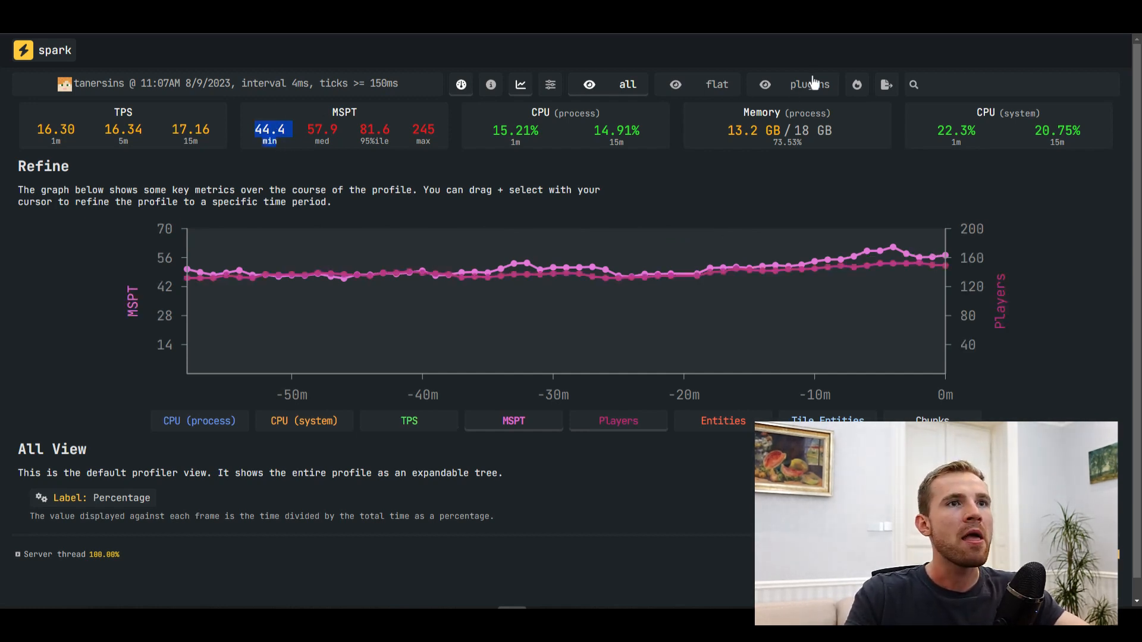
left_click(809, 83)
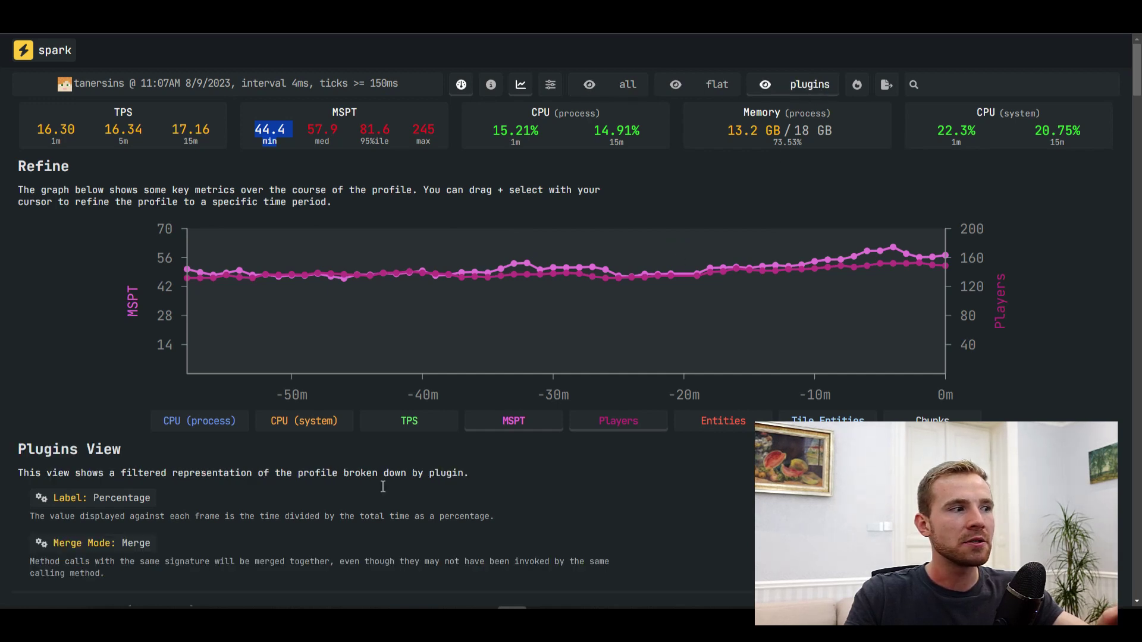
Expand ChatControlRed's Database loadCache node to reveal PlayerCache.from at 19.05%.
scroll("down", 3)
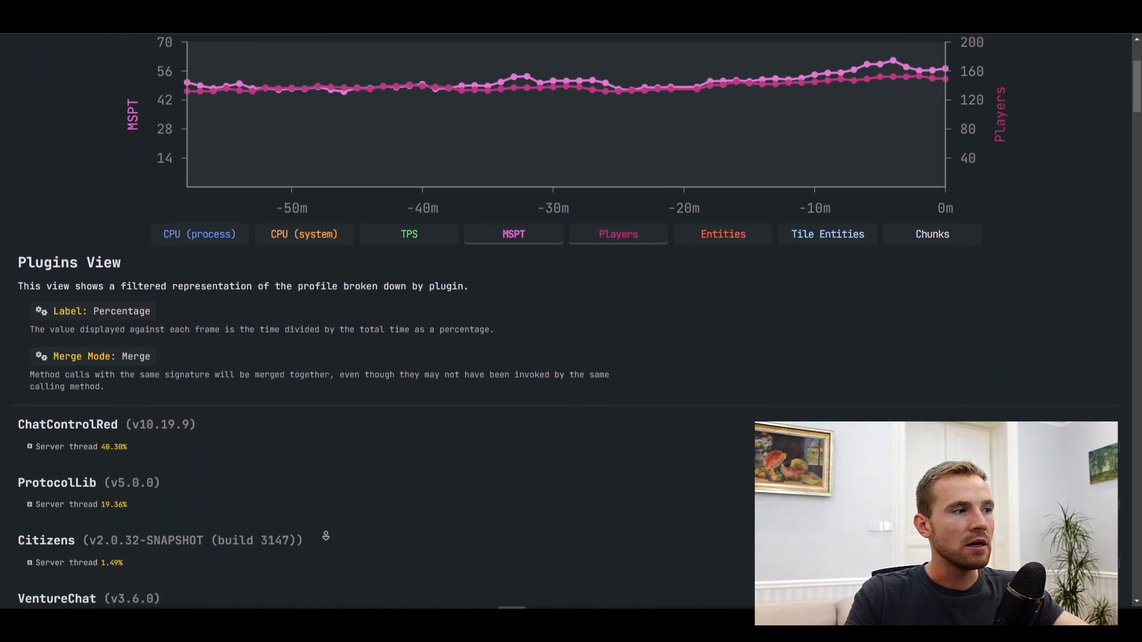
scroll("down", 3)
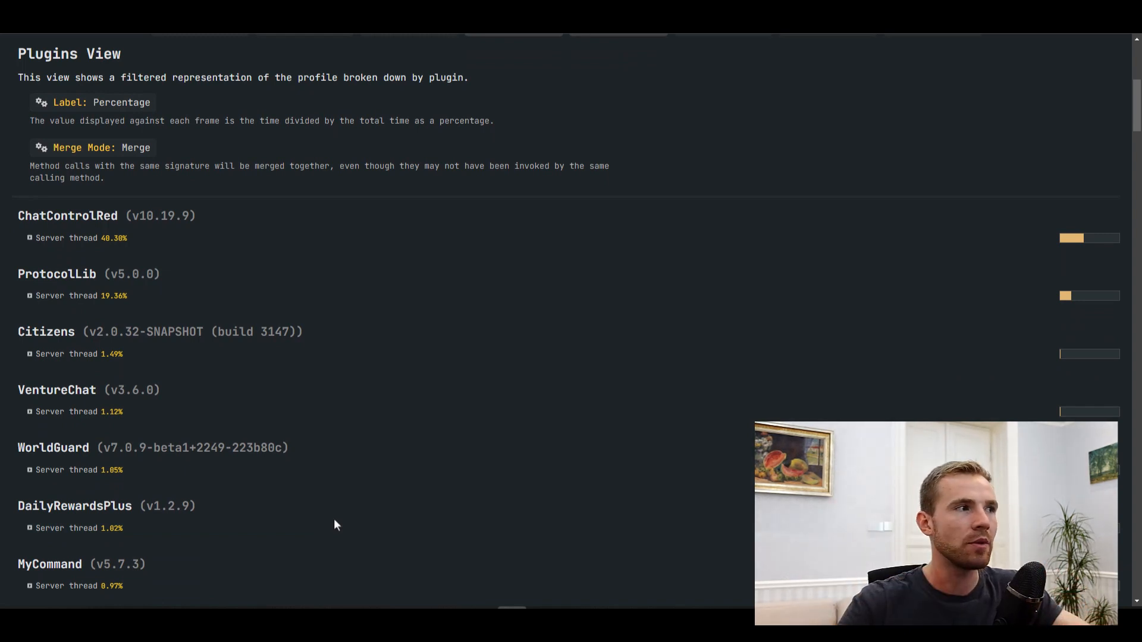
mouse_move(109, 243)
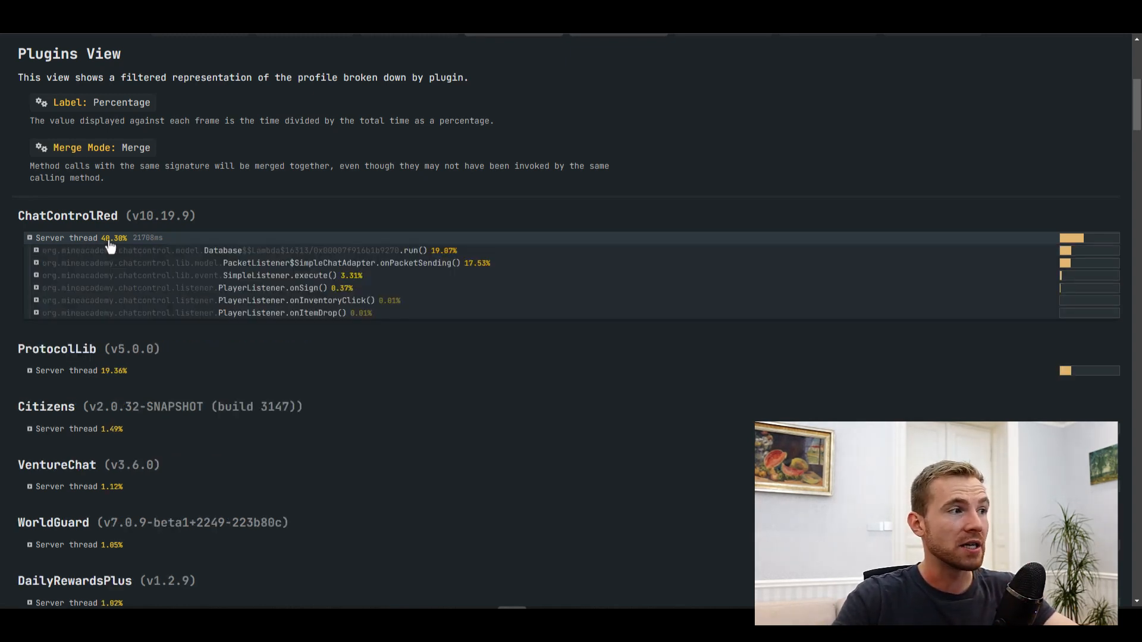
mouse_move(214, 258)
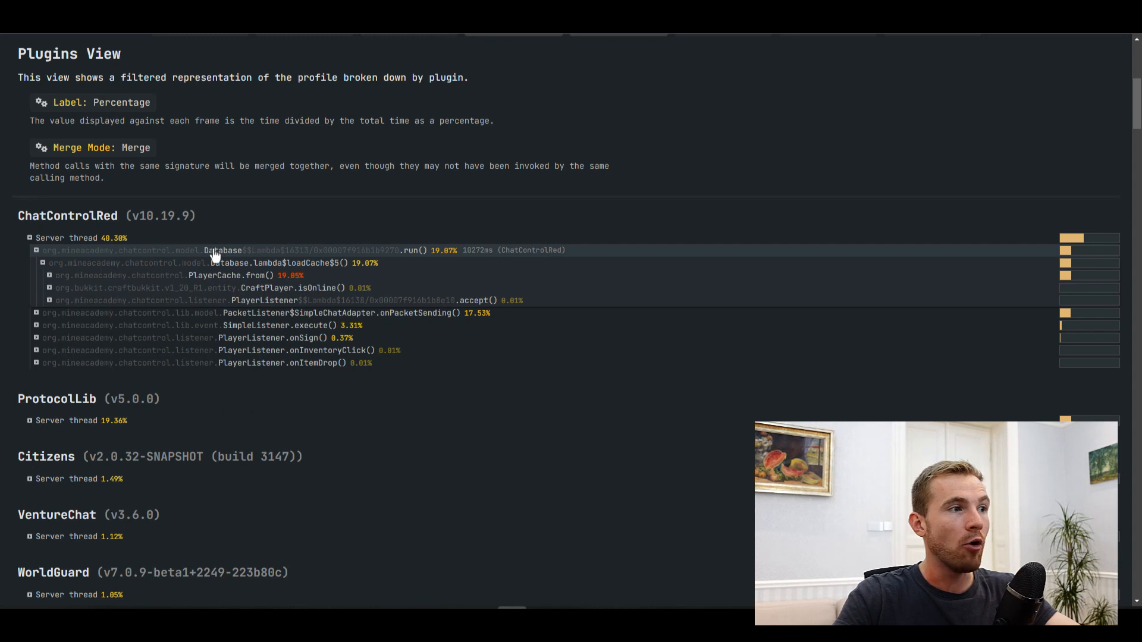
mouse_move(193, 281)
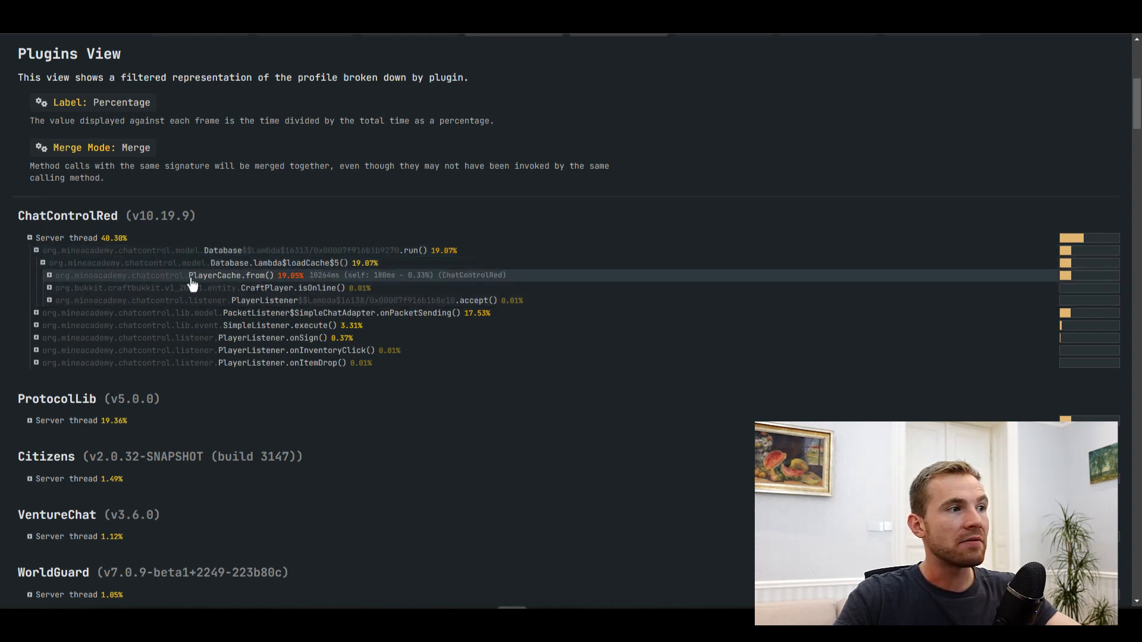
left_click(45, 276)
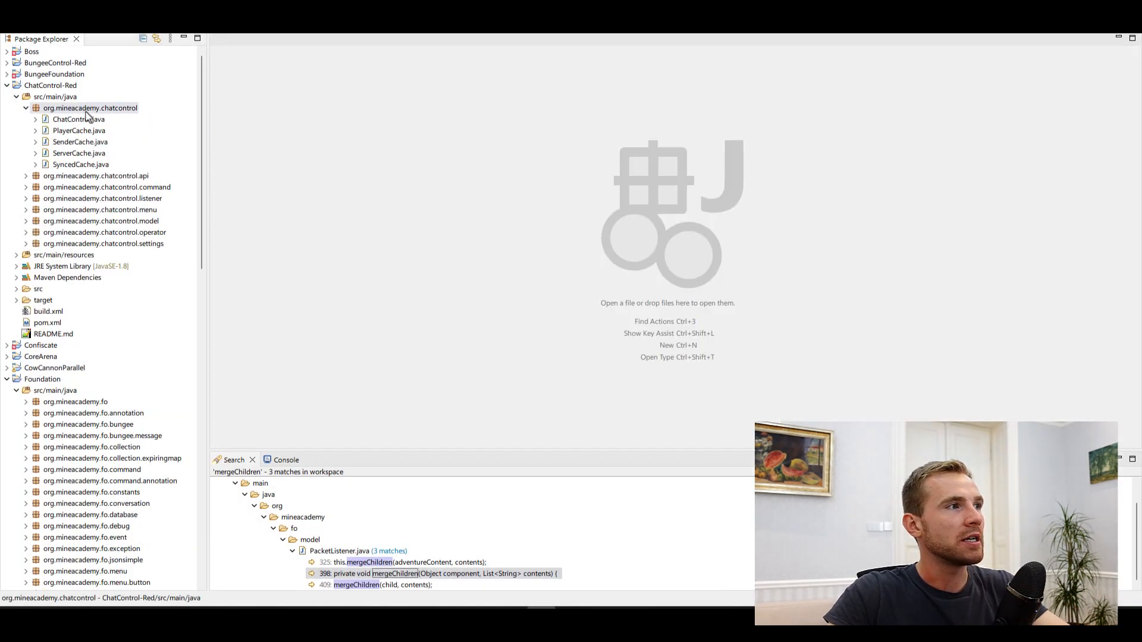
Show PlayerCache's constructor guarded by !Settings.MySQL.ENABLED, then bring up Database.java.
double_click(78, 130)
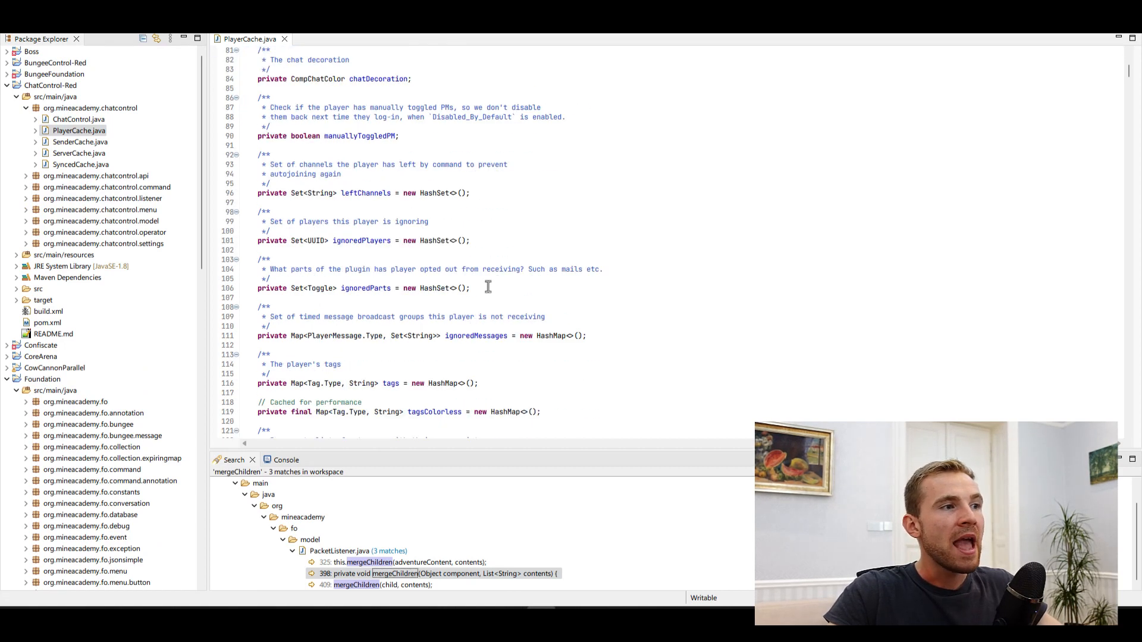
scroll("down", 3)
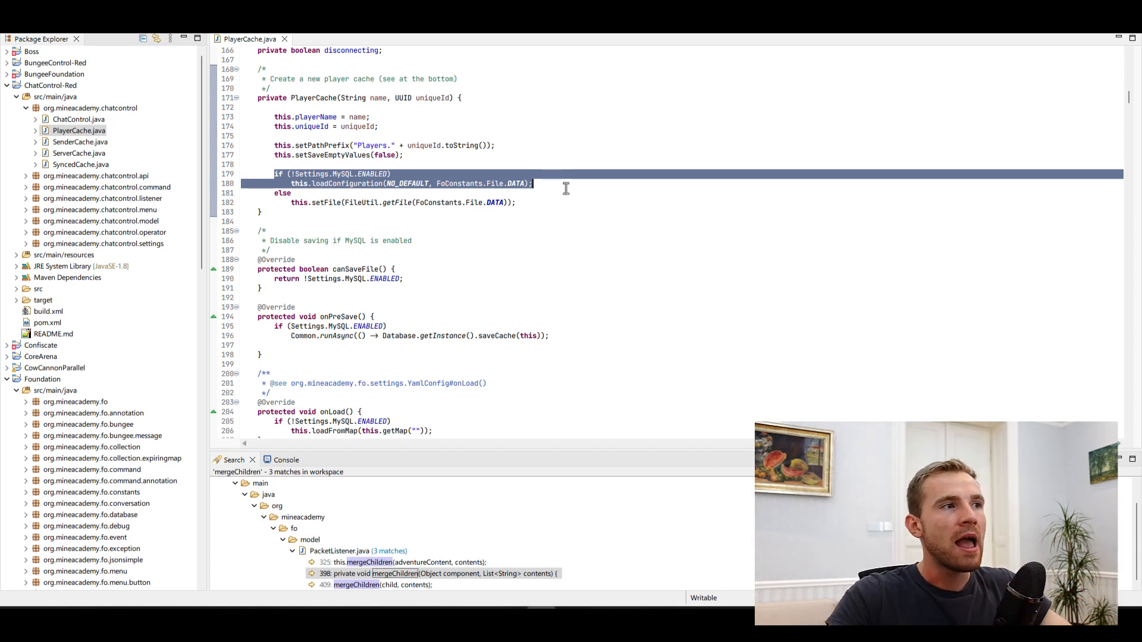
left_click(27, 222)
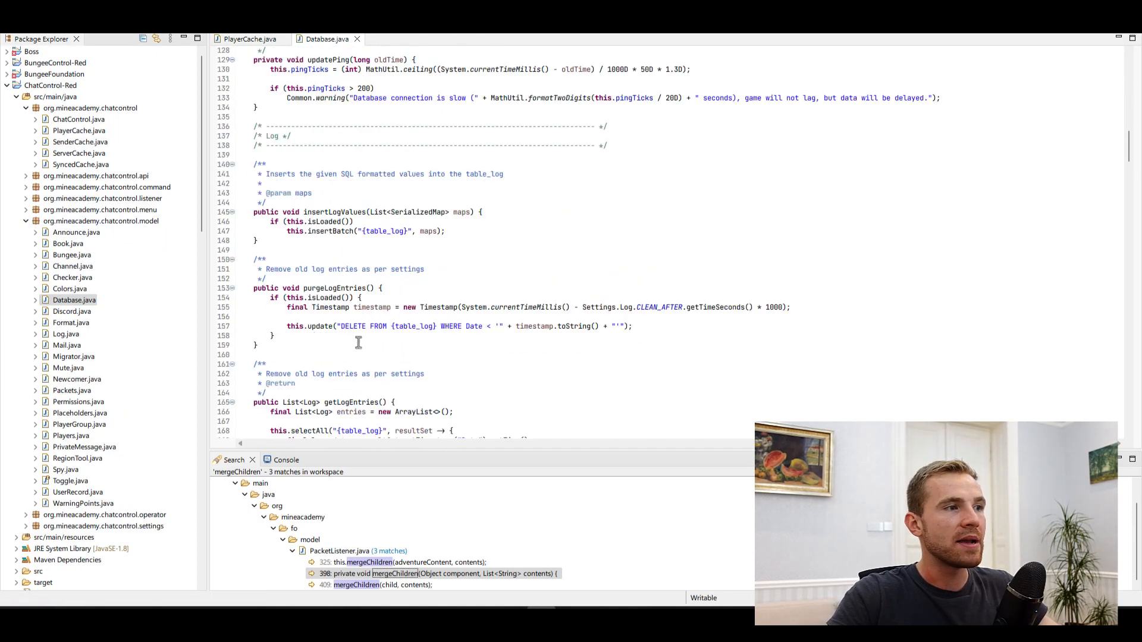
Scroll Database.java to loadMails(Consumer<Set<Mail>> syncCallback) and mark the method name.
scroll("down", 3)
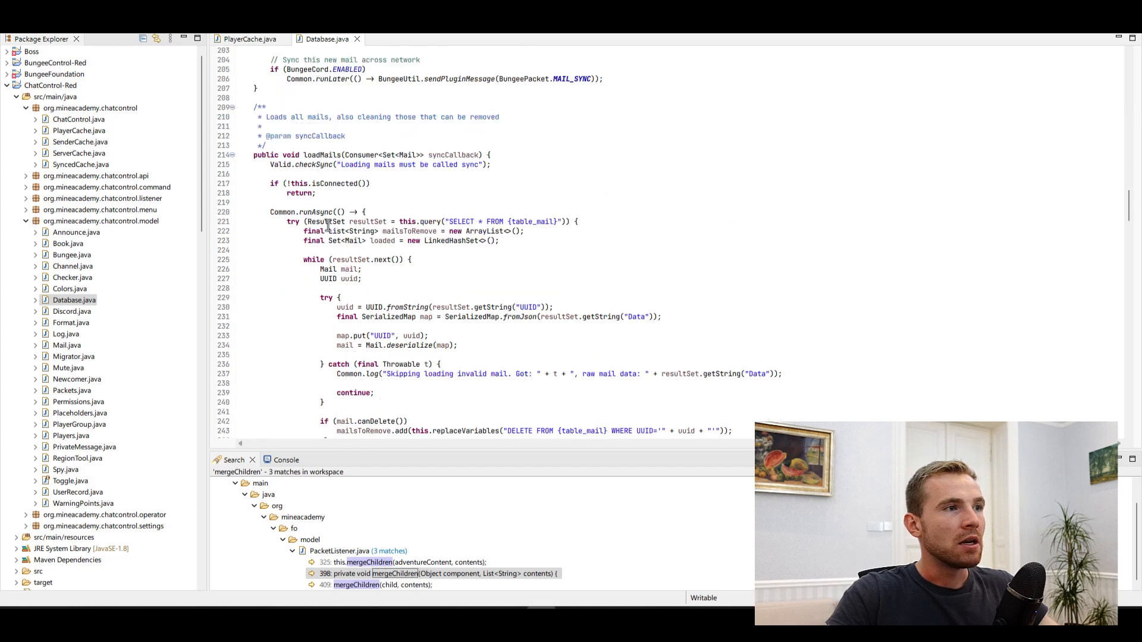
double_click(316, 203)
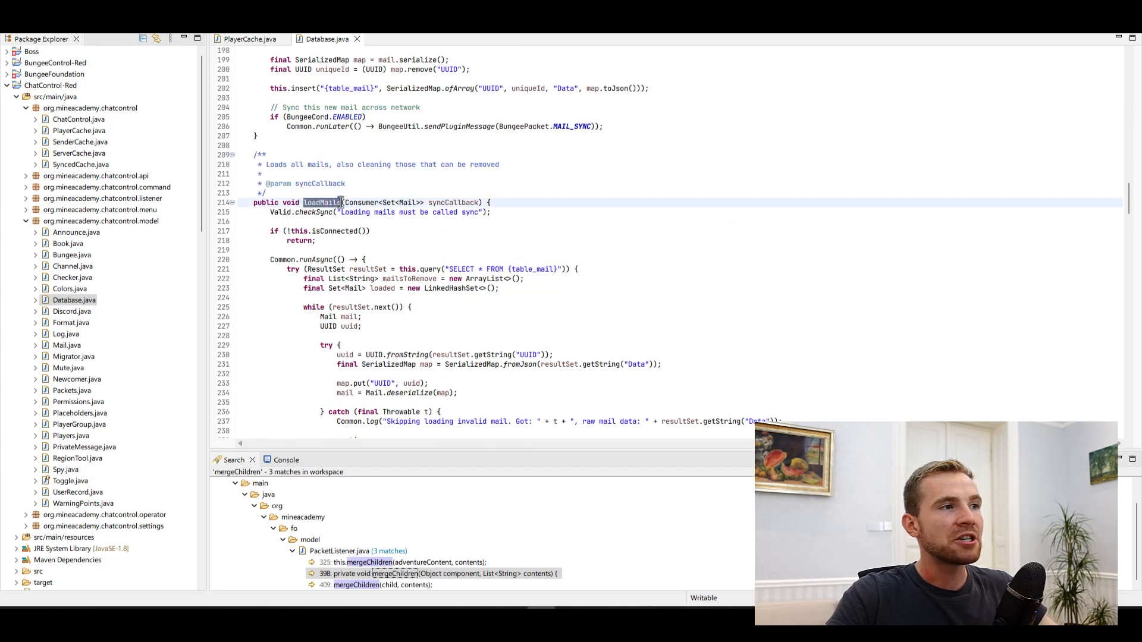
mouse_move(322, 202)
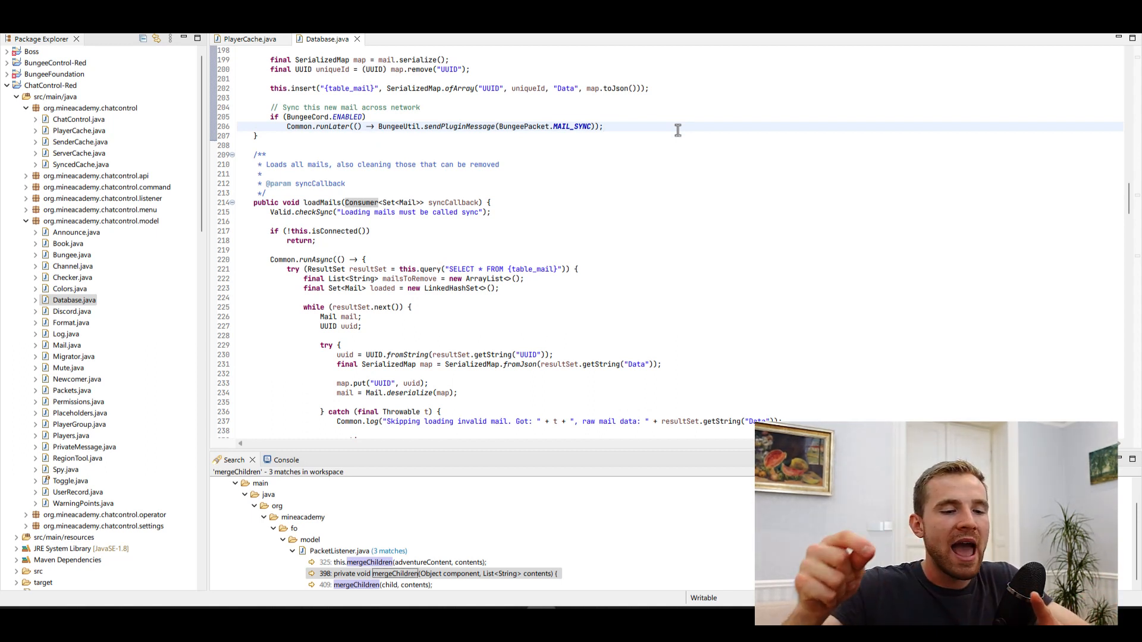
Add 'this.loadMails(null);' after the mail sync block and begin a new Consumer callback in place of null.
key("Enter")
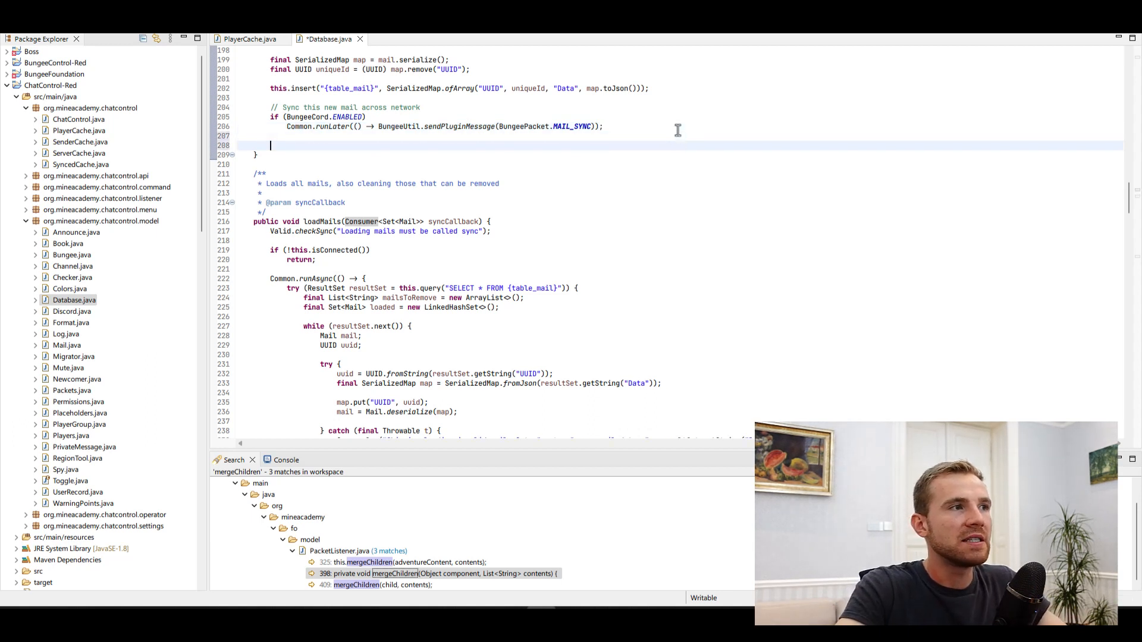
type("this.loadMails(null);")
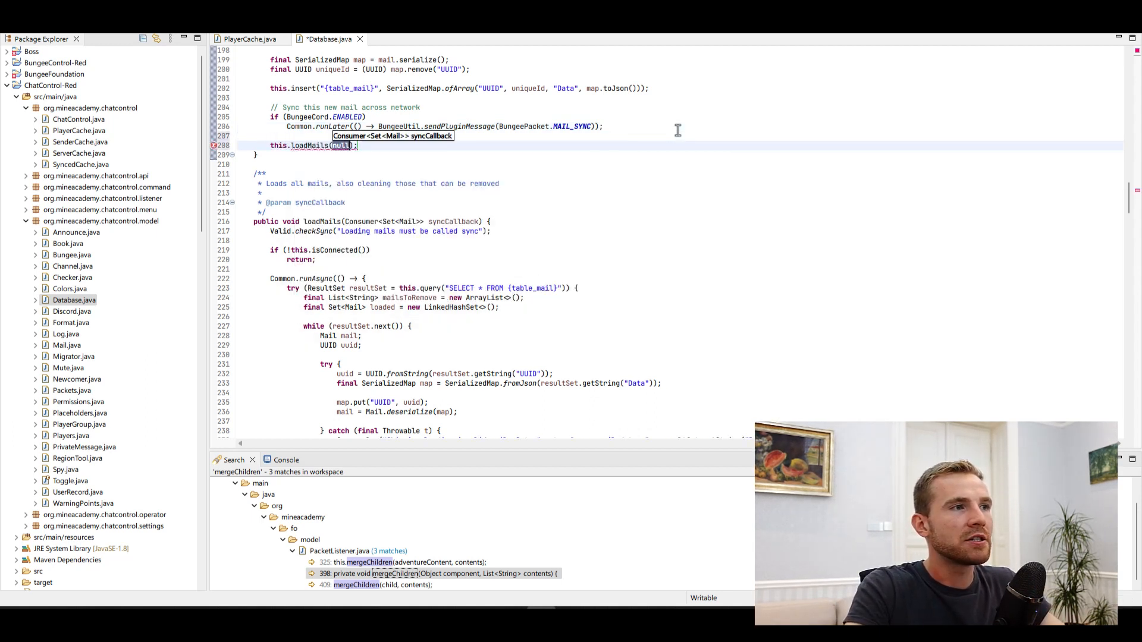
type("new Cons")
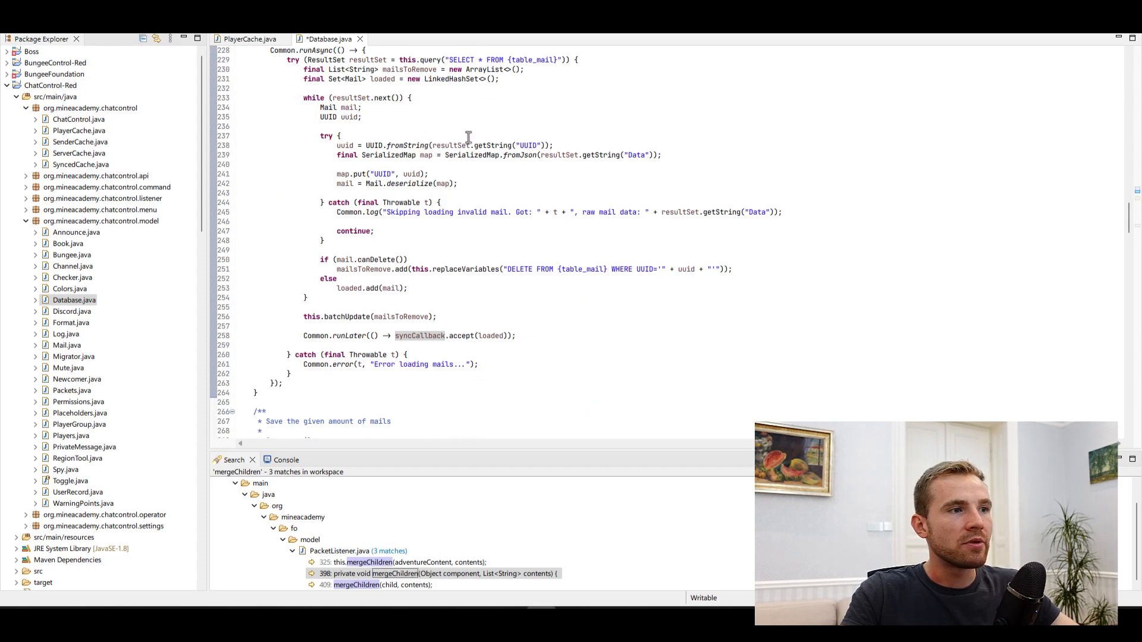
Undo the example loadMails call and save Database.java restored to its original code.
left_click(490, 335)
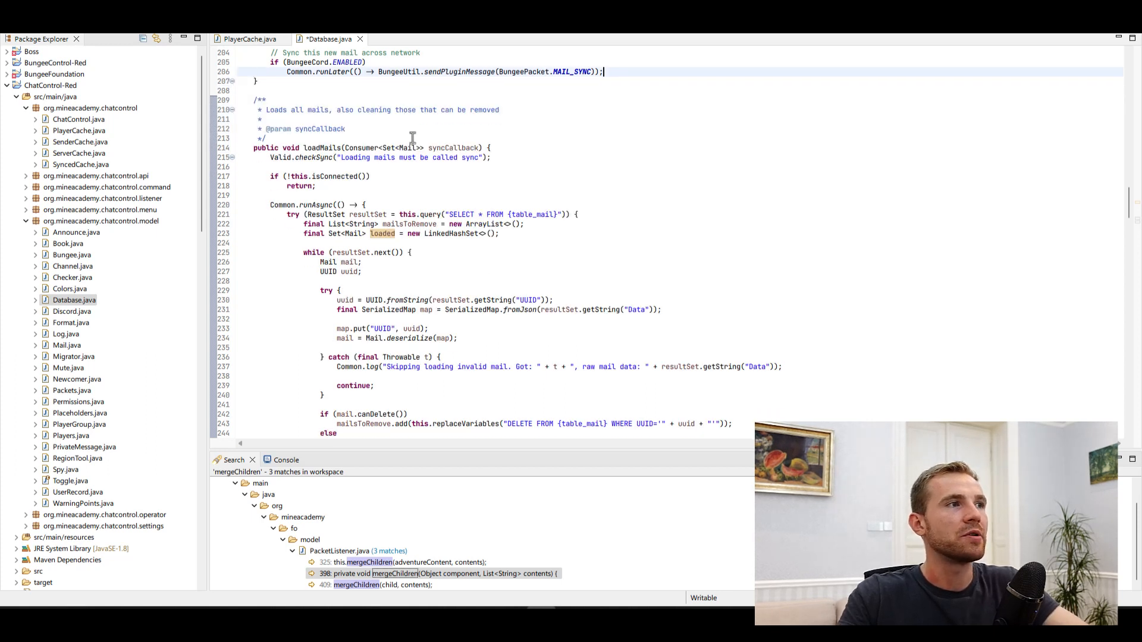
key("Ctrl+s")
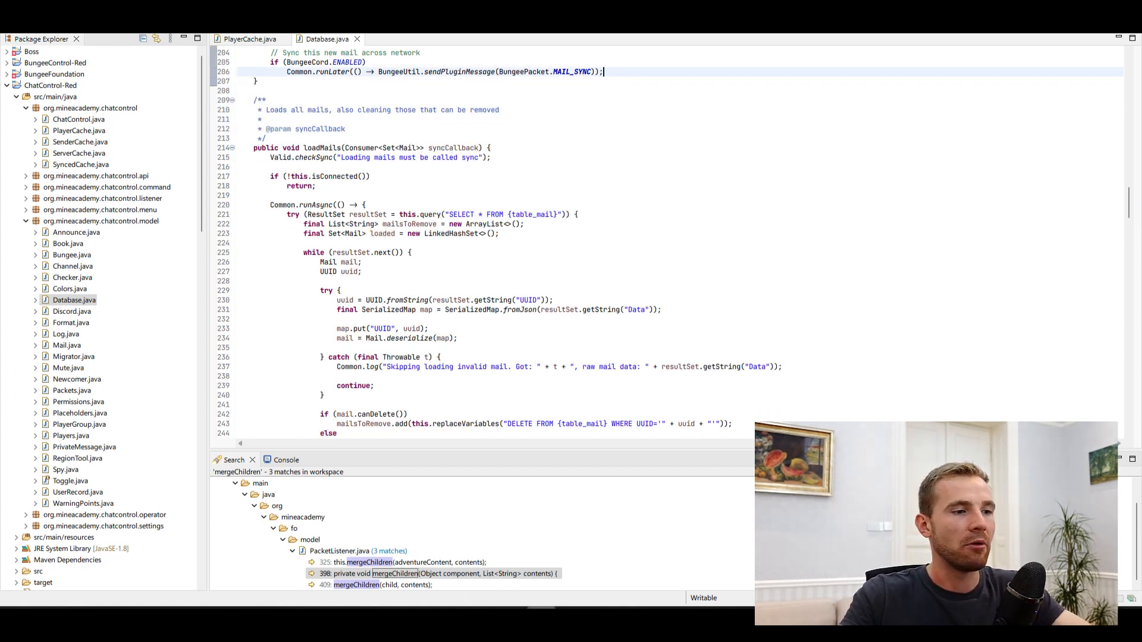